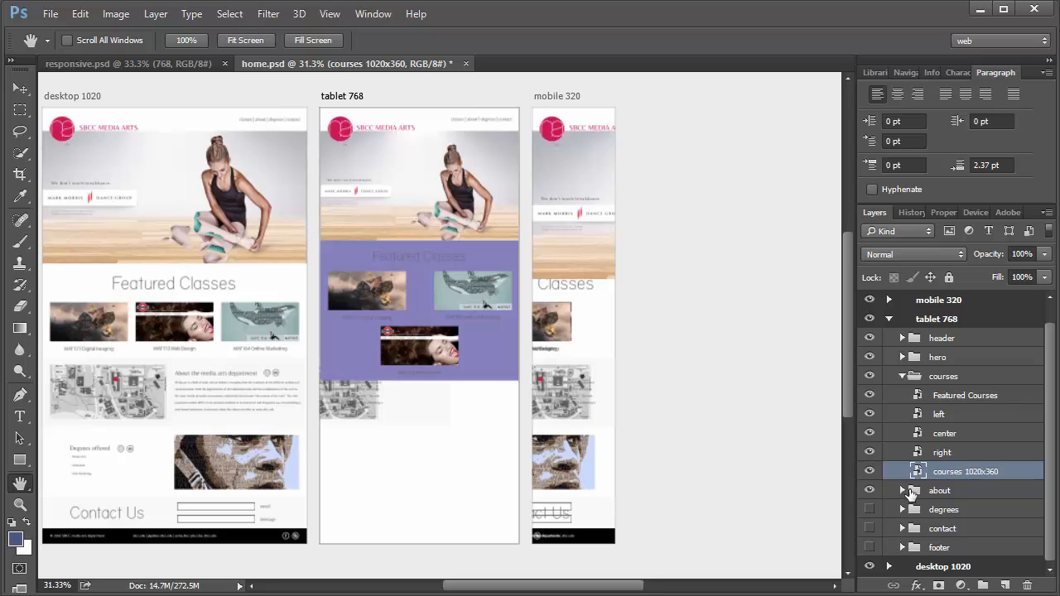
- Move the about group into the tablet 768 artboard, directly below the purple courses block
left_click(939, 491)
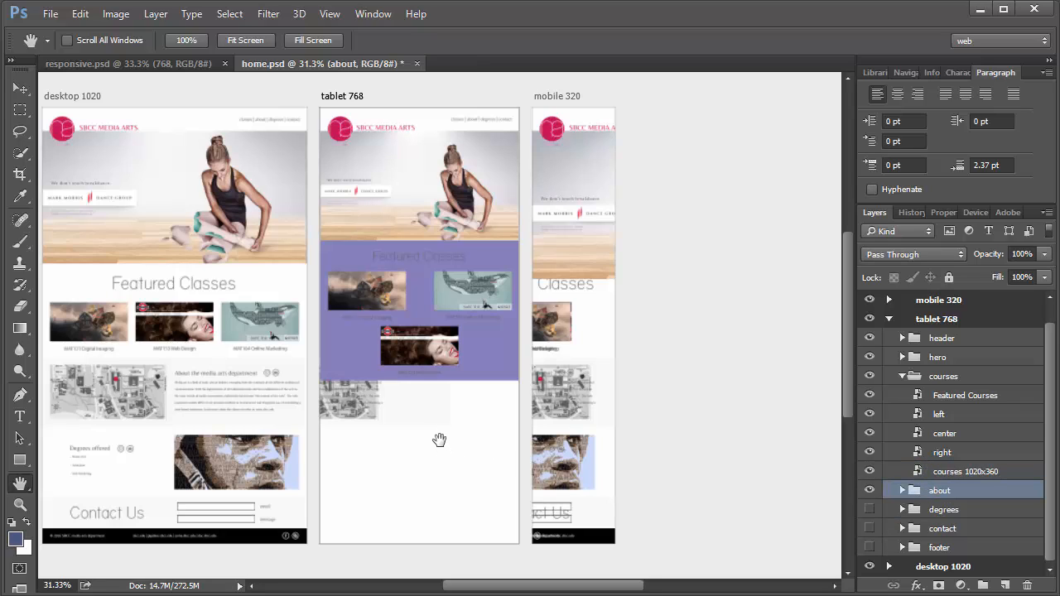
mouse_move(449, 409)
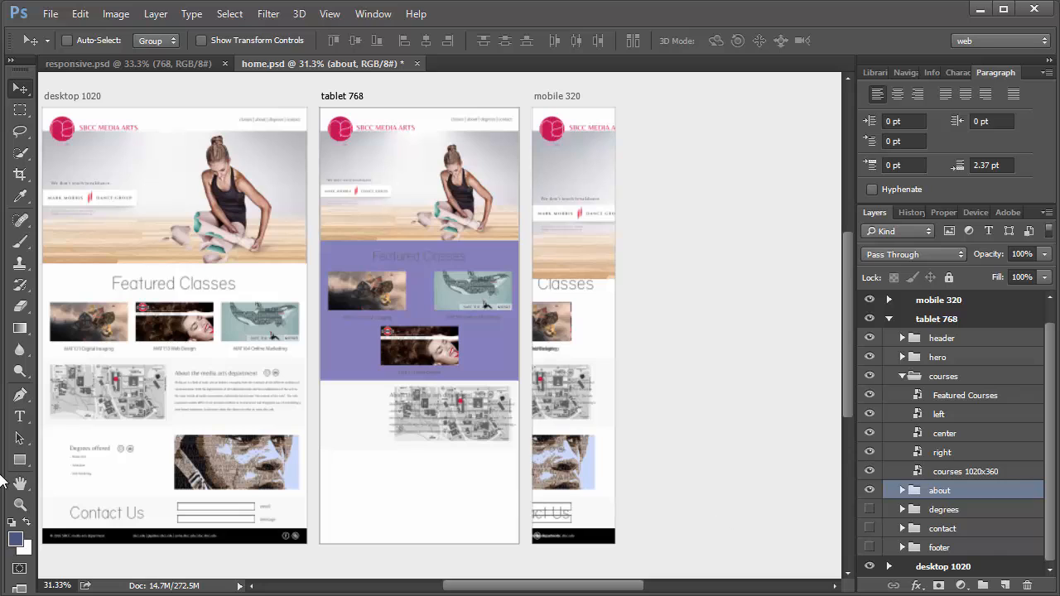
left_click(20, 506)
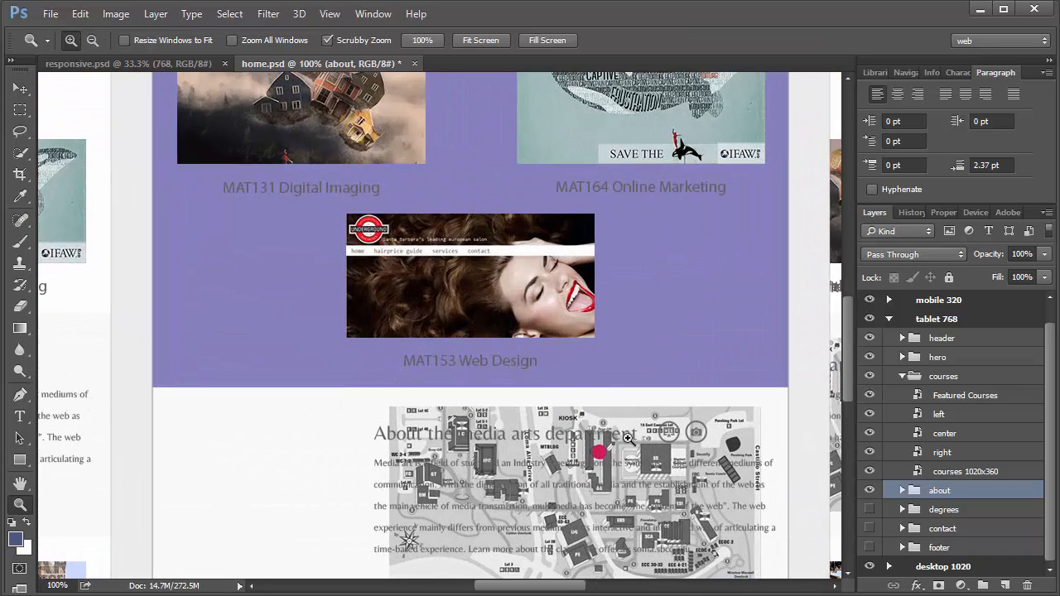
scroll("down", 3)
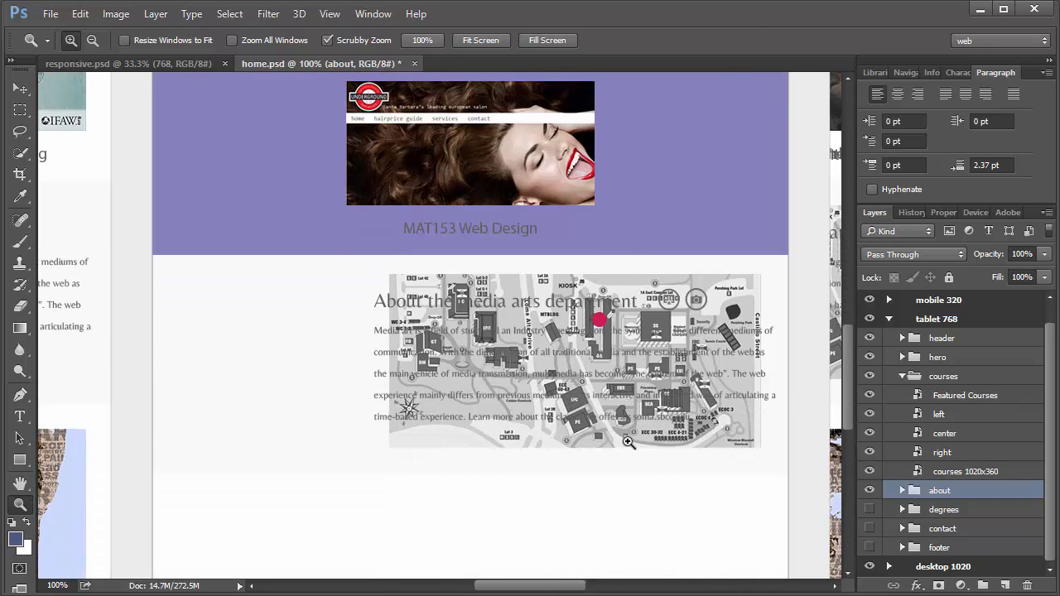
mouse_move(374, 346)
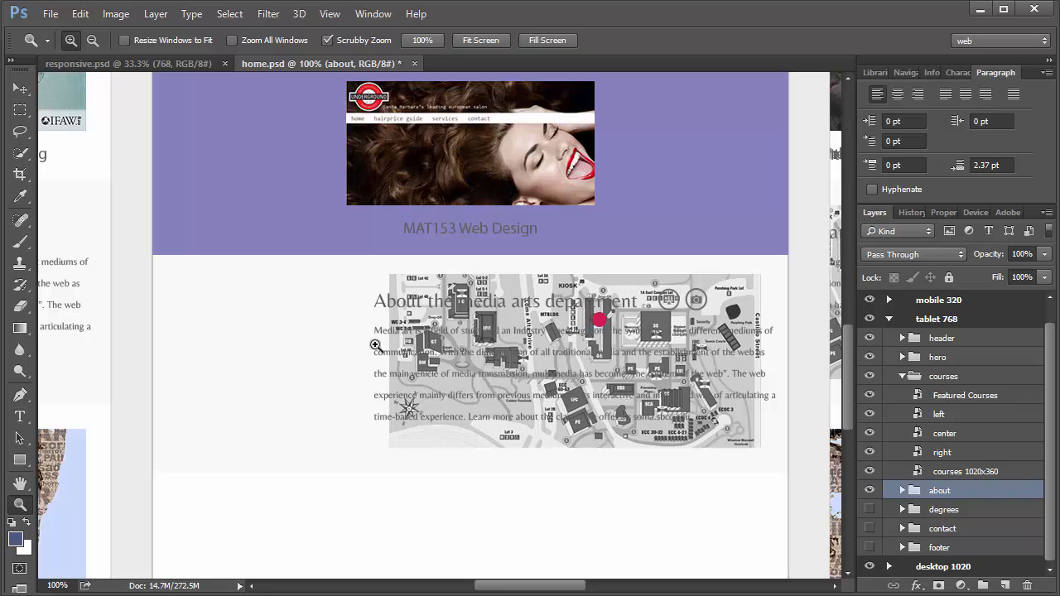
- Nudge the about group slightly down from courses and compare with the desktop 1020 artboard
left_click(20, 86)
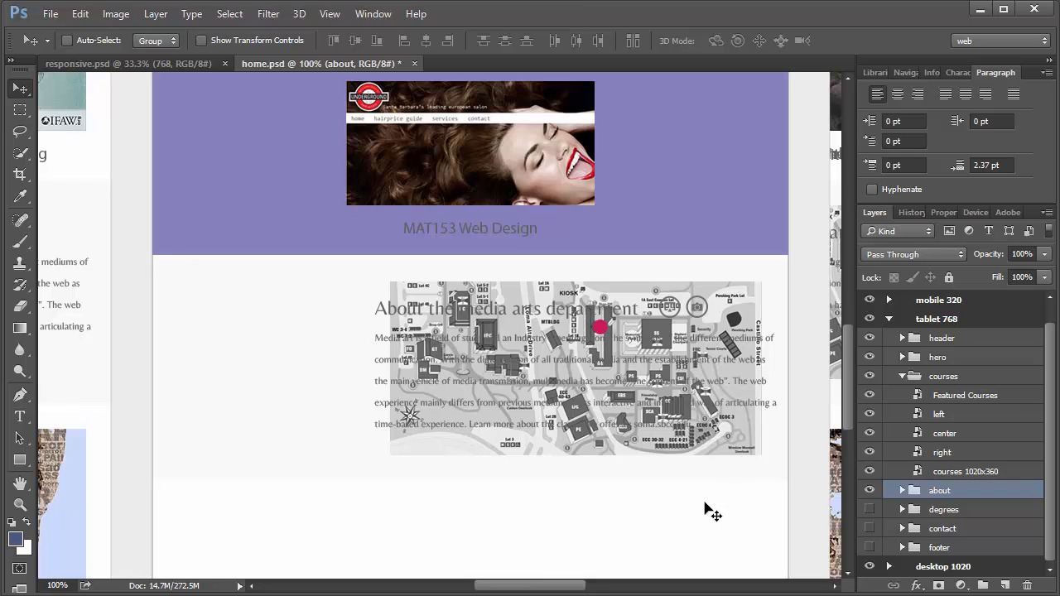
mouse_move(527, 417)
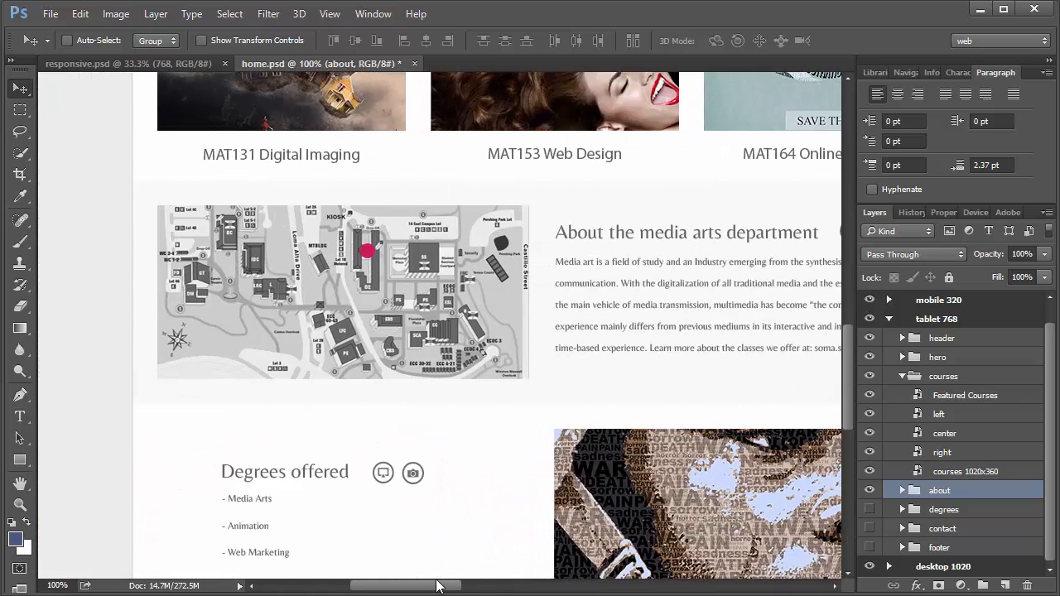
scroll("left", 3)
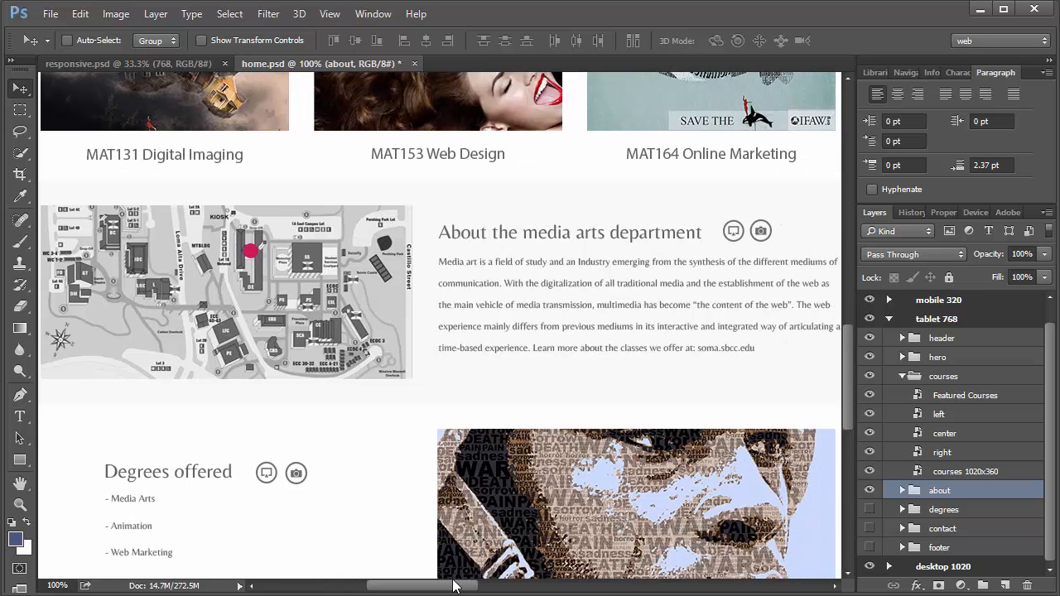
scroll("right", 3)
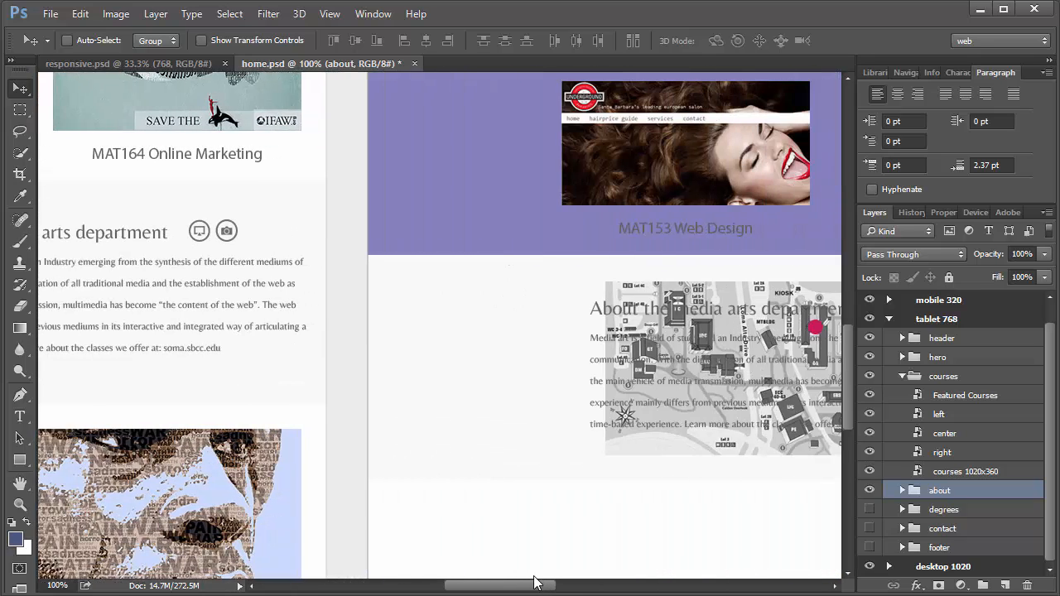
scroll("right", 3)
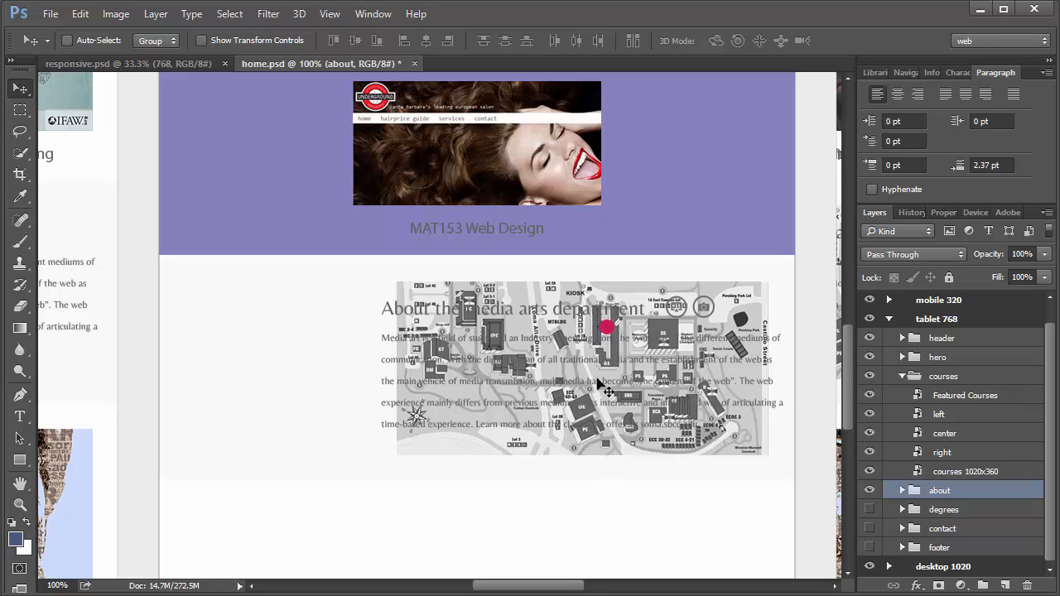
mouse_move(610, 416)
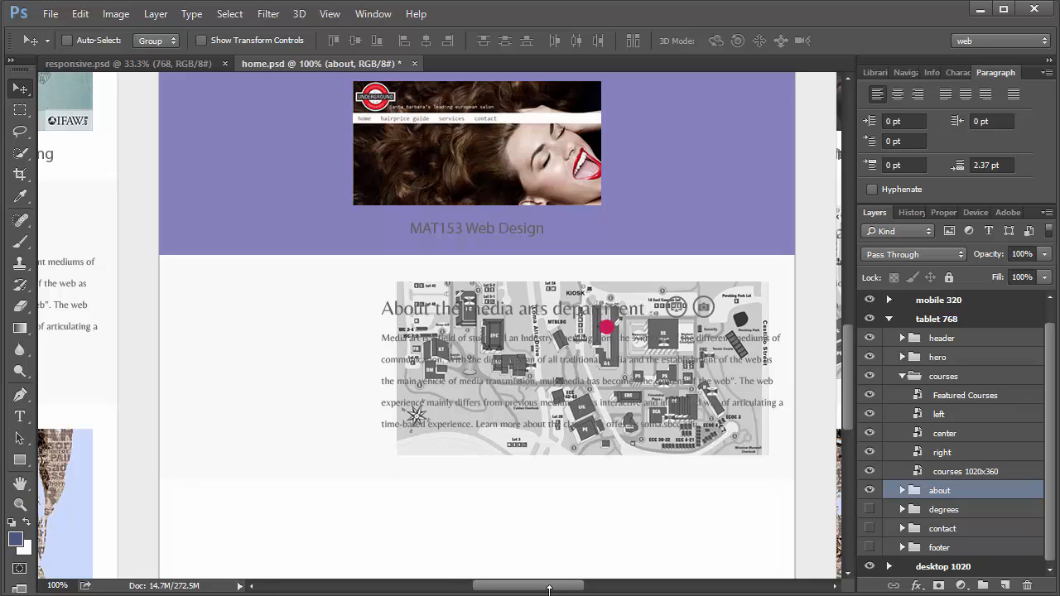
mouse_move(486, 497)
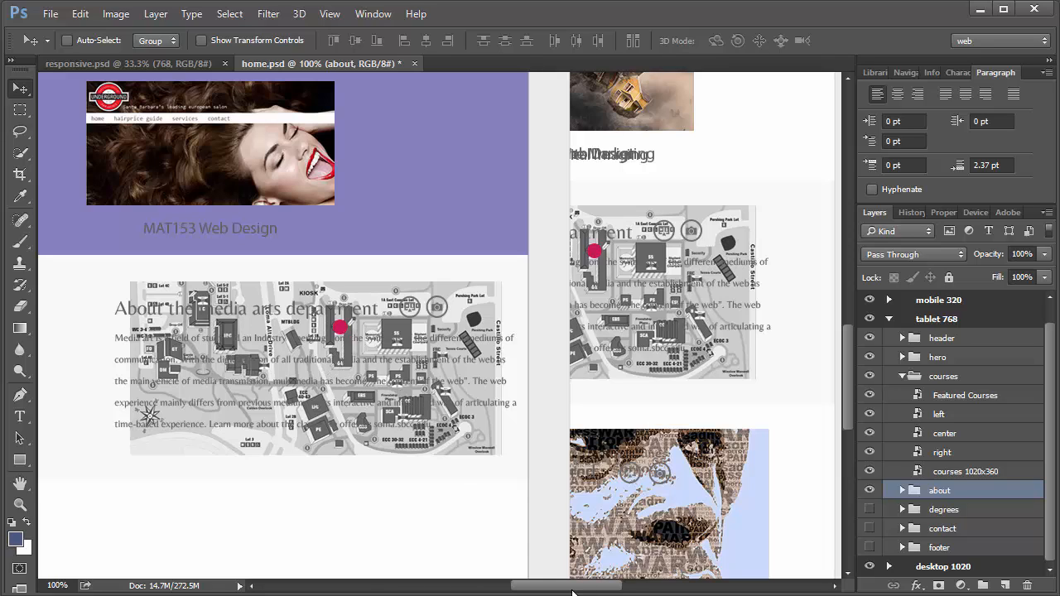
scroll("right", 3)
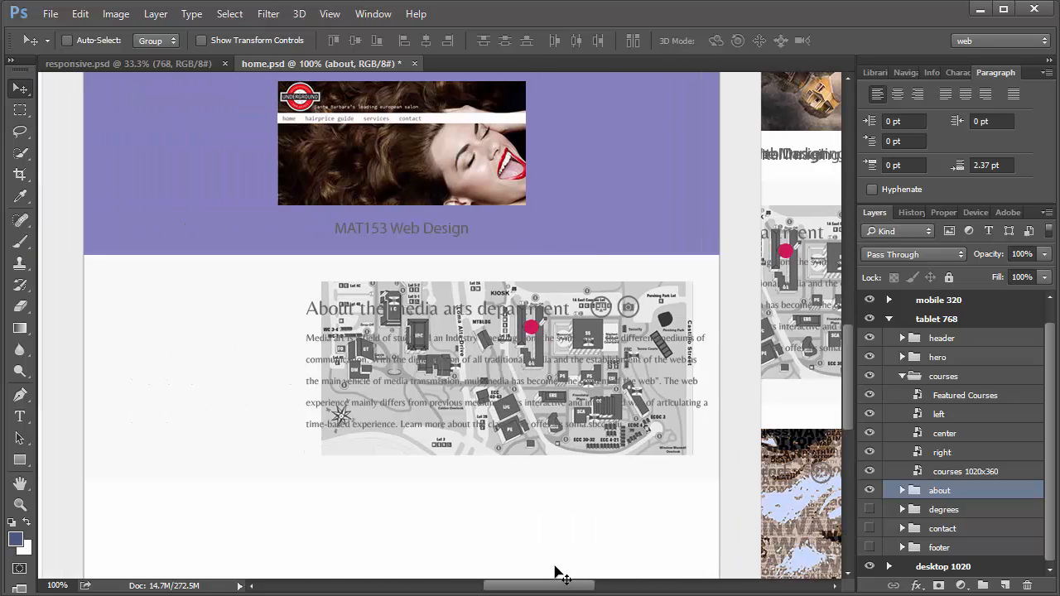
mouse_move(725, 542)
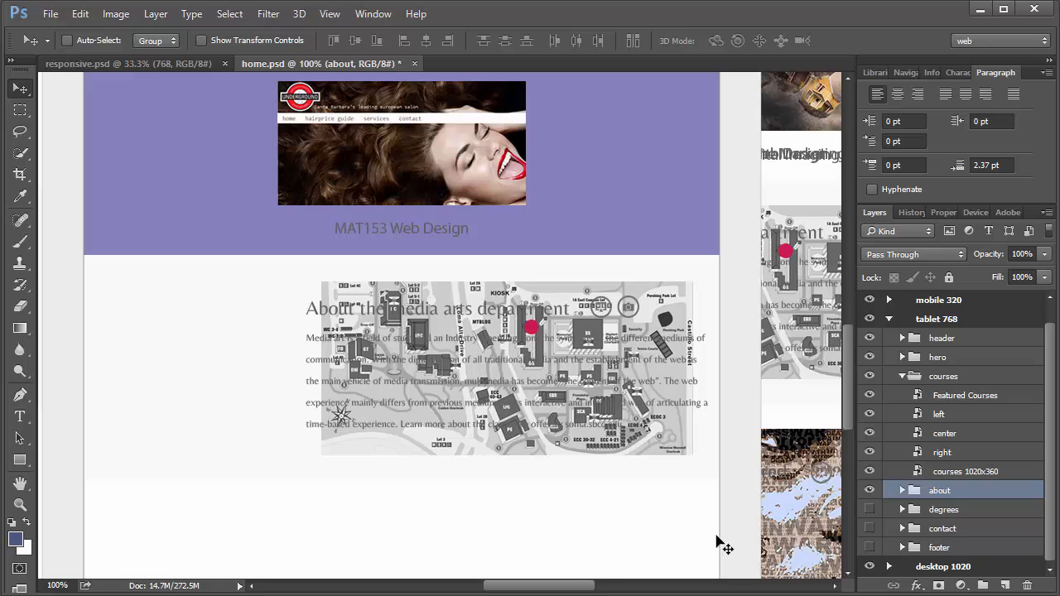
mouse_move(753, 520)
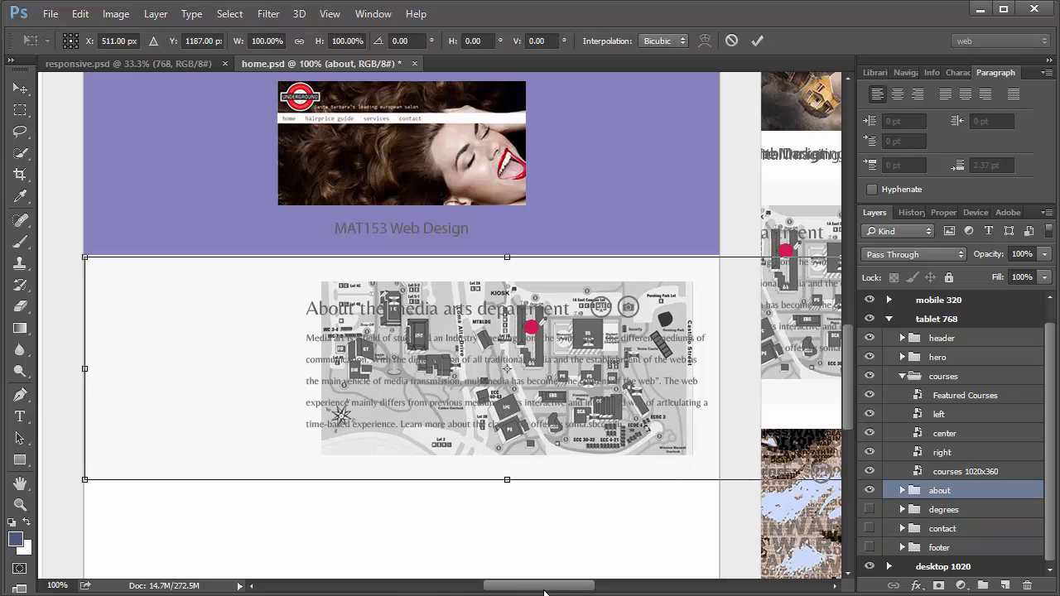
- Scale the about group to about 75% and centre it under the courses block
scroll("right", 3)
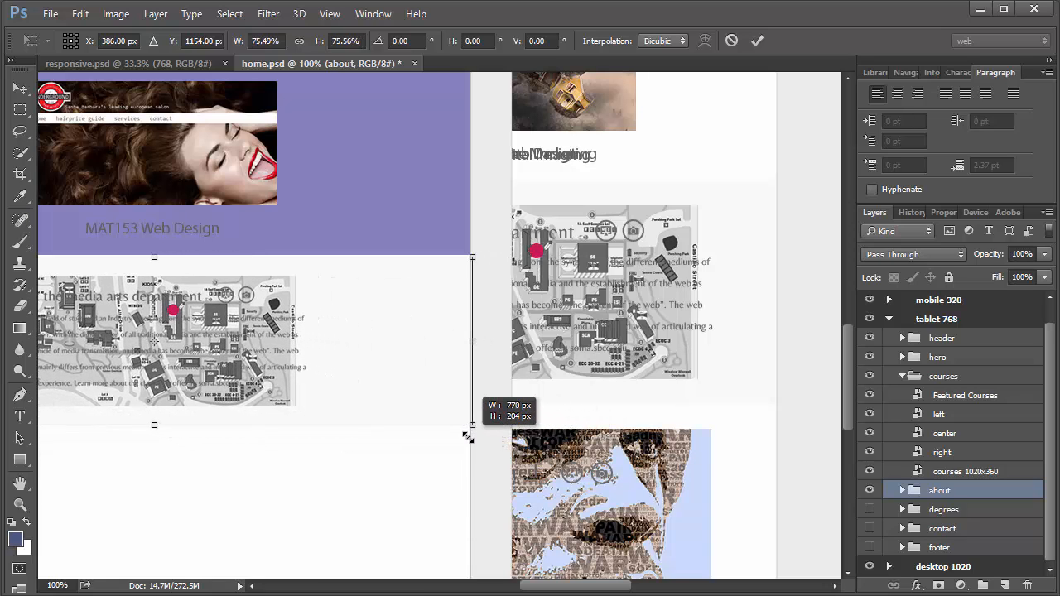
left_click_drag(472, 424, 470, 425)
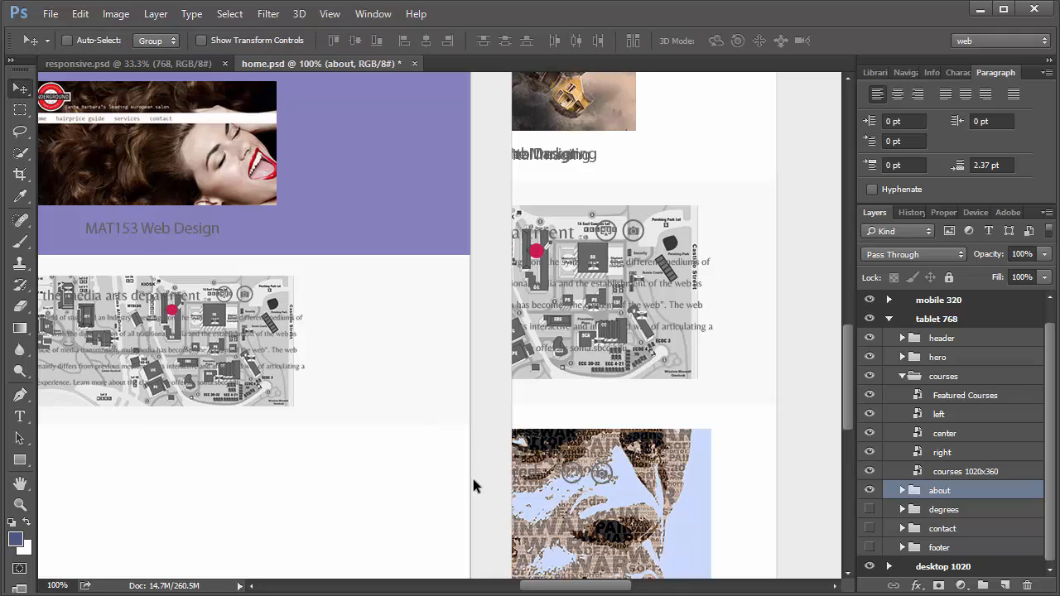
scroll("right", 3)
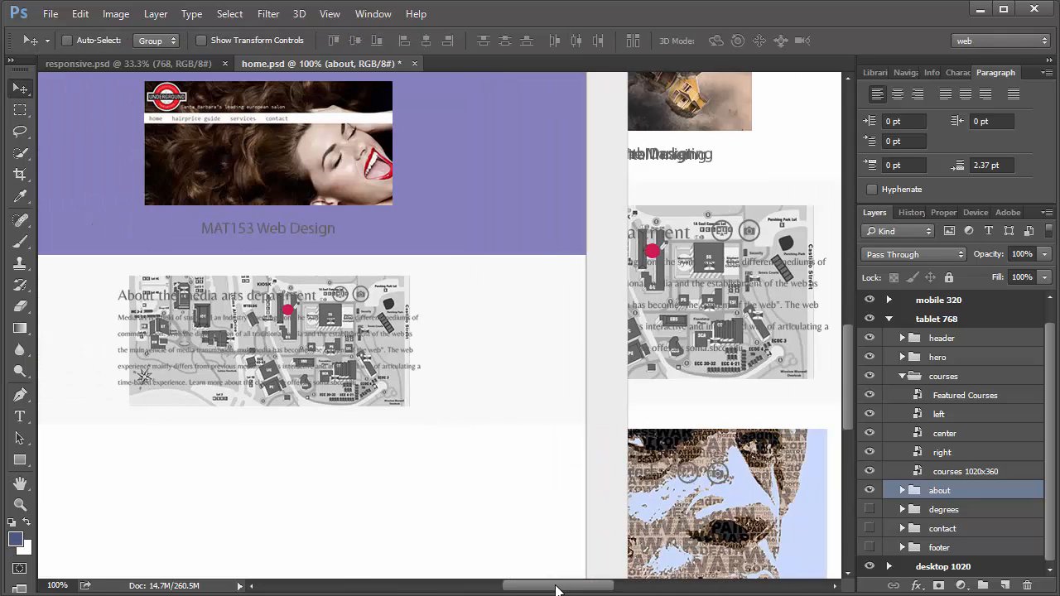
scroll("right", 3)
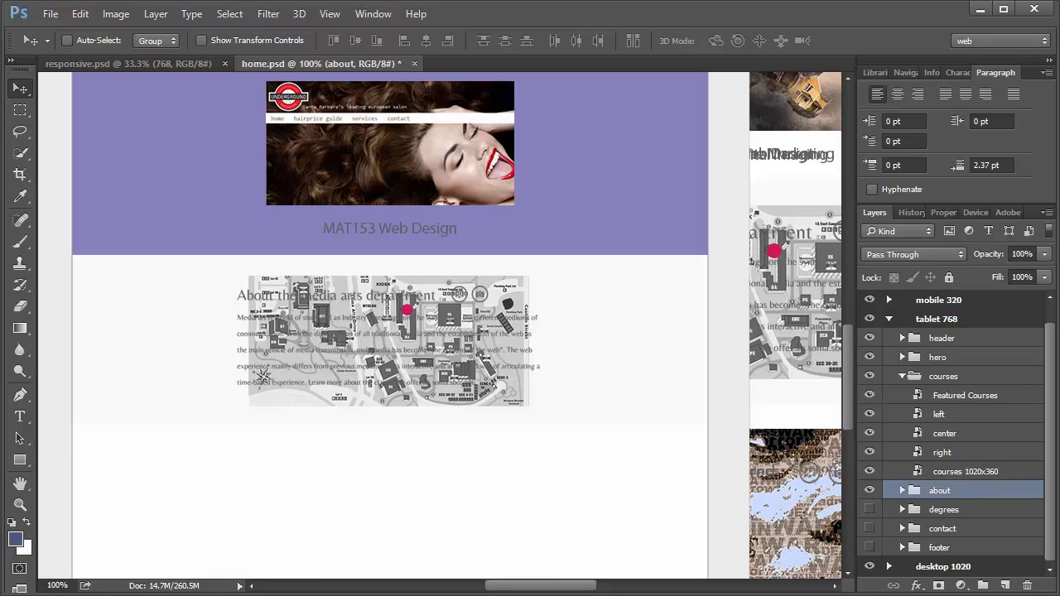
scroll("up", 3)
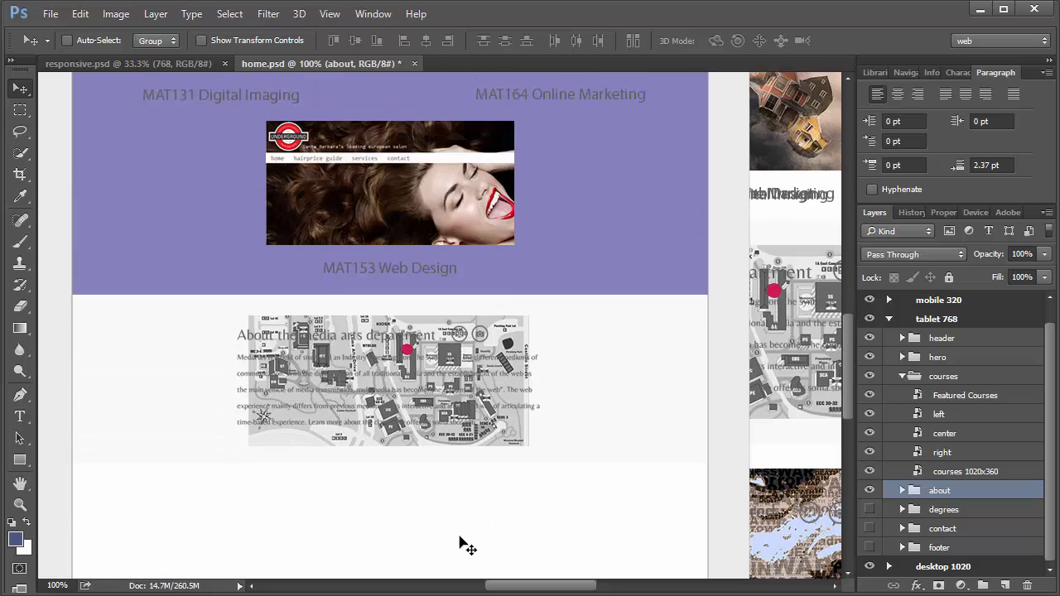
scroll("up", 3)
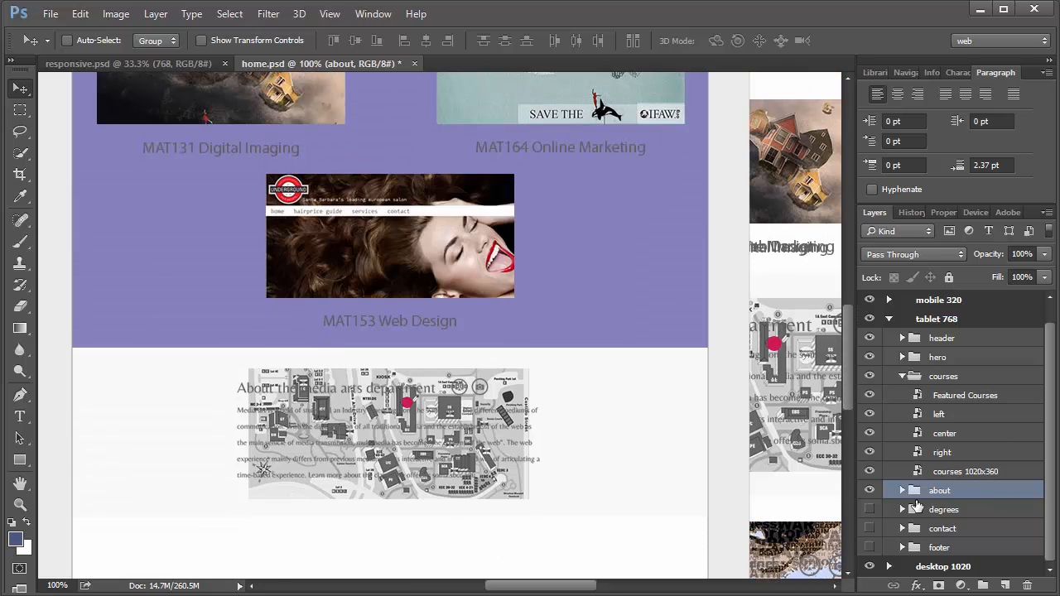
- Expand the about group and move its map layer to the left column
left_click(902, 489)
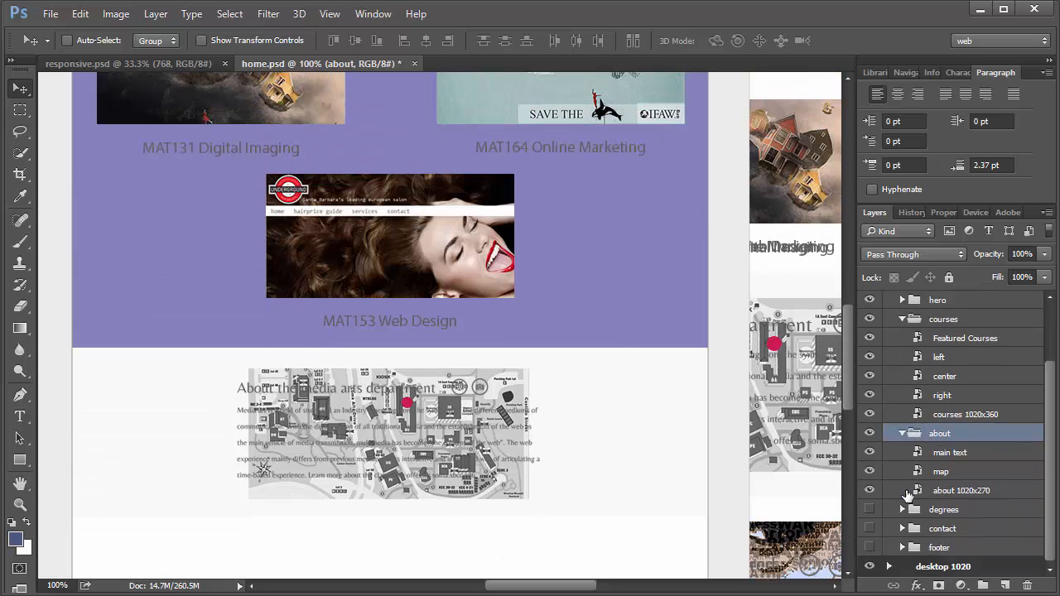
left_click(941, 471)
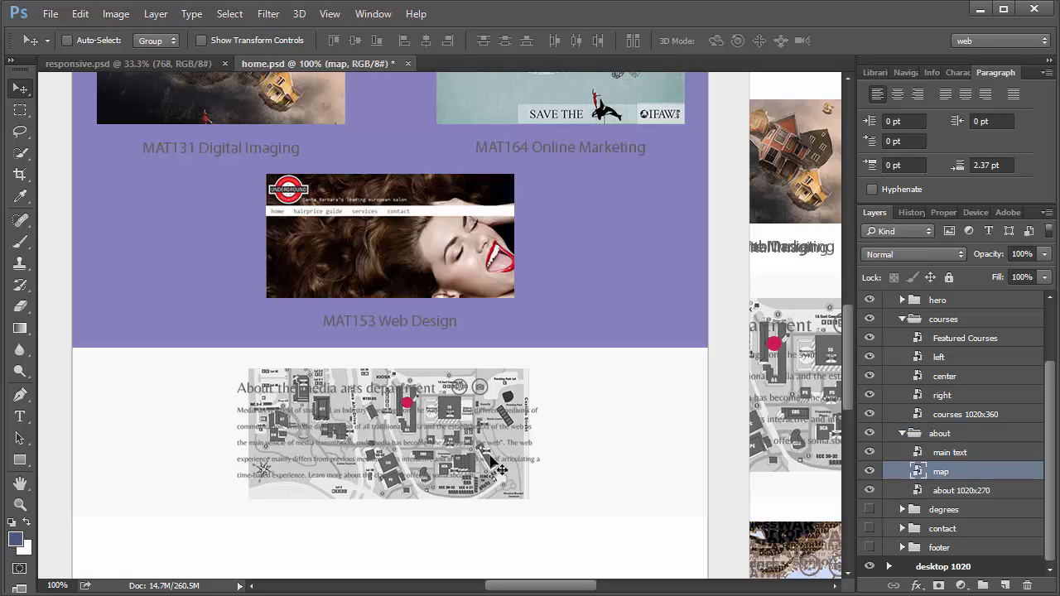
mouse_move(389, 451)
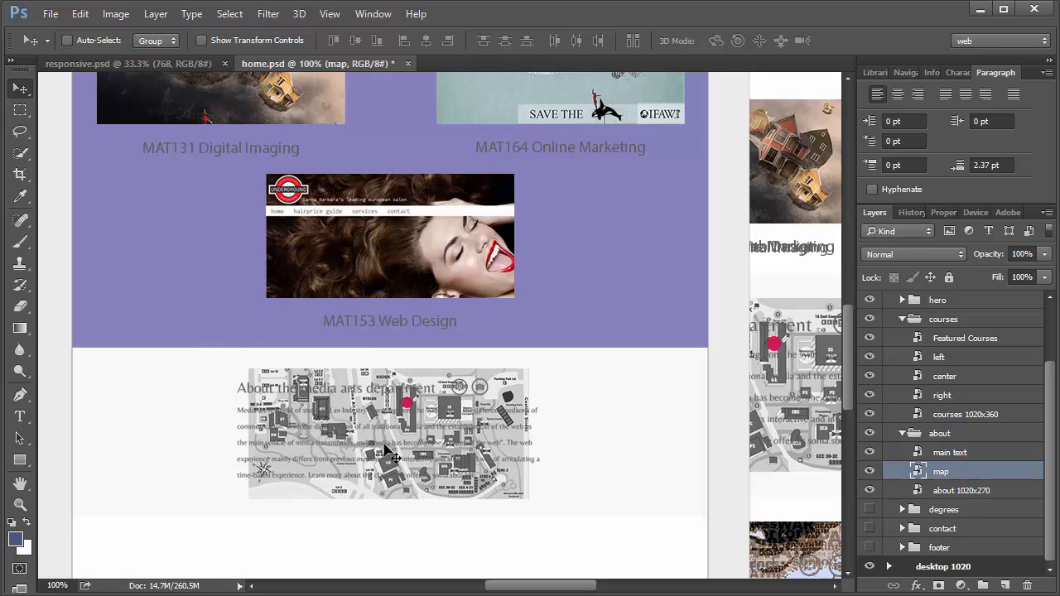
mouse_move(737, 506)
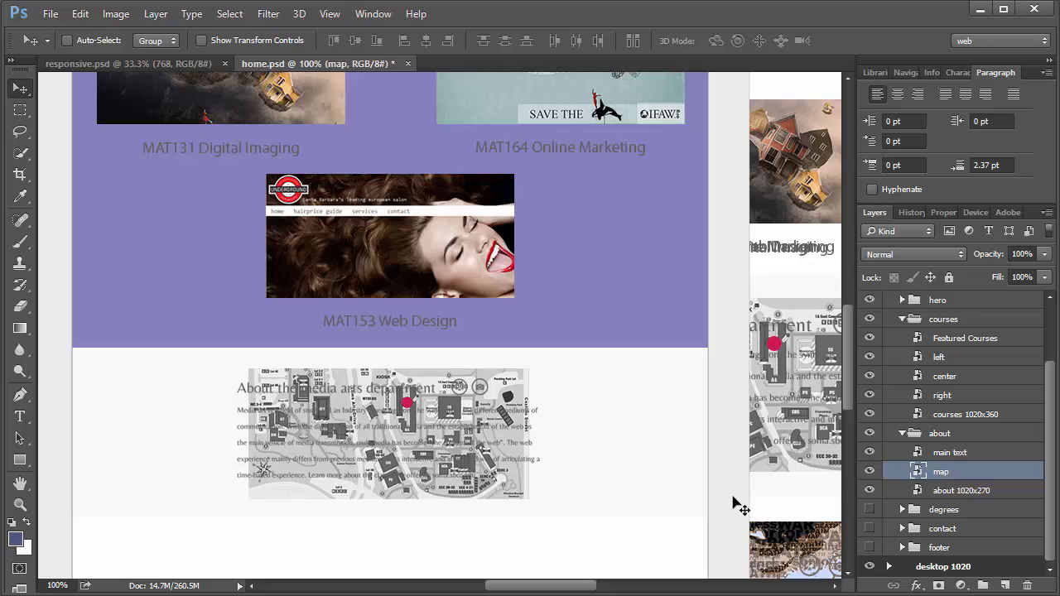
mouse_move(612, 485)
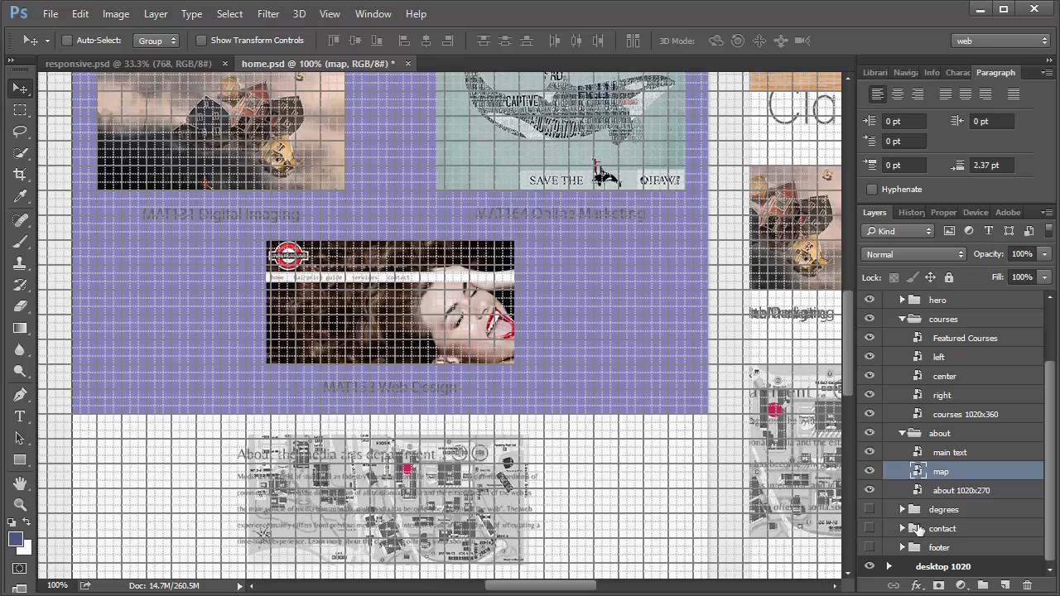
mouse_move(325, 509)
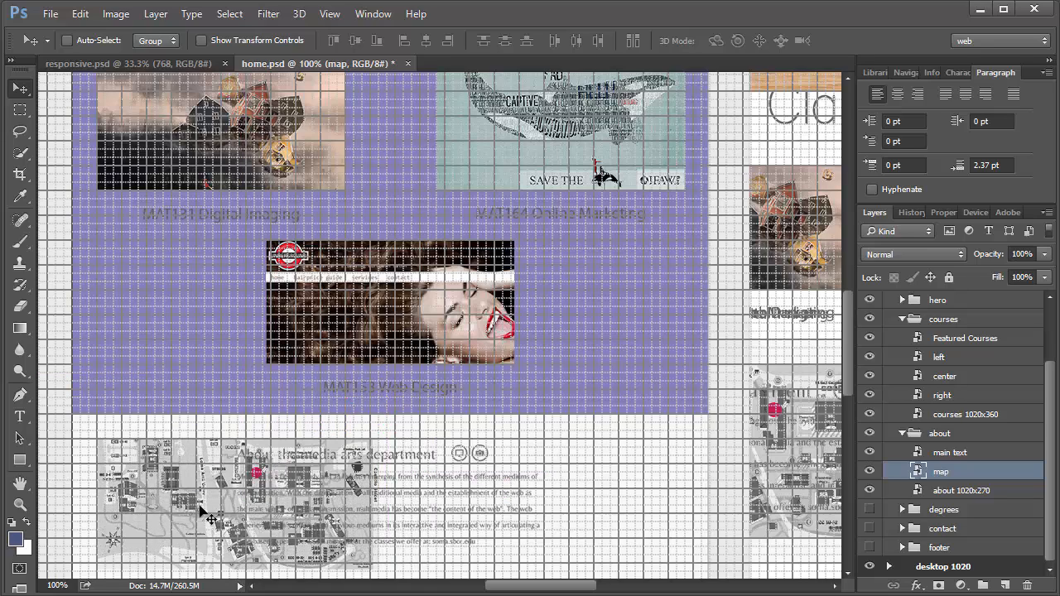
mouse_move(323, 522)
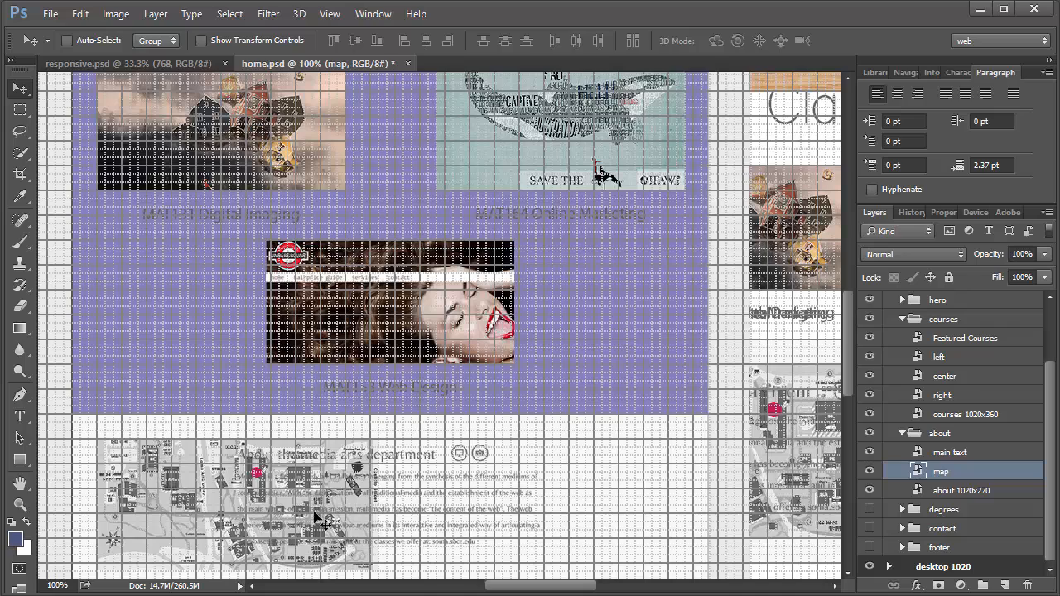
mouse_move(226, 570)
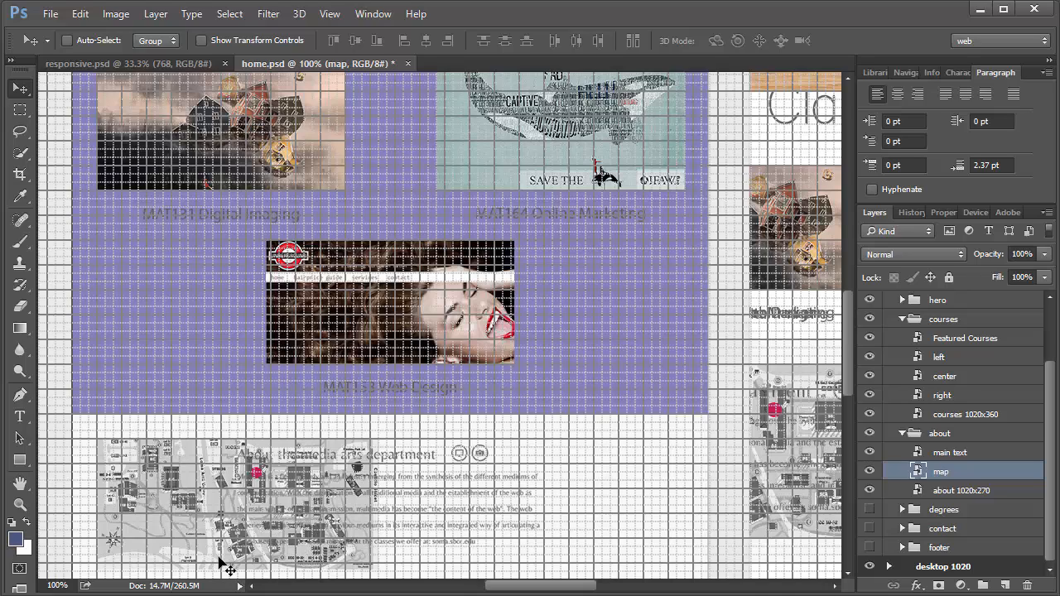
mouse_move(854, 503)
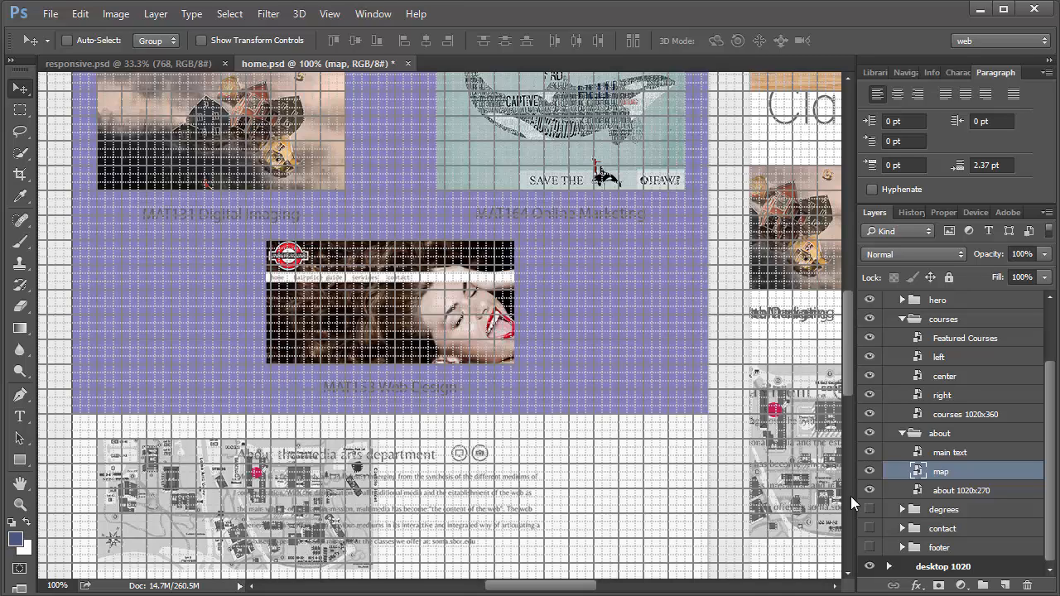
mouse_move(958, 453)
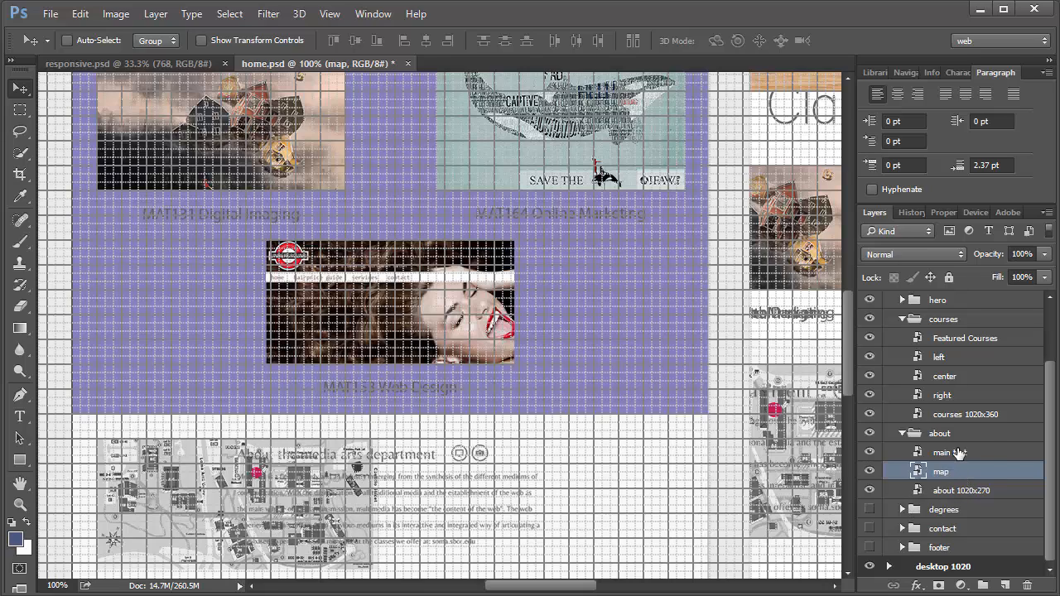
- Move the about section's main text layer to the right of the campus map
left_click(950, 452)
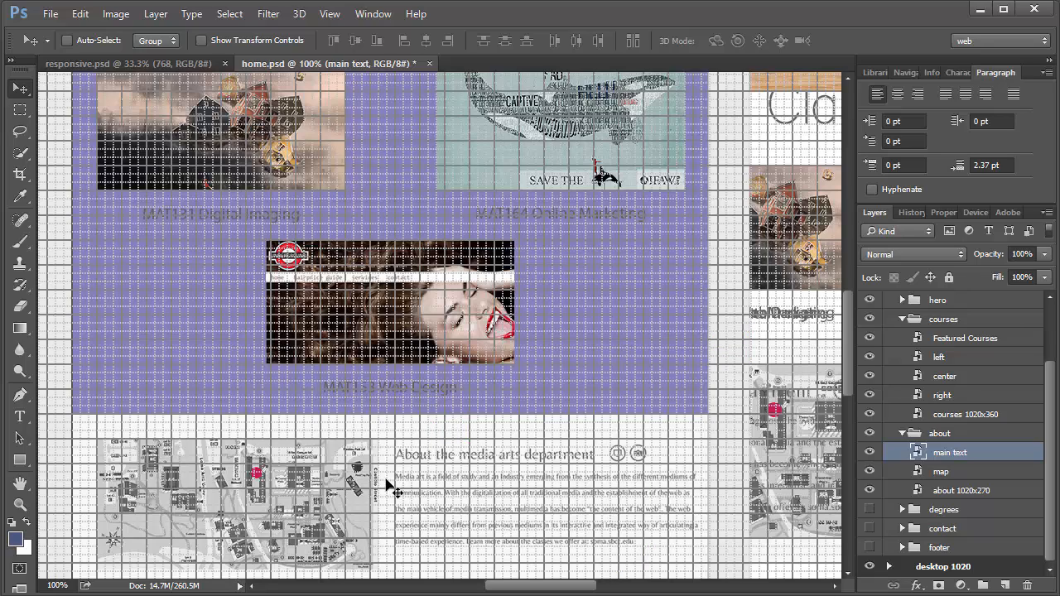
mouse_move(642, 573)
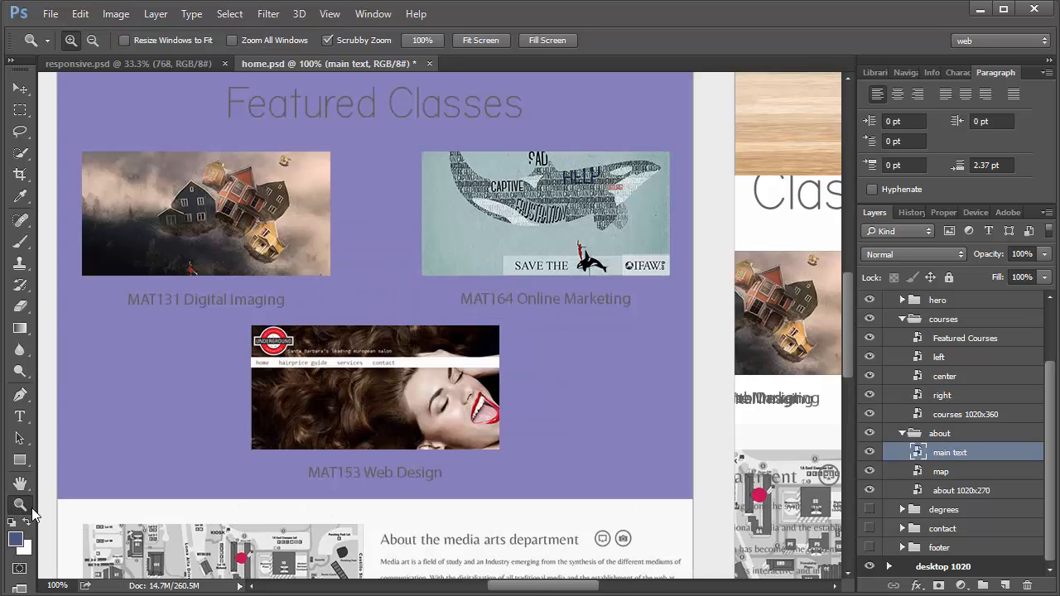
- Scroll through the tablet page to review the about layout below Featured Classes
scroll("down", 3)
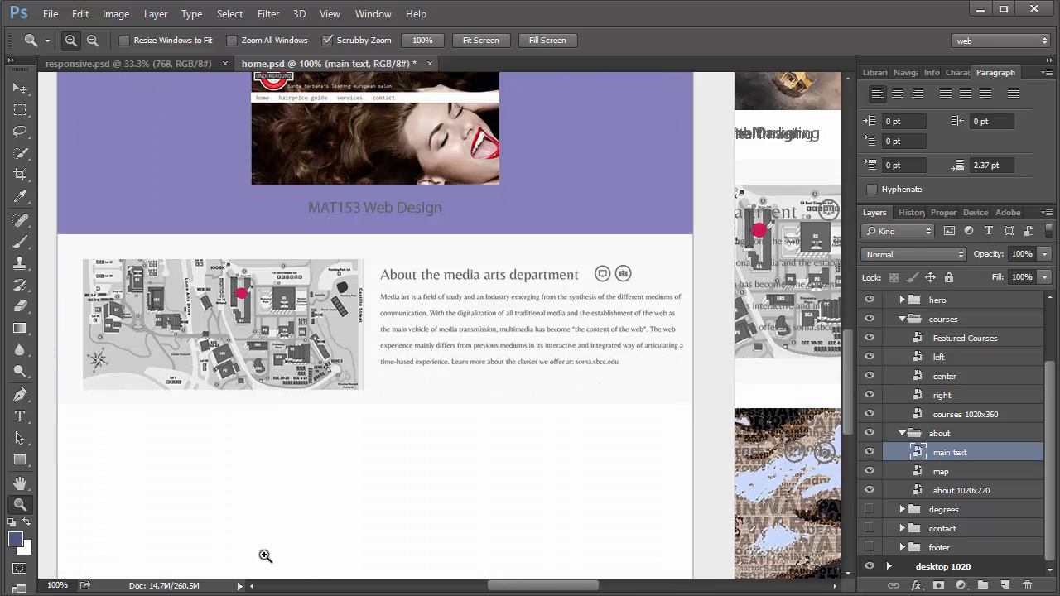
scroll("up", 3)
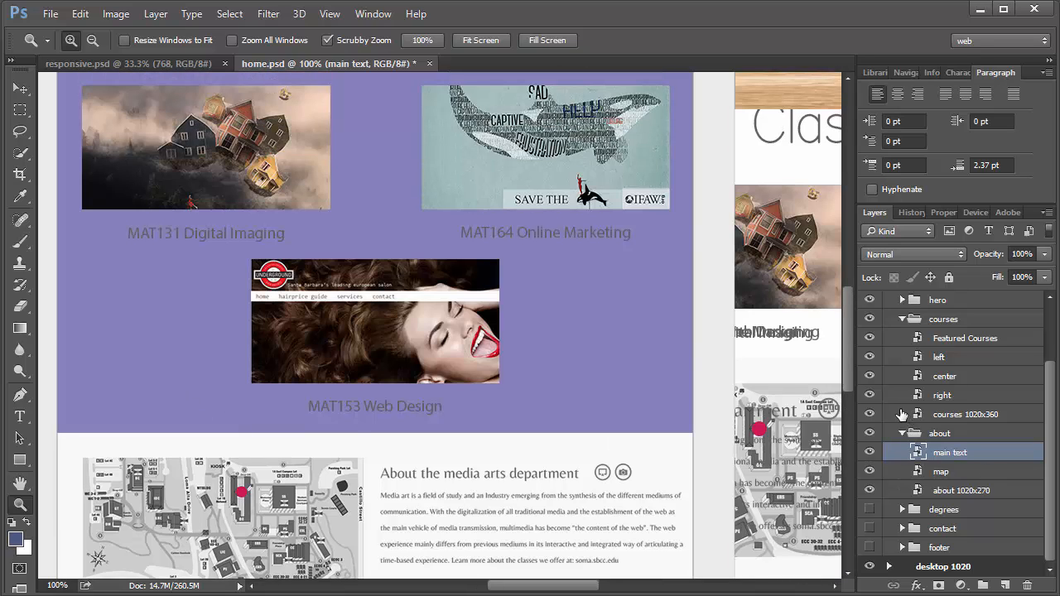
scroll("down", 3)
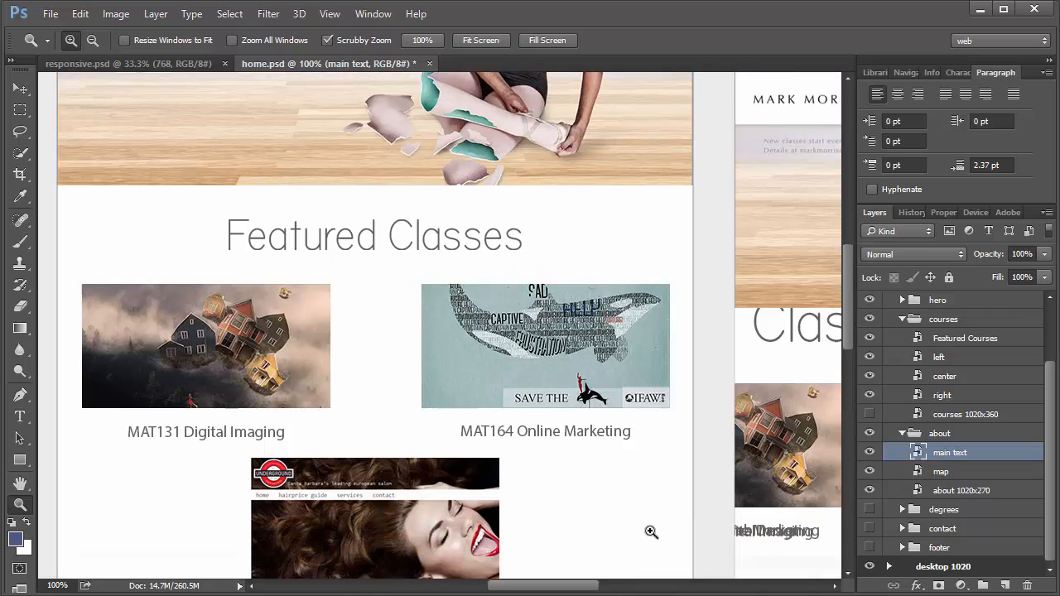
scroll("down", 3)
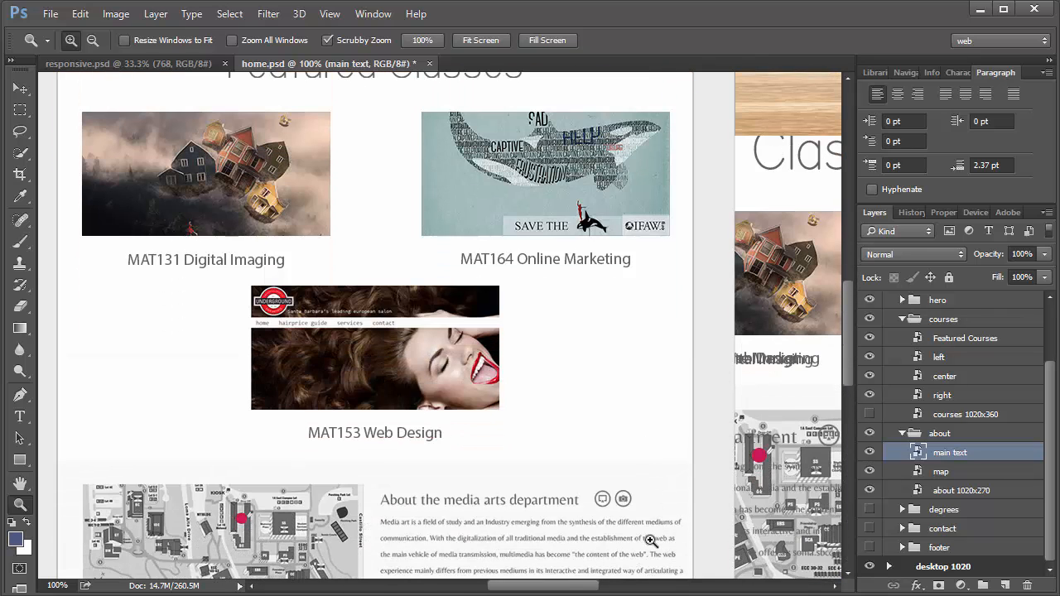
scroll("up", 3)
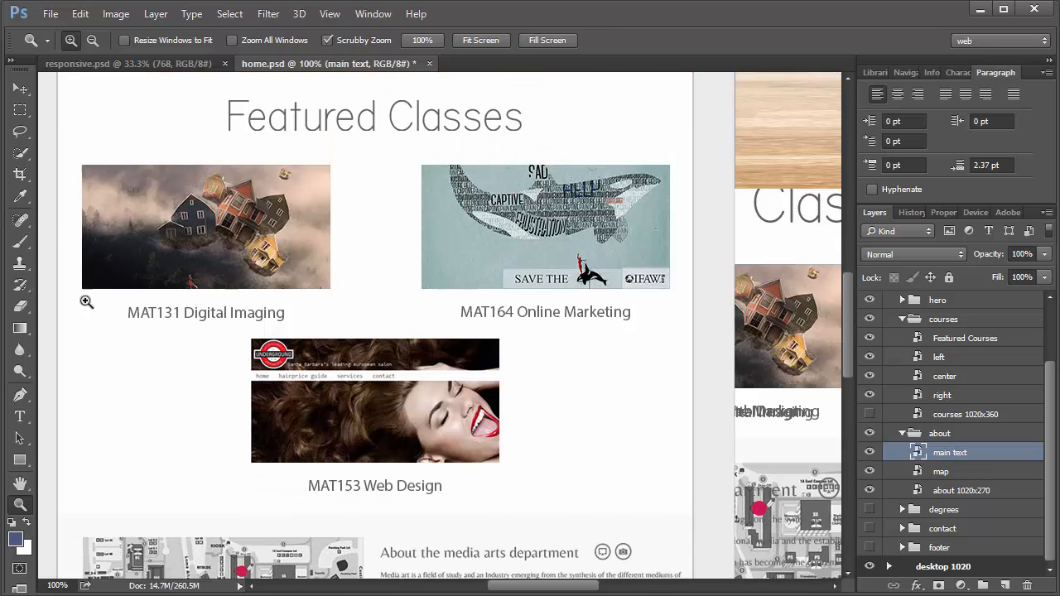
scroll("down", 3)
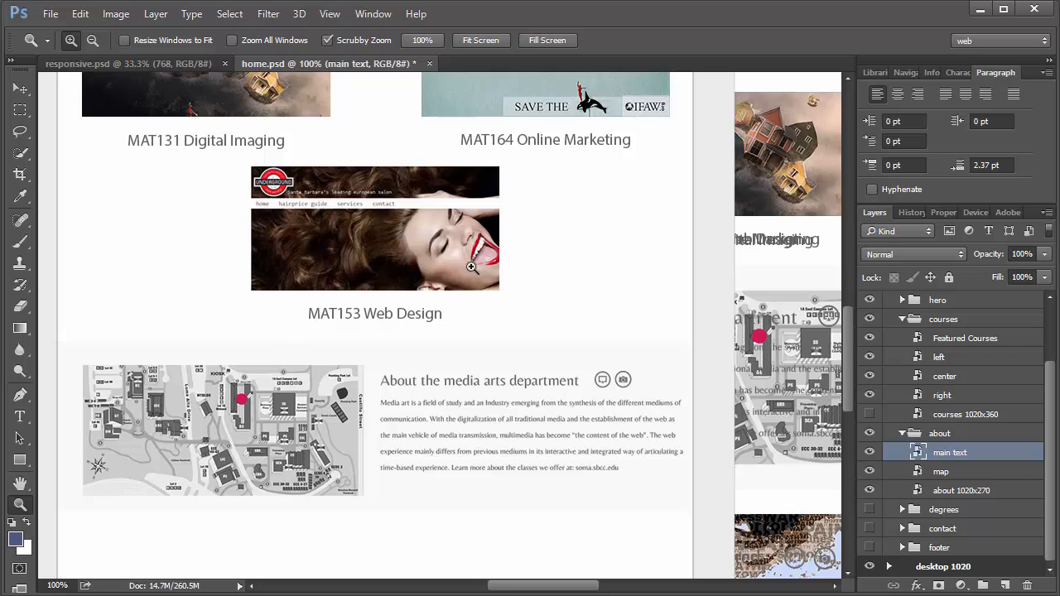
scroll("down", 3)
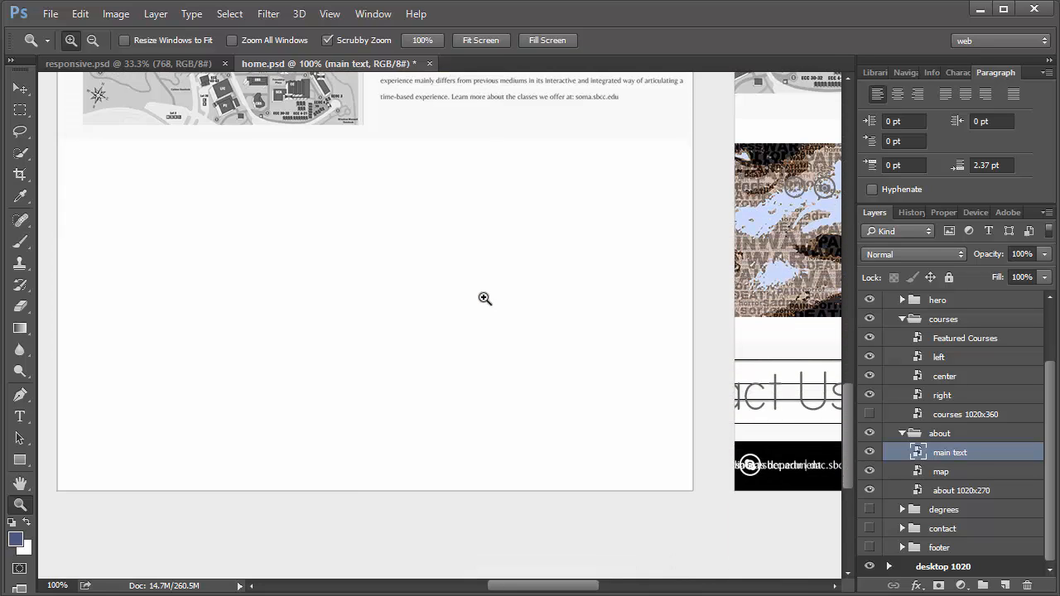
scroll("up", 3)
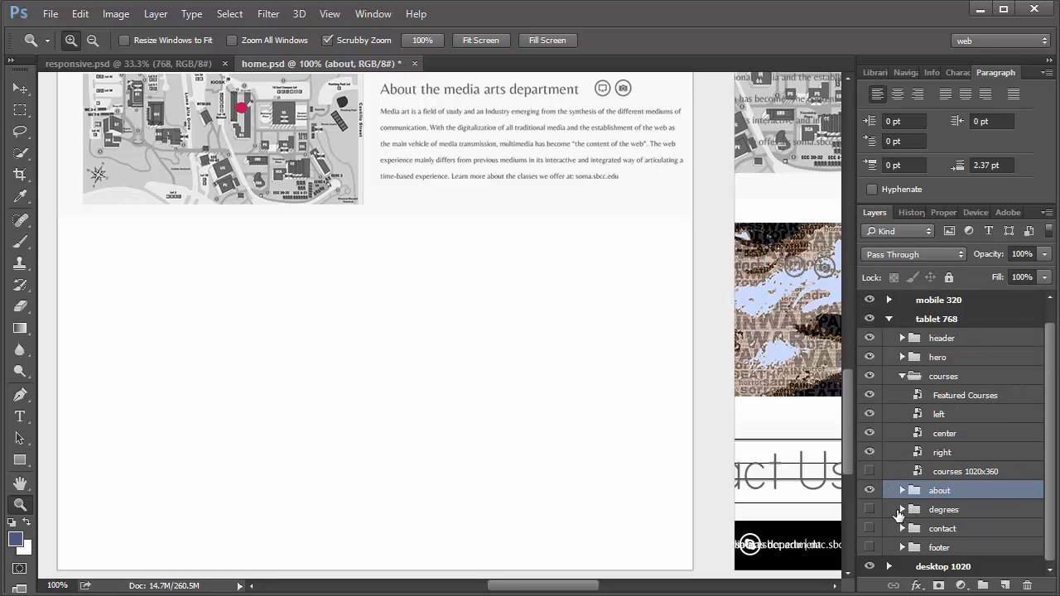
- Show the degrees group and its degrees 1020x270 background, and select the group
left_click(869, 489)
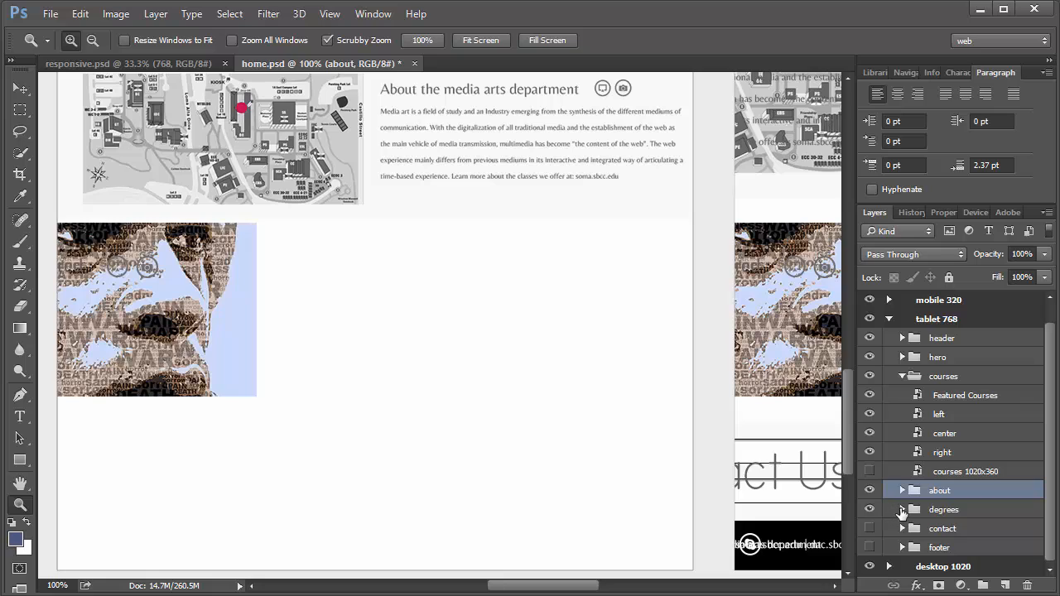
left_click(902, 509)
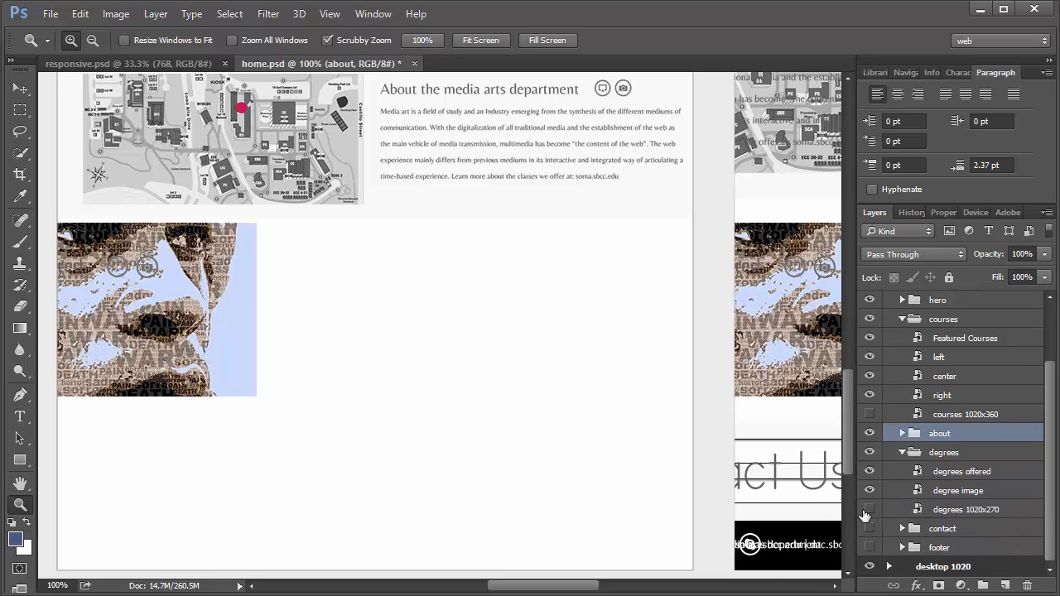
left_click(868, 509)
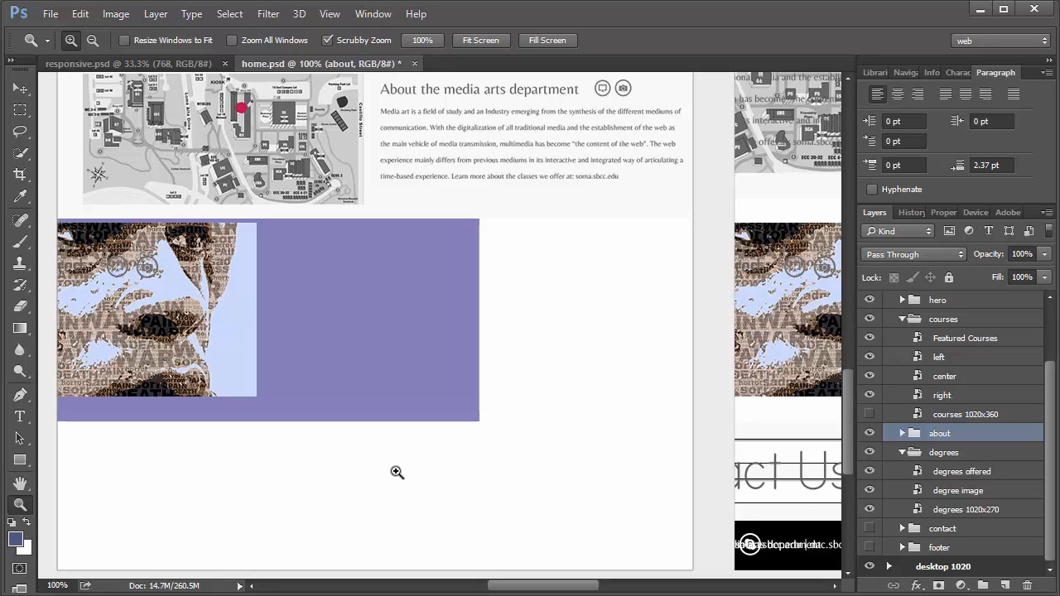
mouse_move(398, 466)
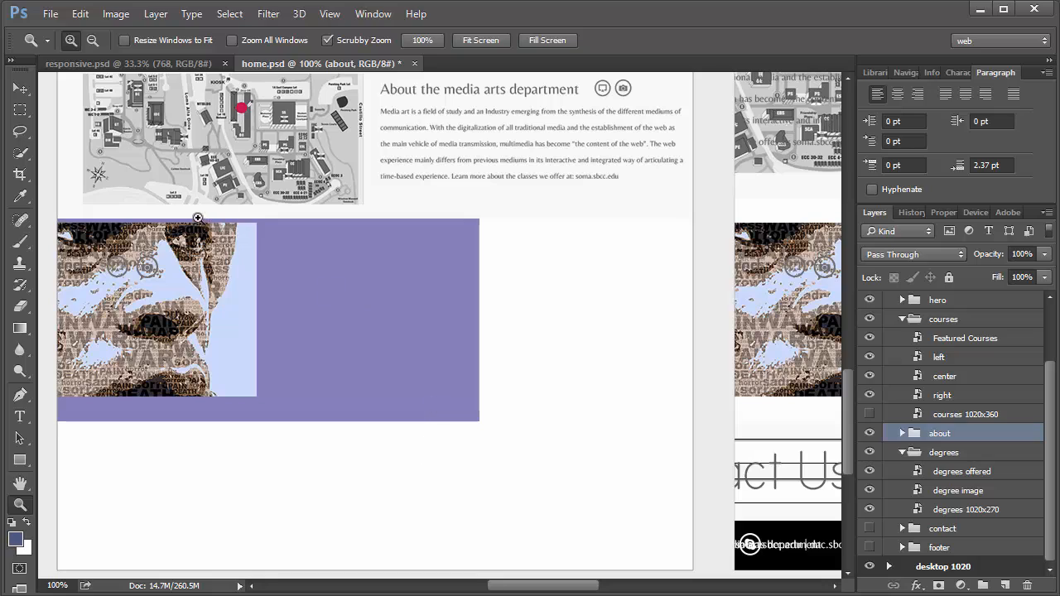
mouse_move(364, 361)
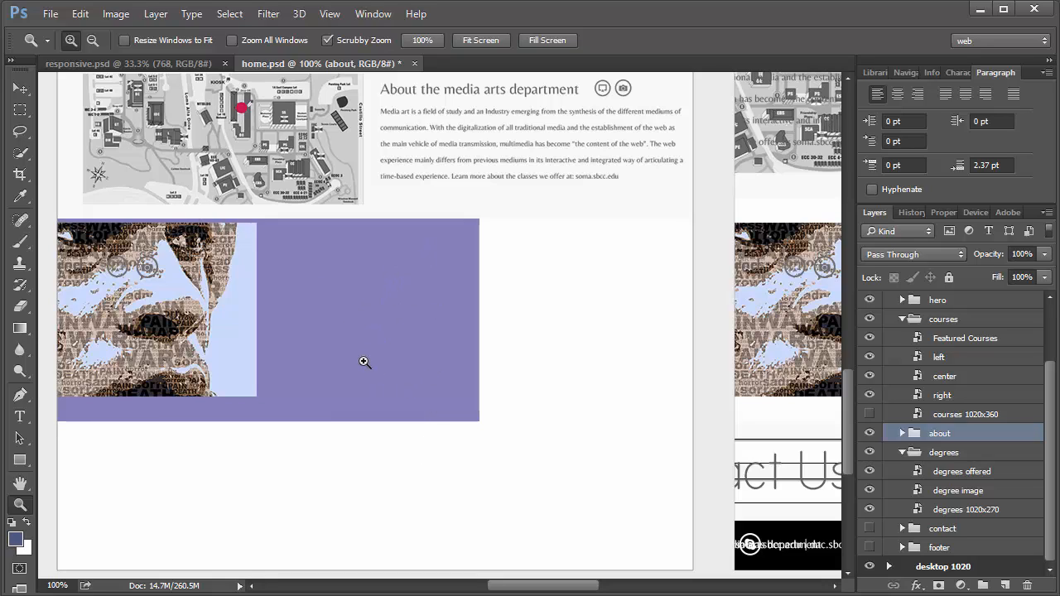
mouse_move(401, 355)
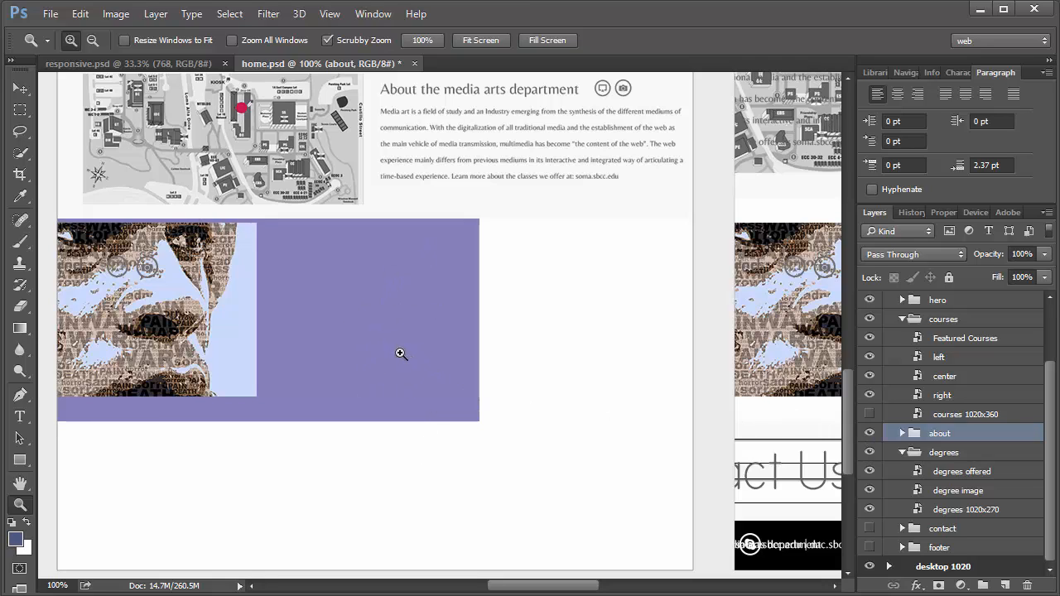
mouse_move(414, 335)
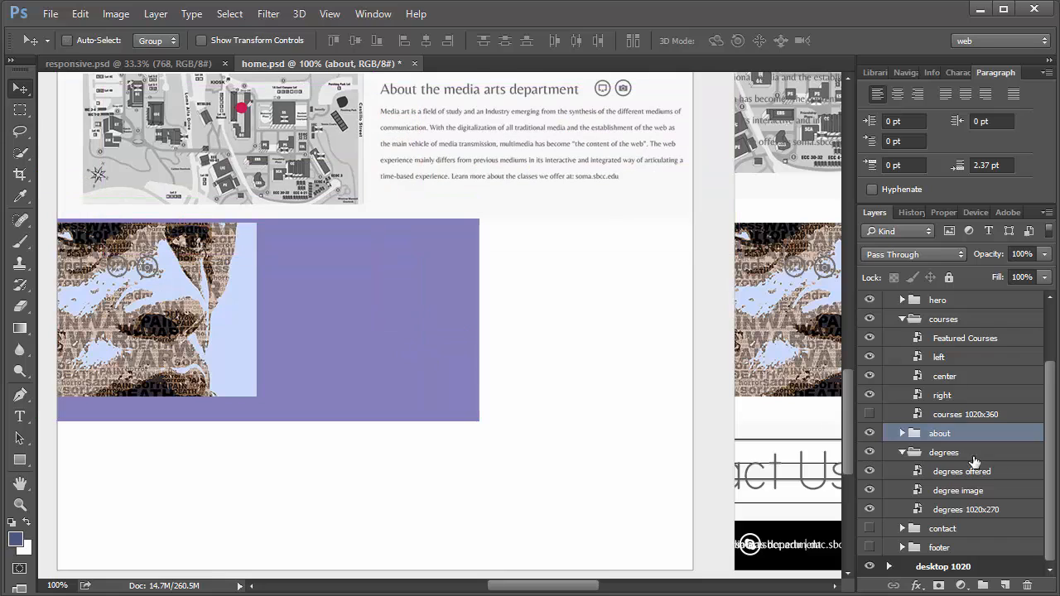
left_click(944, 451)
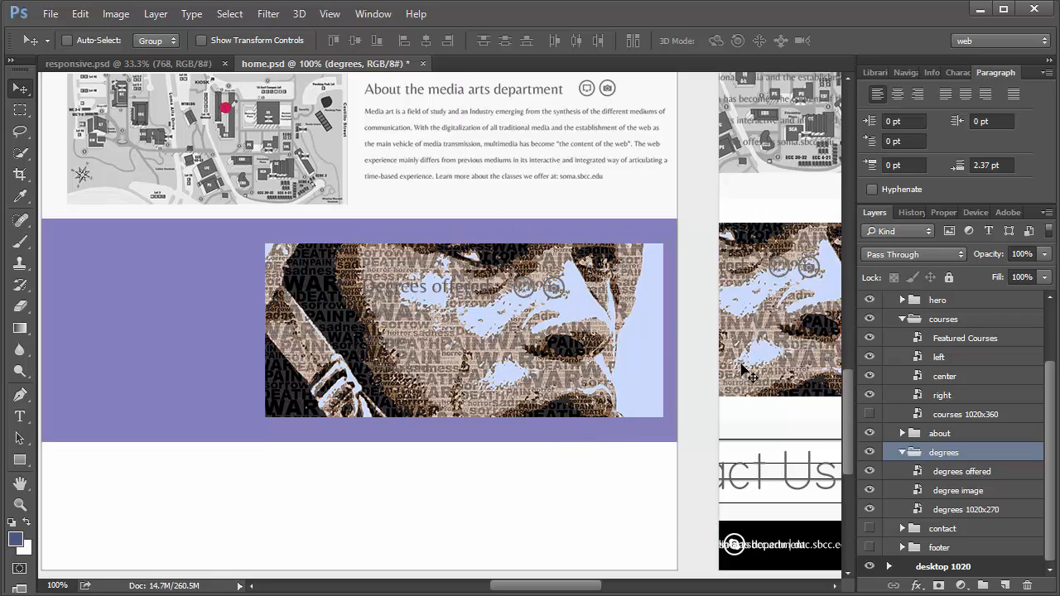
mouse_move(809, 460)
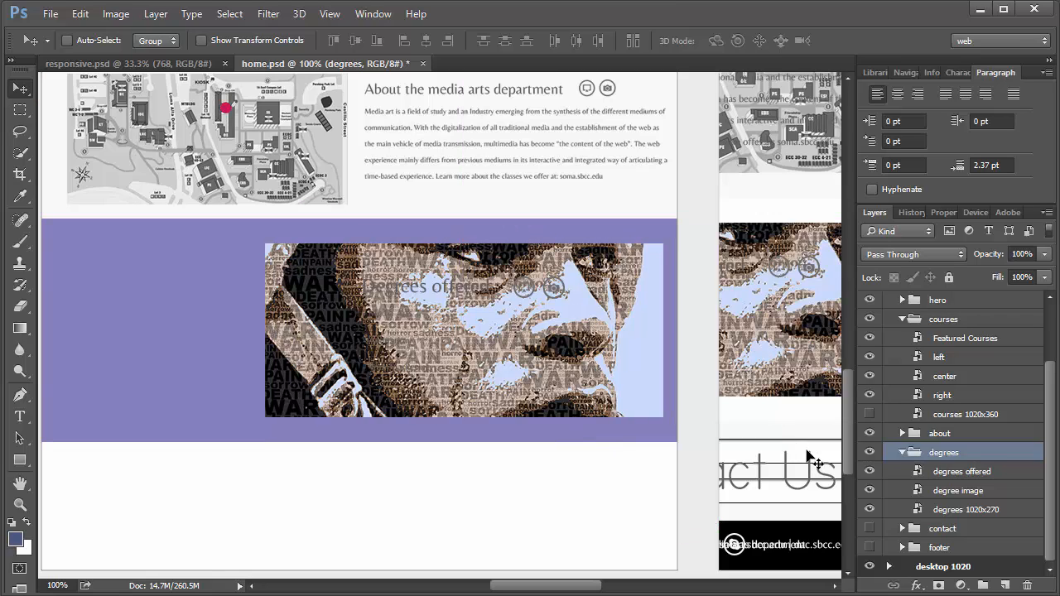
mouse_move(998, 451)
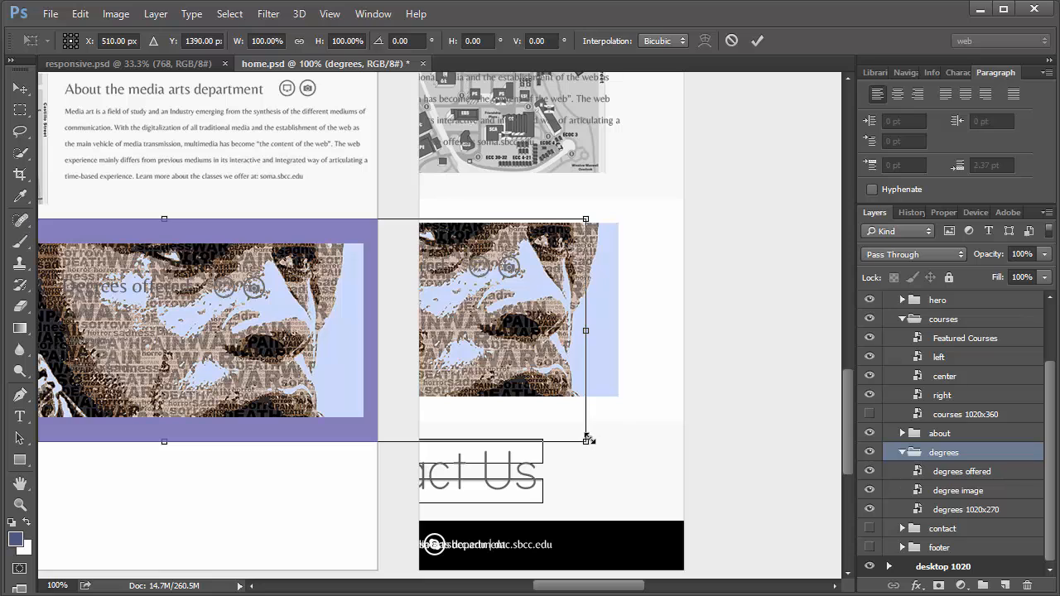
- Scale the degrees group down to about 80% to fit the tablet width
left_click_drag(586, 440, 422, 398)
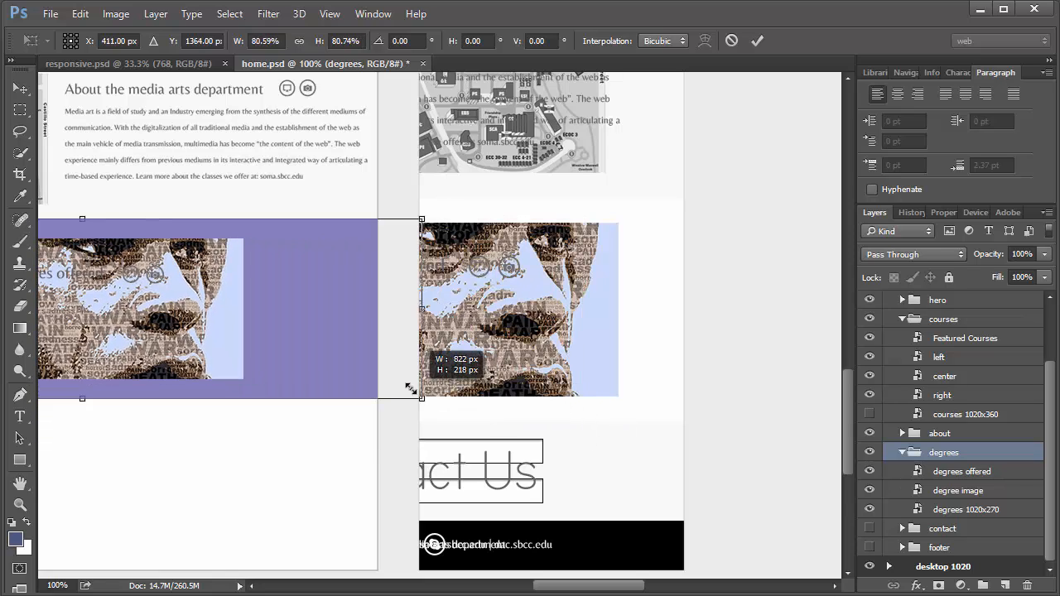
left_click_drag(420, 399, 378, 386)
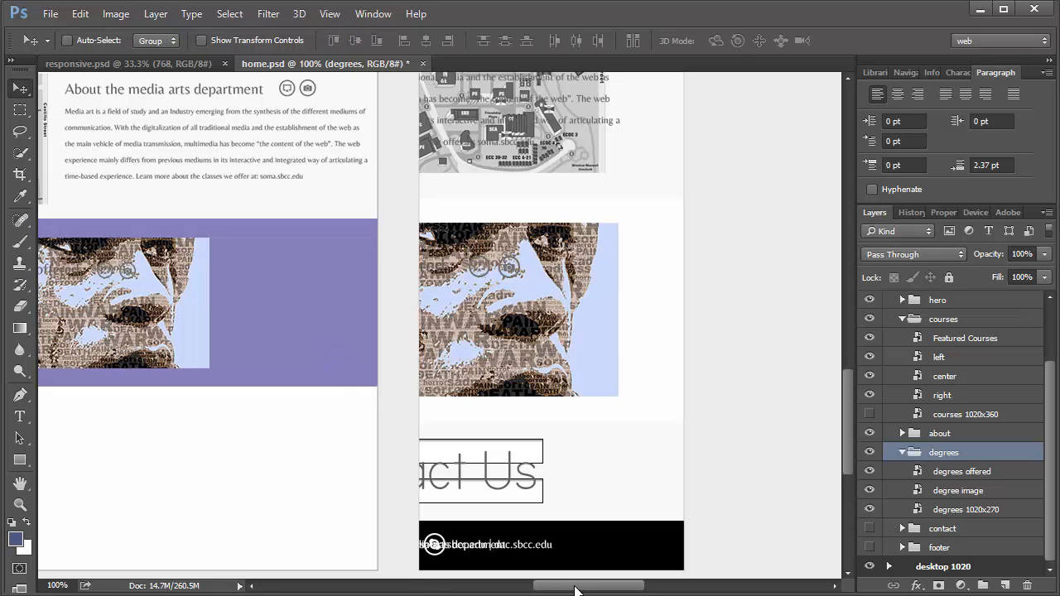
scroll("left", 3)
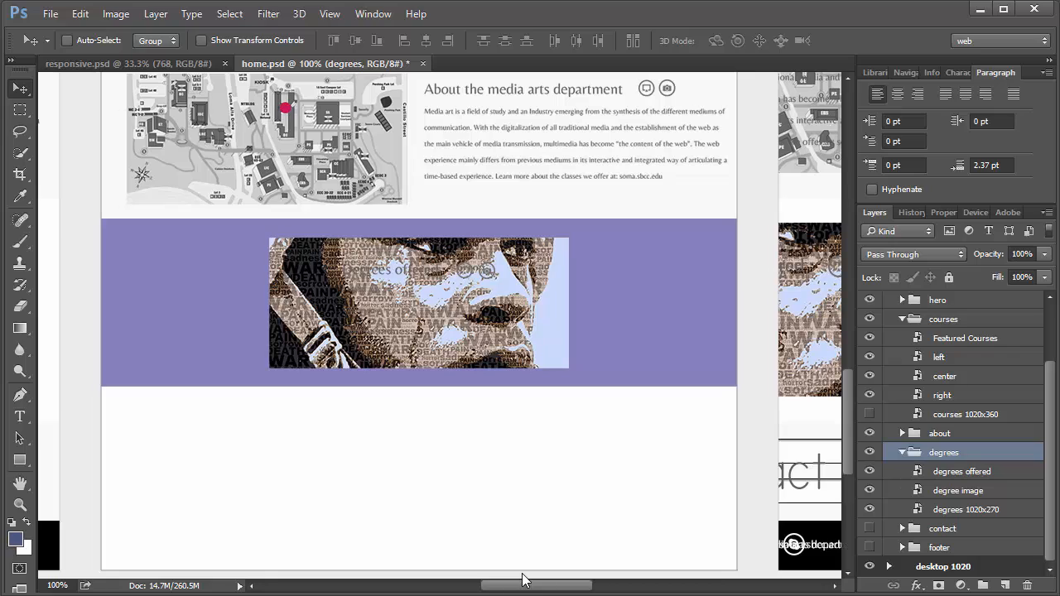
mouse_move(717, 315)
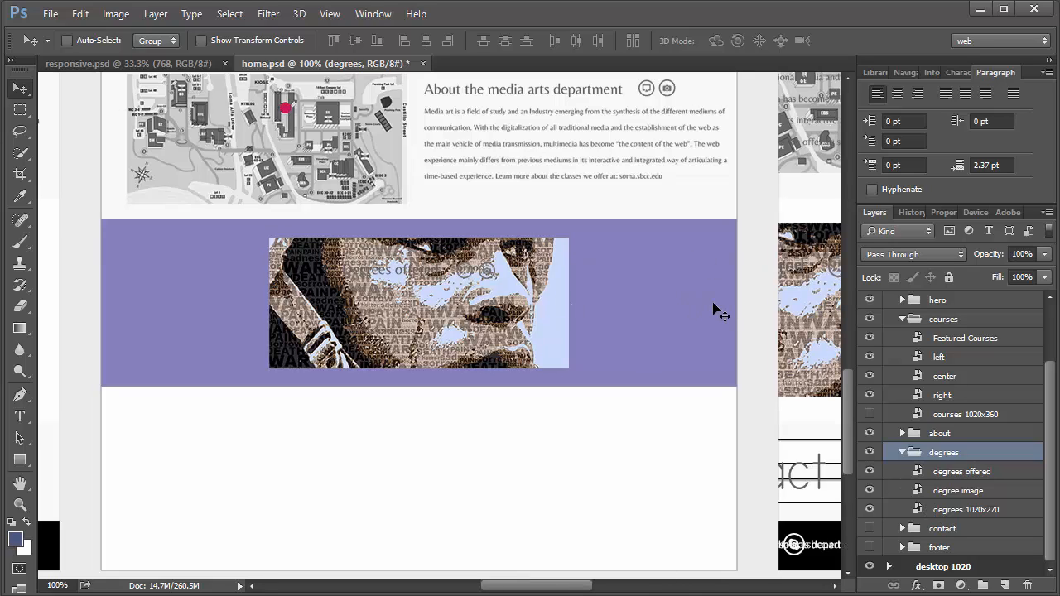
mouse_move(816, 412)
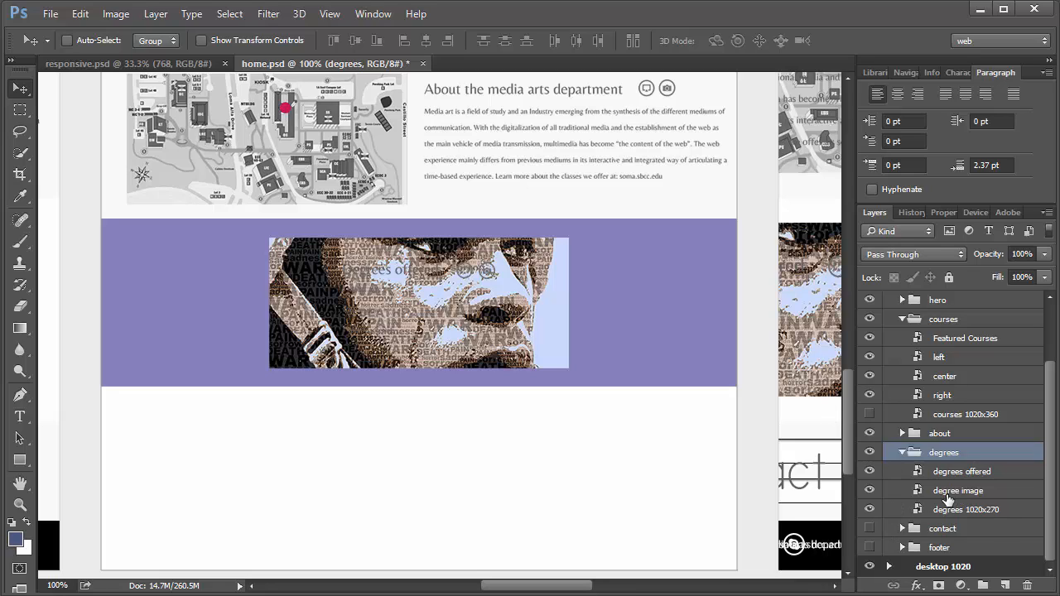
- Move the degree image to the section's right side and select the Degrees offered text
left_click(958, 489)
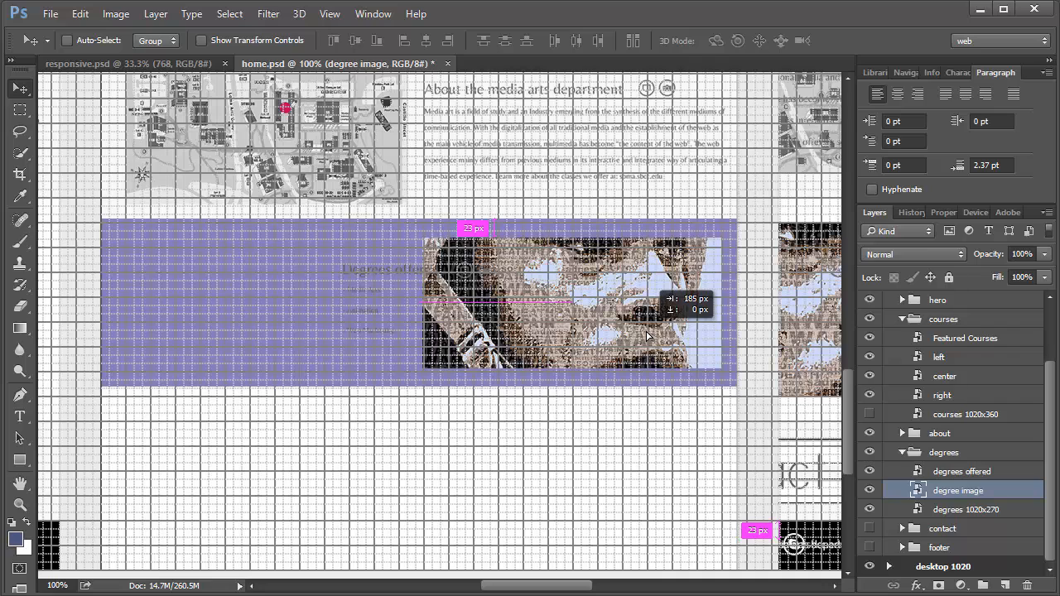
left_click_drag(645, 336, 639, 337)
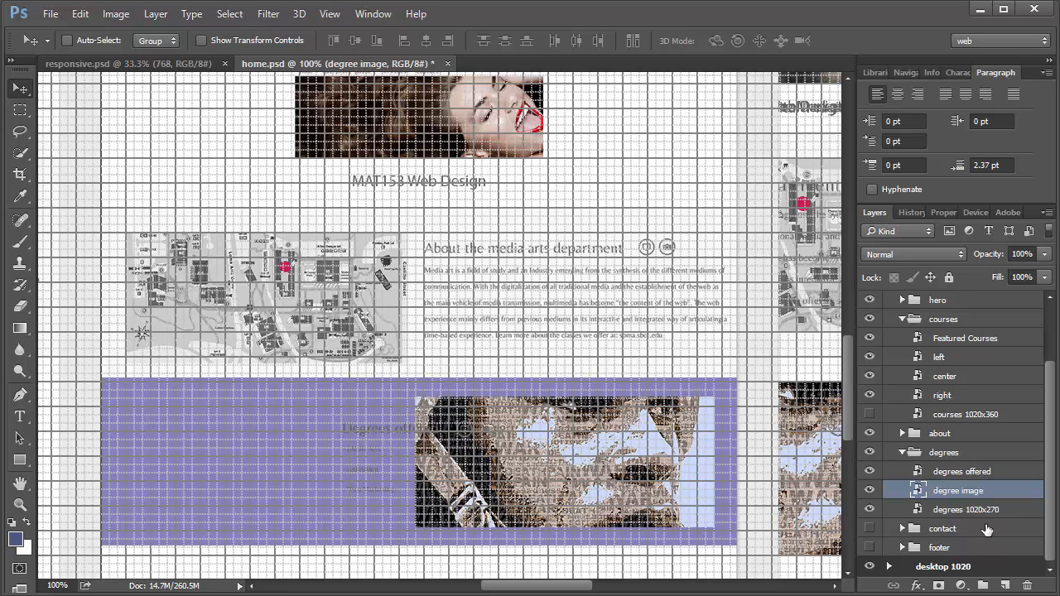
left_click(962, 471)
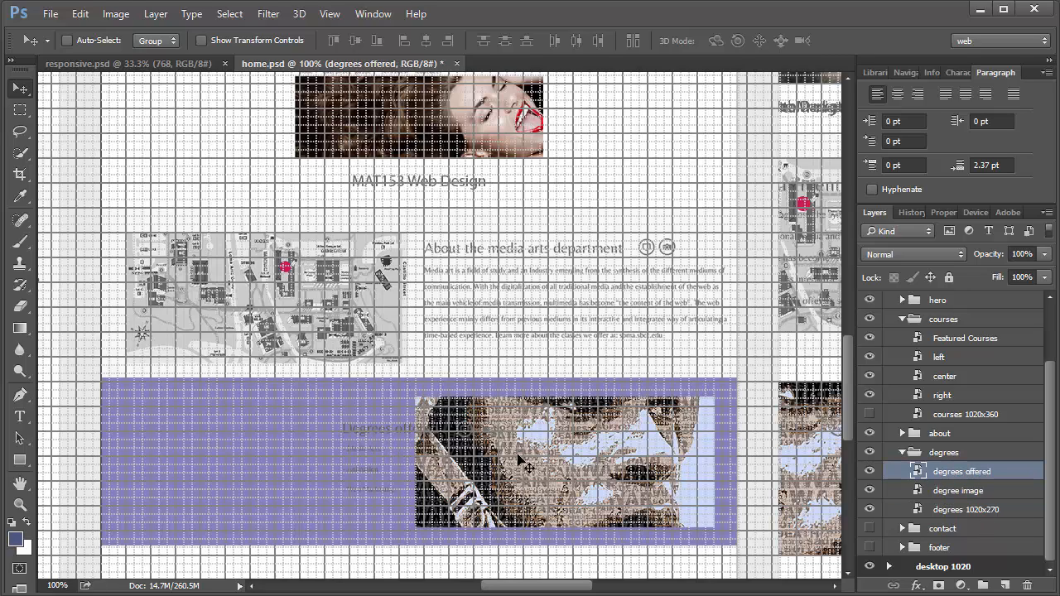
mouse_move(389, 460)
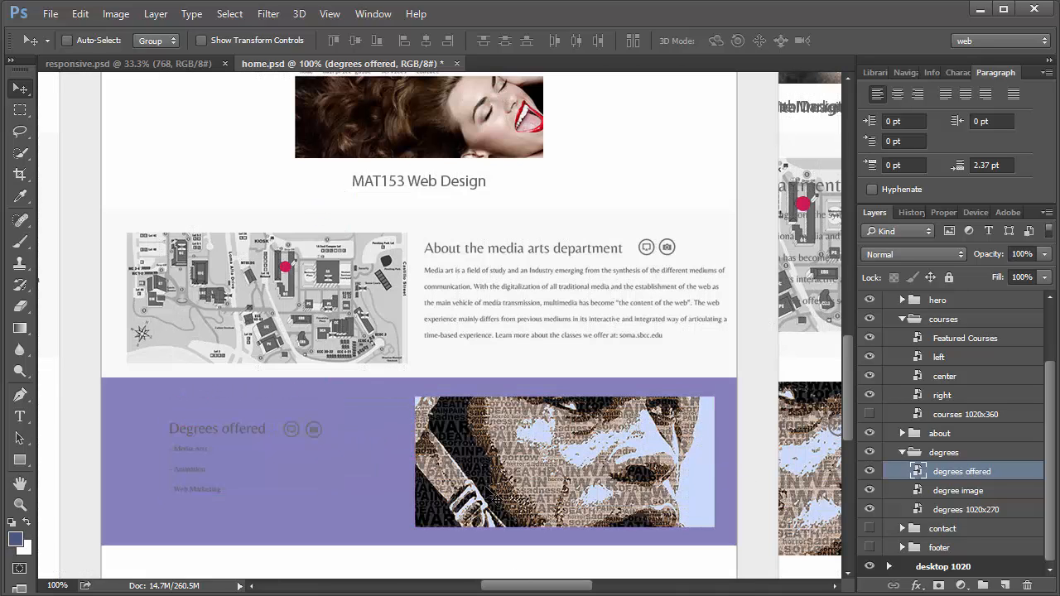
mouse_move(833, 518)
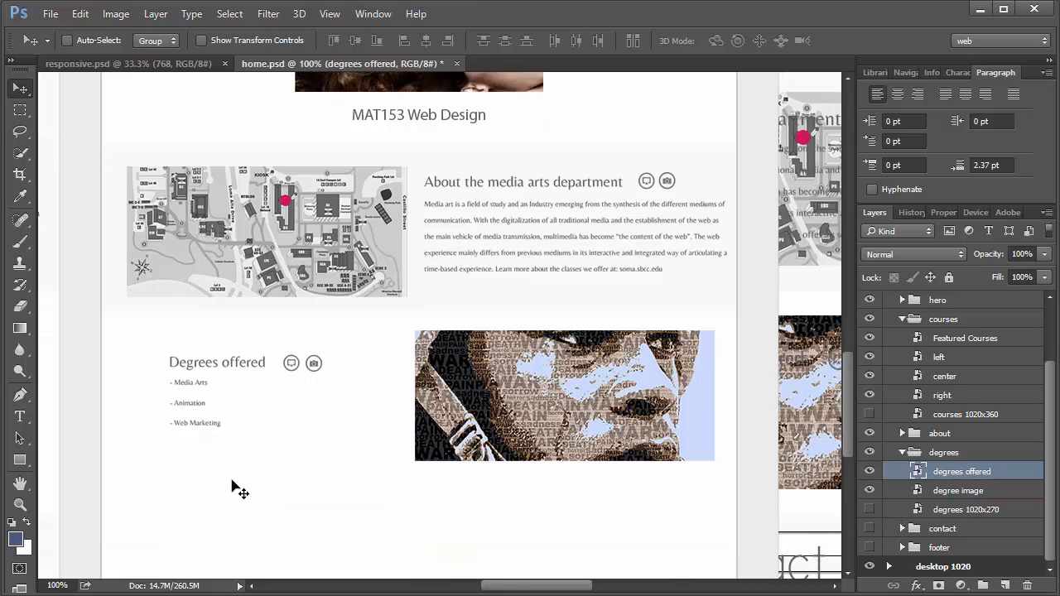
- View the desktop, tablet and mobile artboards, then zoom in on the tablet about section
scroll("down", 3)
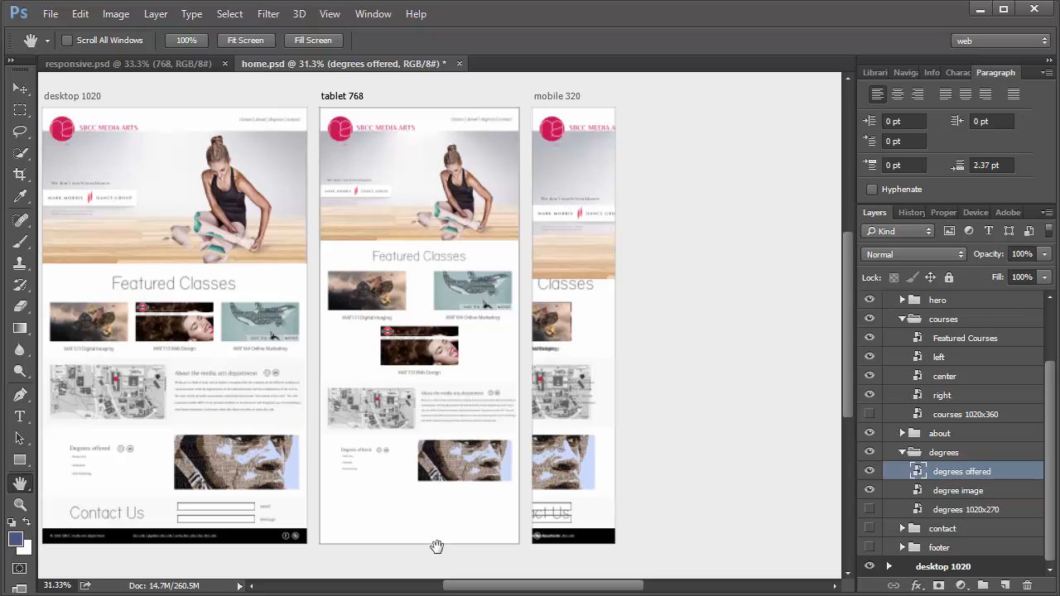
mouse_move(503, 436)
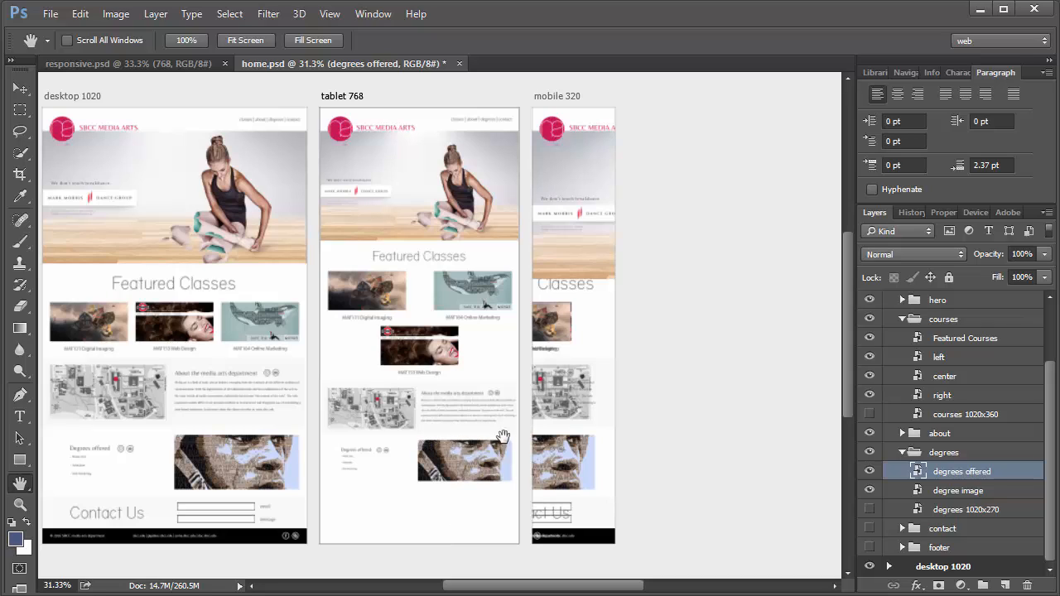
mouse_move(480, 458)
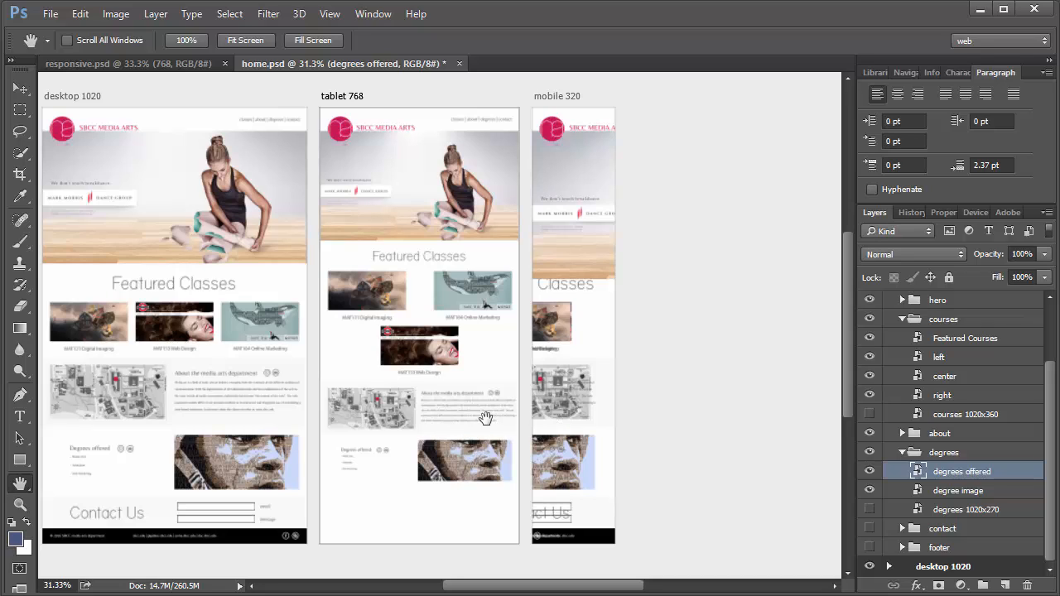
mouse_move(545, 439)
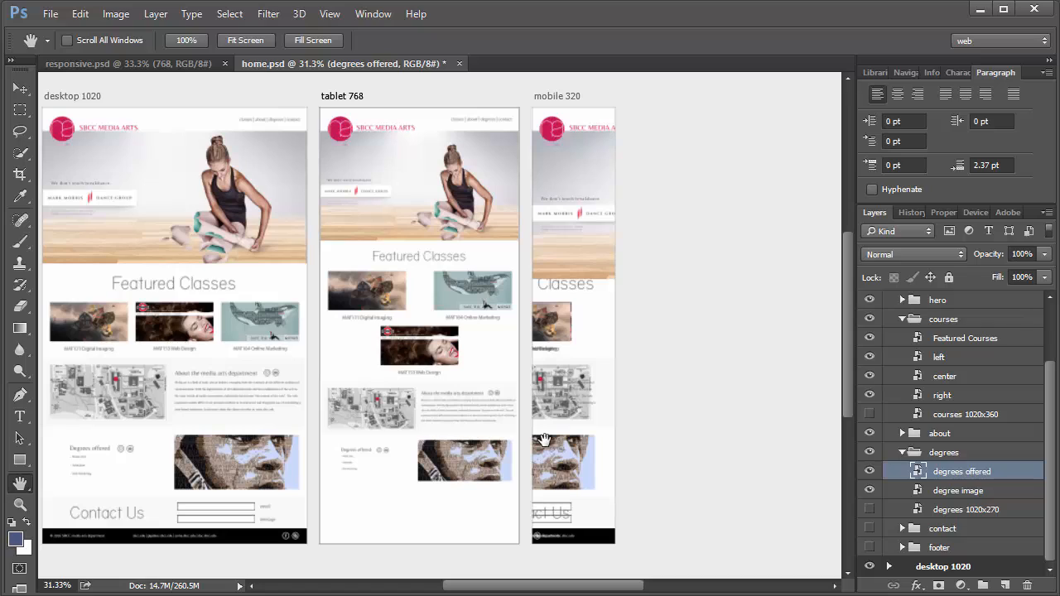
mouse_move(514, 509)
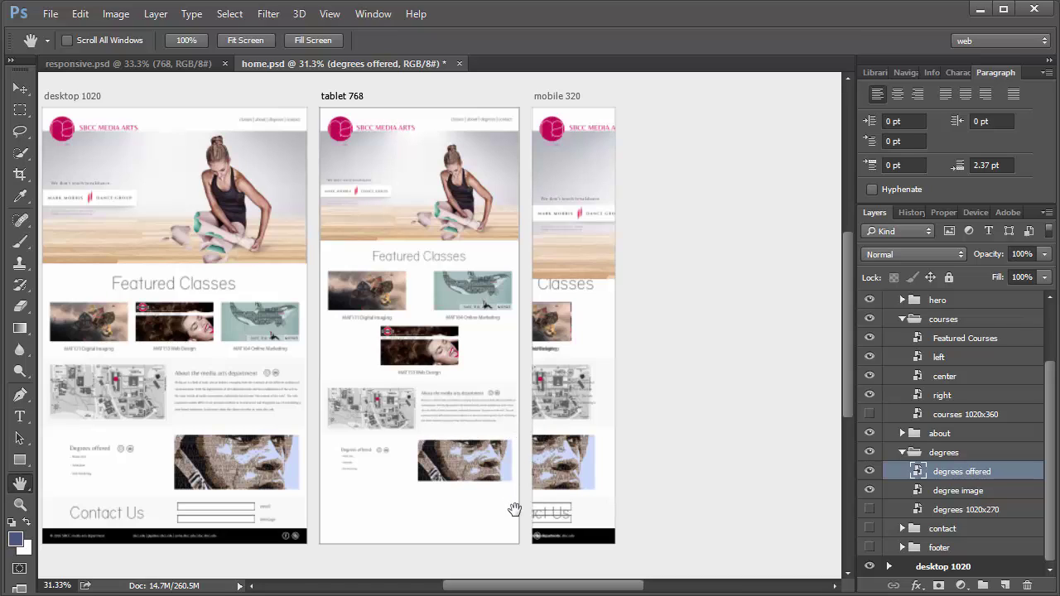
left_click(20, 505)
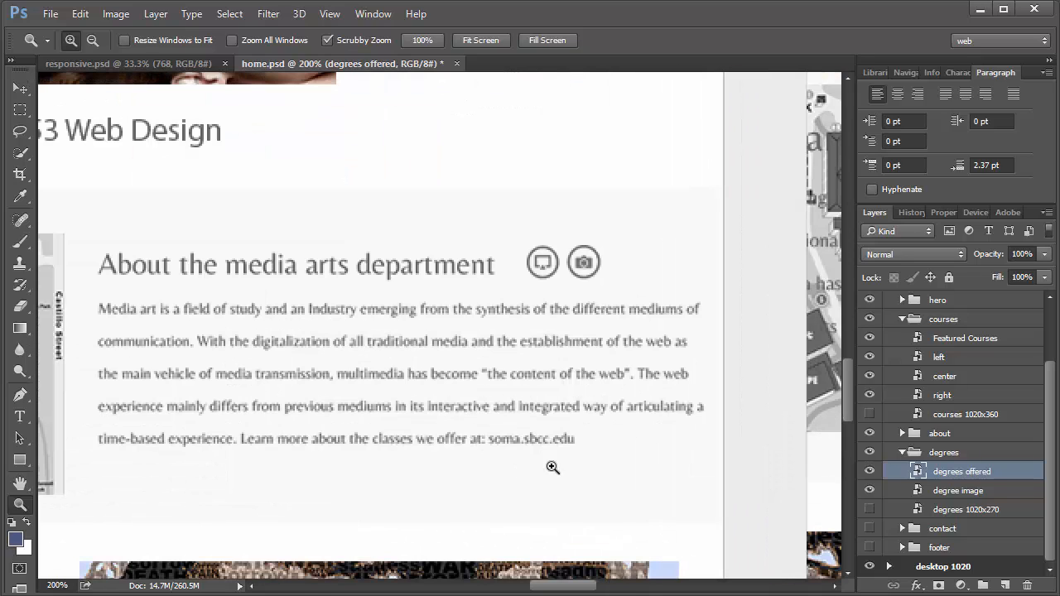
mouse_move(676, 490)
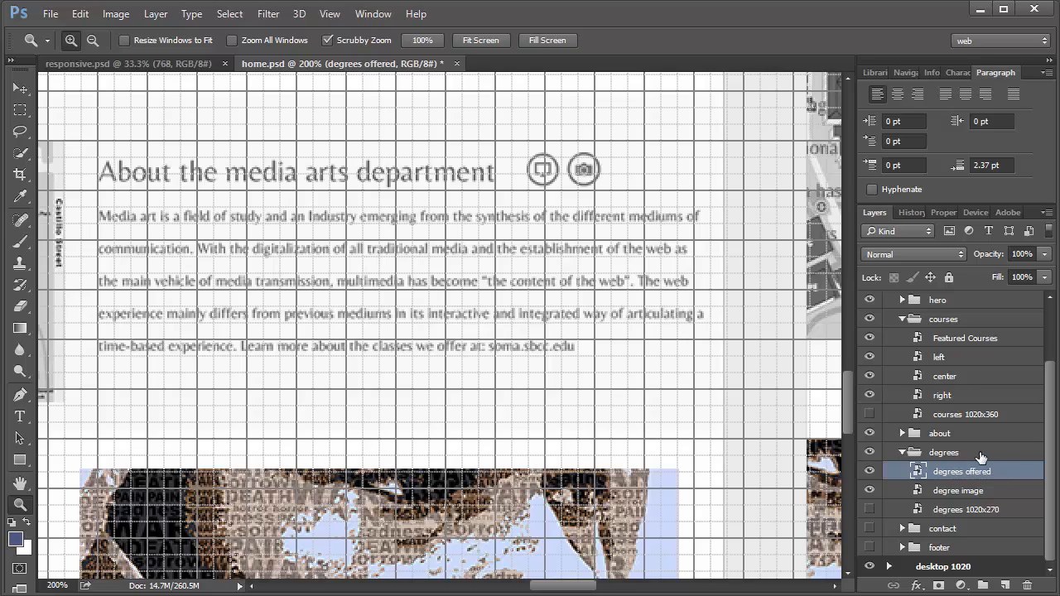
mouse_move(975, 501)
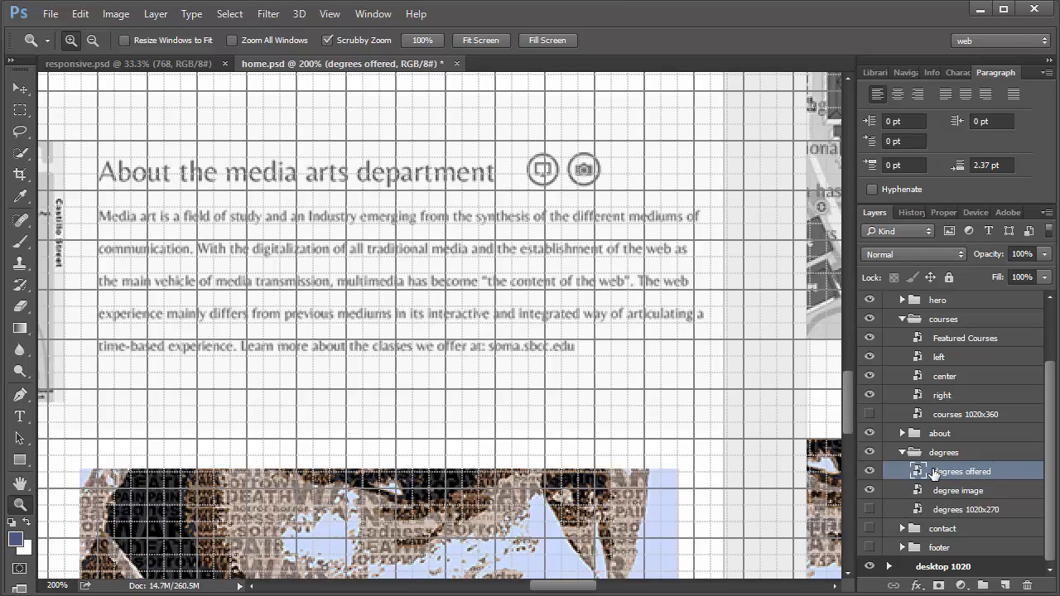
- Scale the about group's main text down to about 73% beside the map
left_click(901, 432)
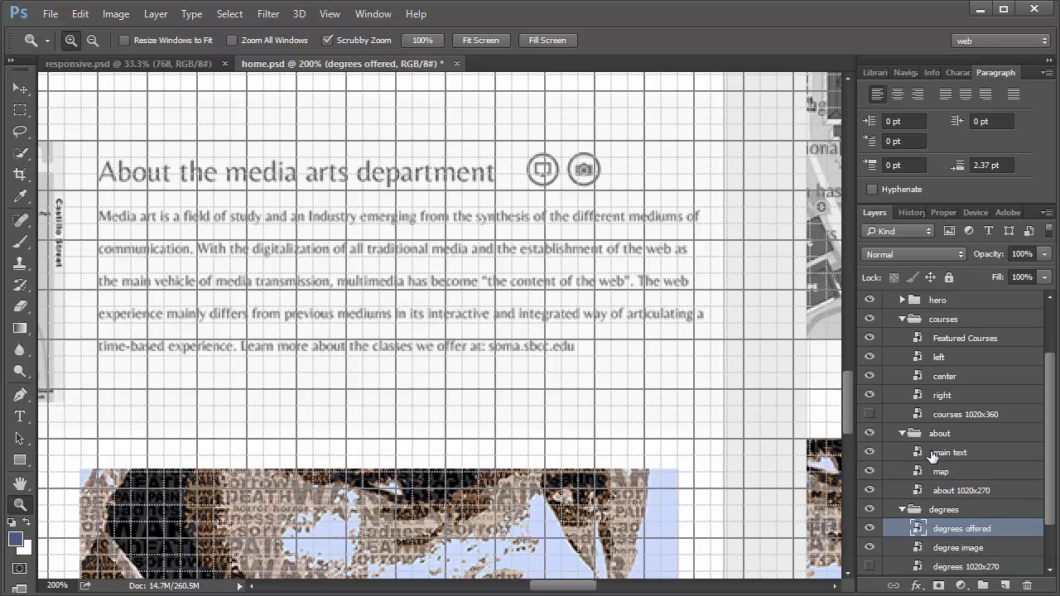
left_click(948, 453)
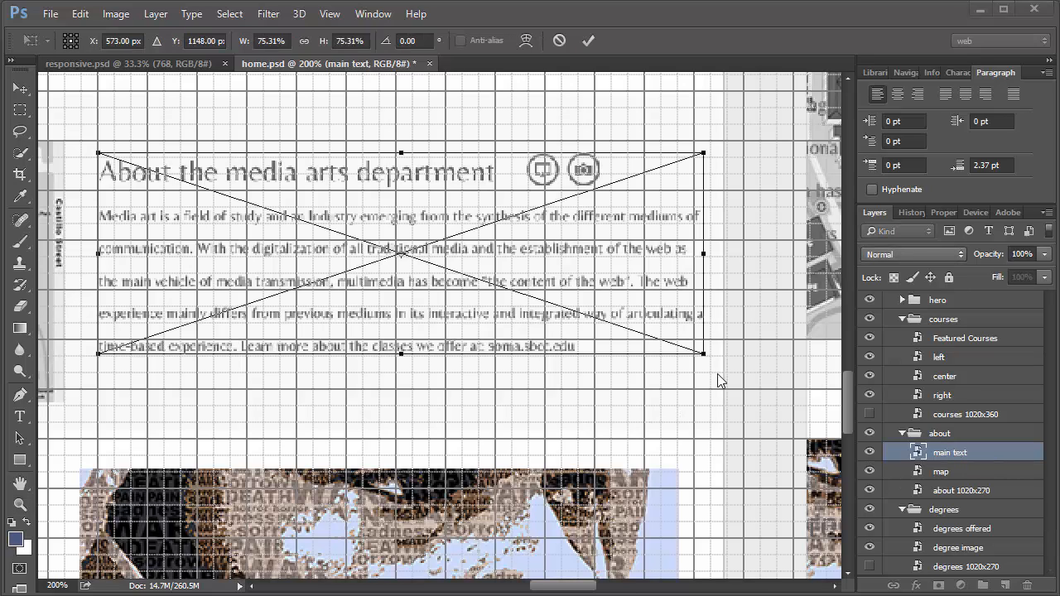
mouse_move(715, 368)
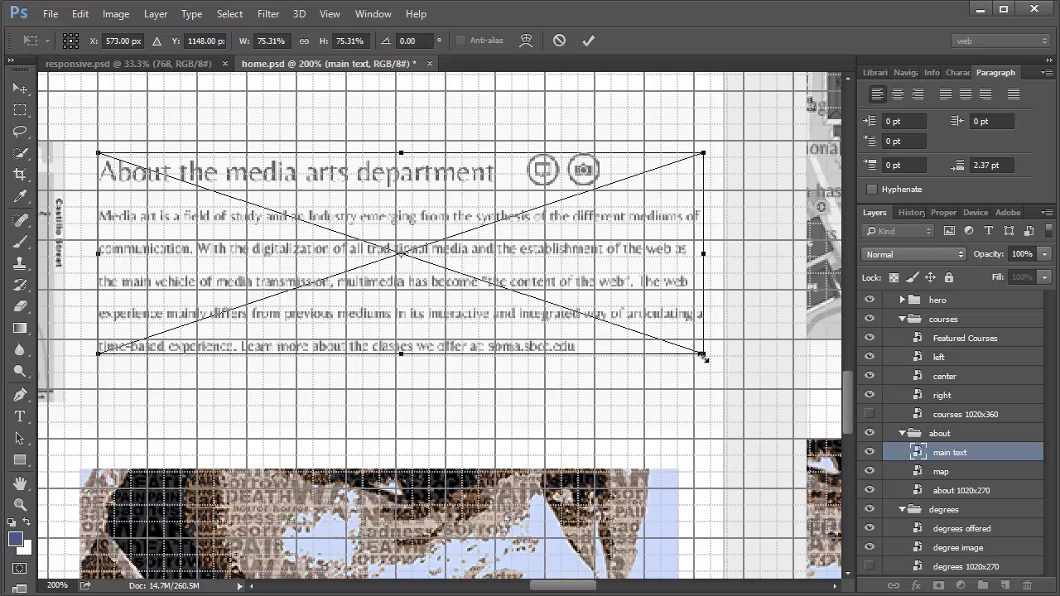
left_click_drag(703, 357, 683, 349)
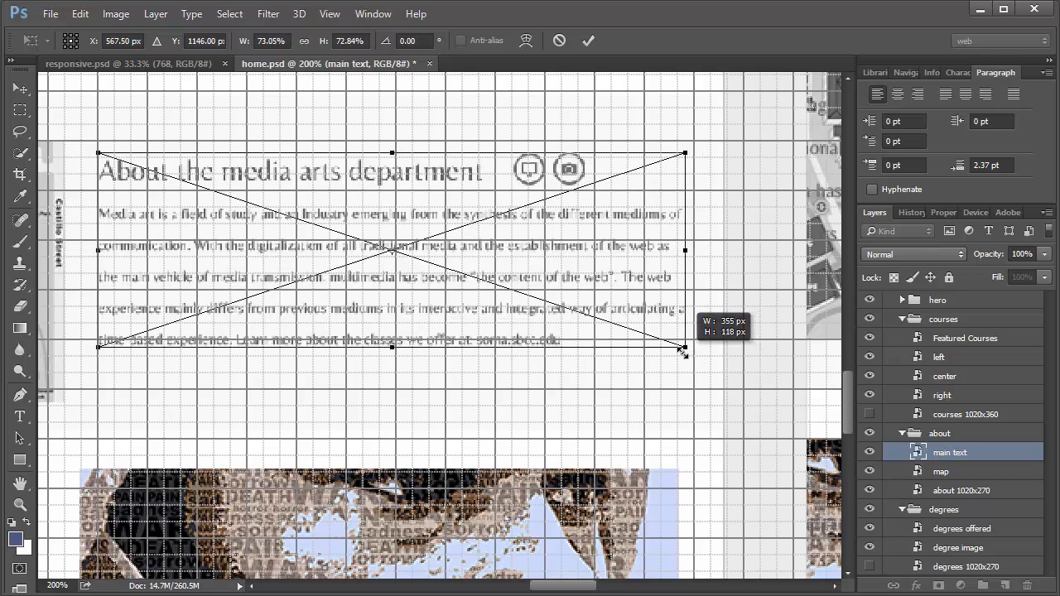
left_click_drag(684, 347, 677, 352)
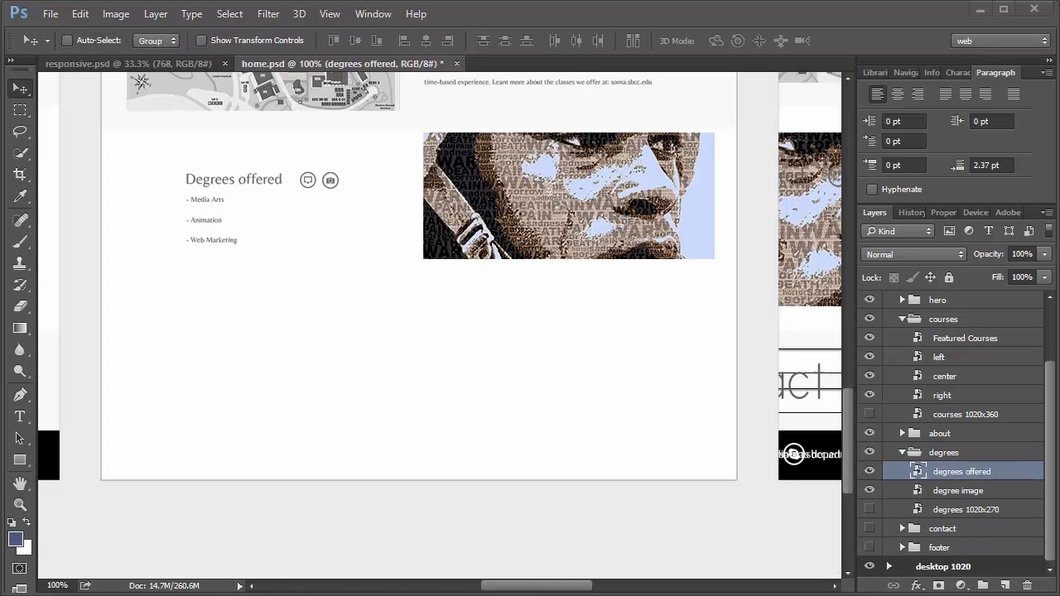
mouse_move(501, 588)
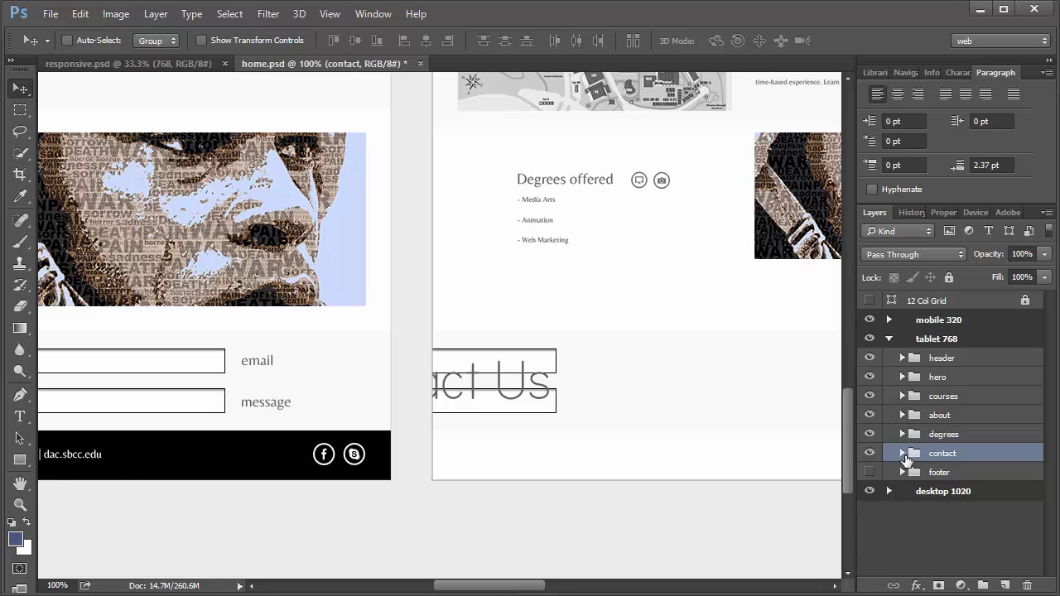
- Expand the contact group and hide the footer group, revealing the degrees purple band
left_click(902, 453)
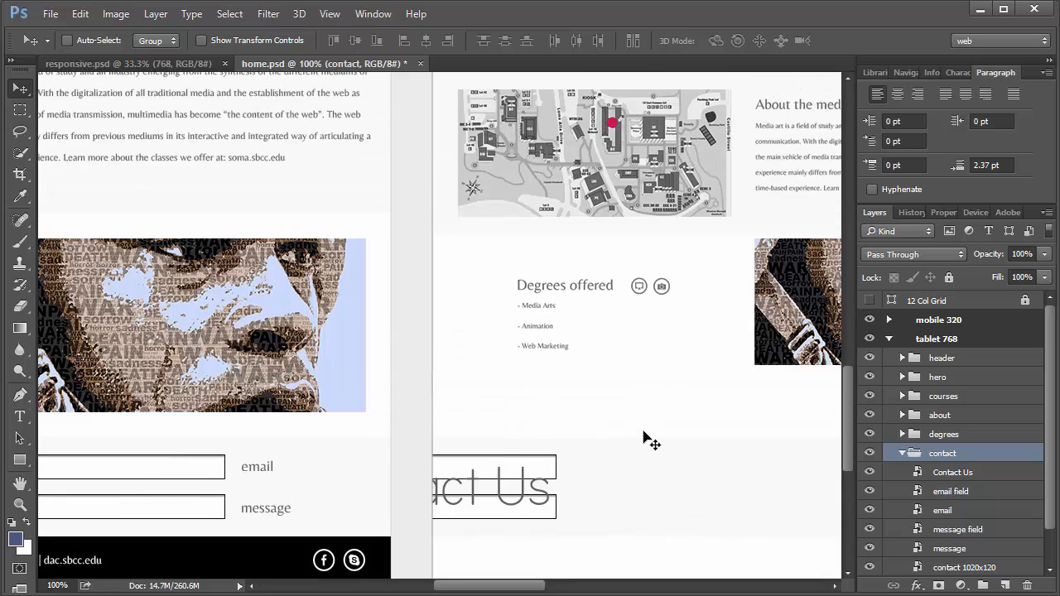
scroll("up", 3)
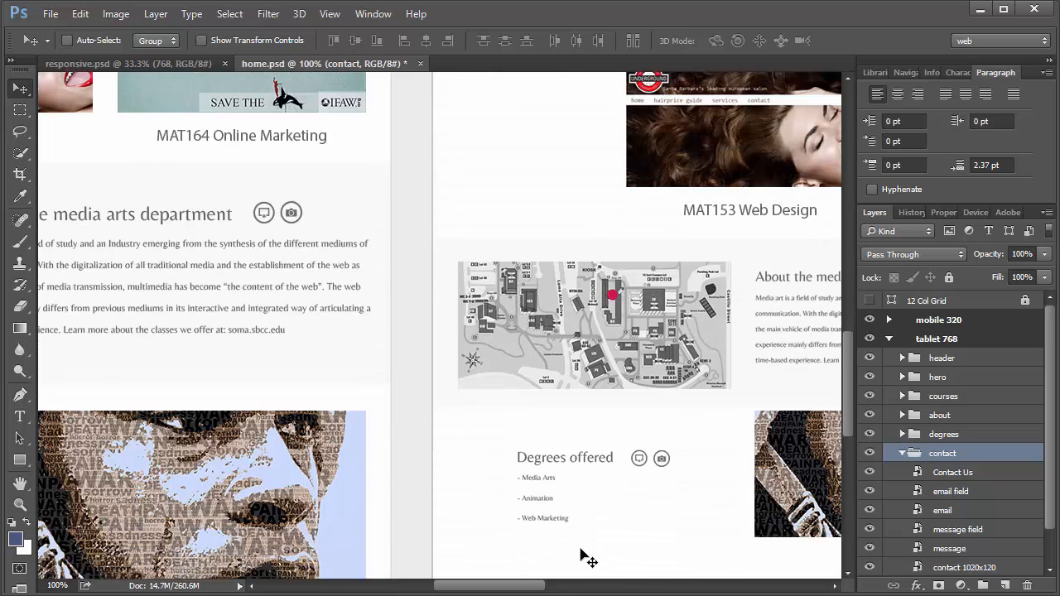
scroll("down", 3)
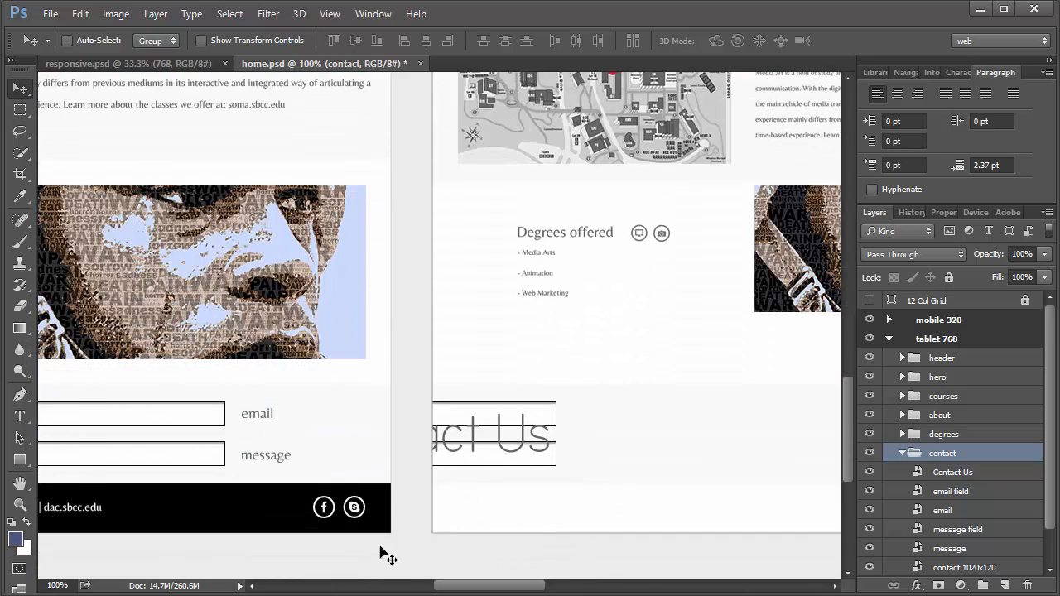
mouse_move(685, 436)
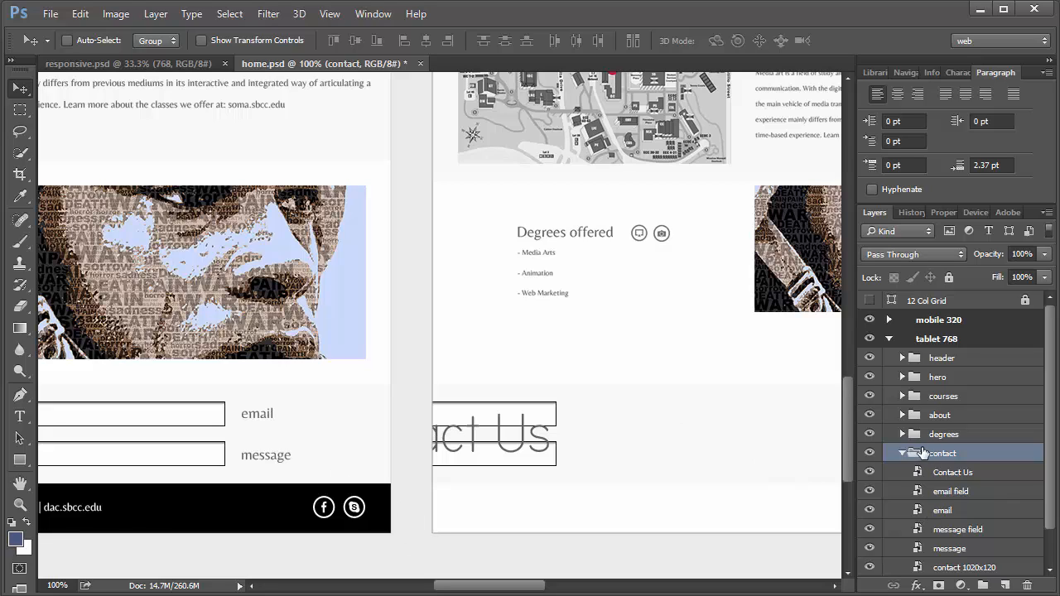
left_click(901, 433)
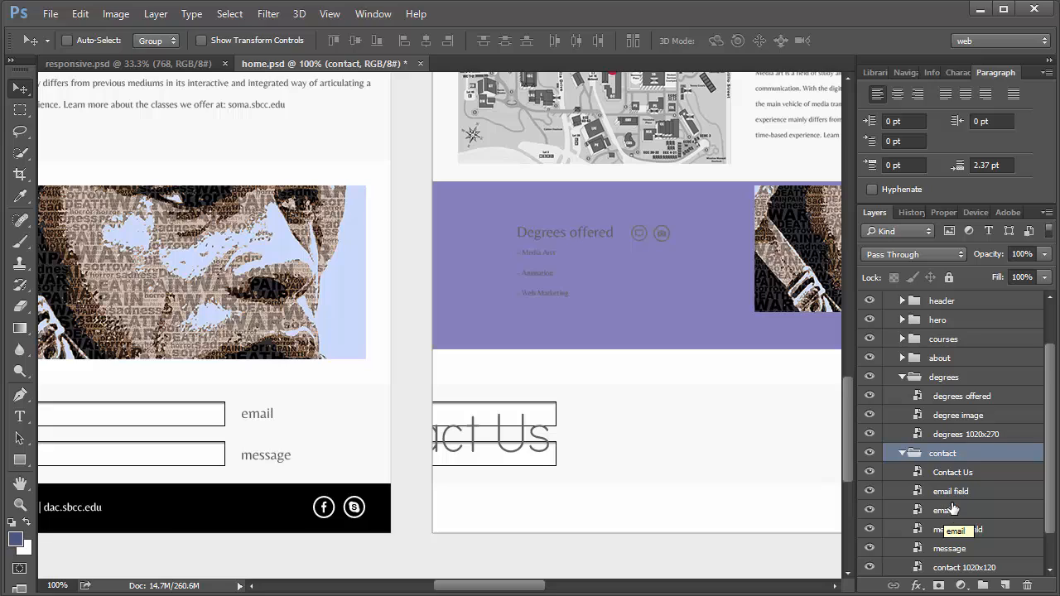
scroll("down", 3)
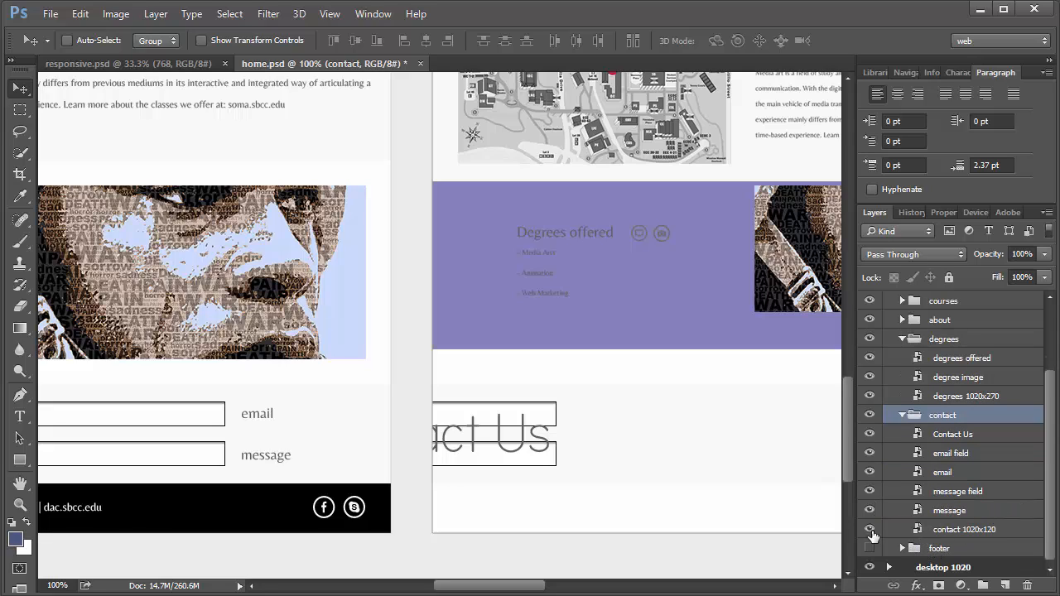
left_click(869, 529)
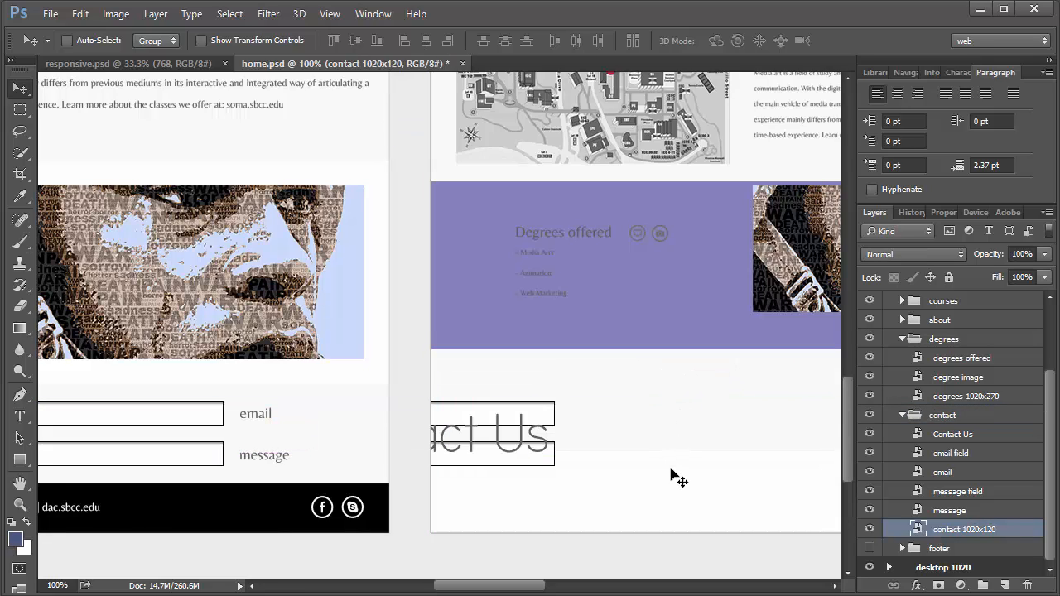
mouse_move(690, 483)
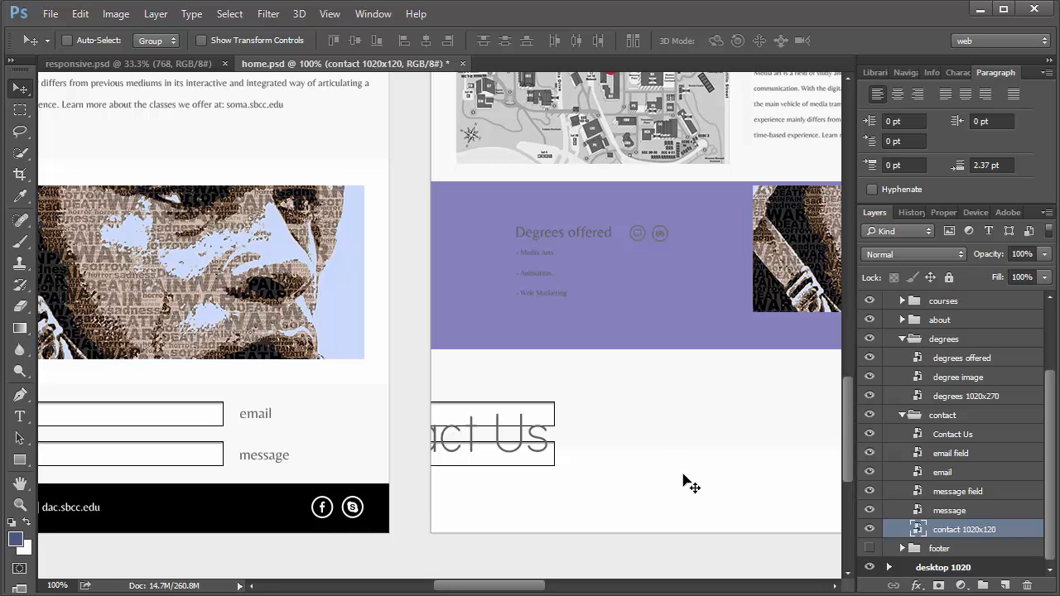
mouse_move(512, 587)
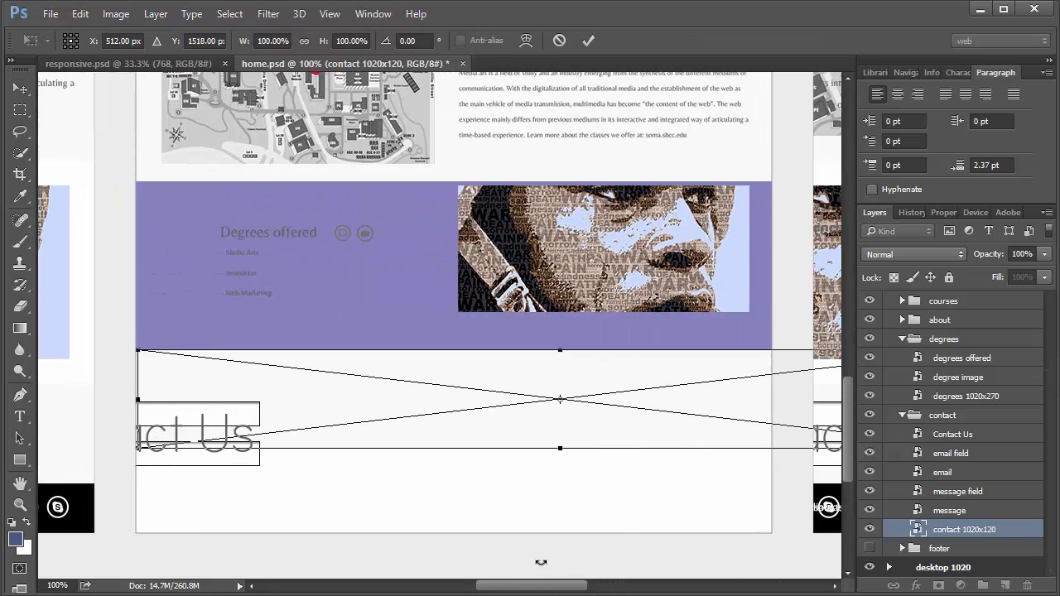
- Fit contact 1020x120 to the tablet width and move Contact Us below degrees
left_click_drag(560, 398, 558, 403)
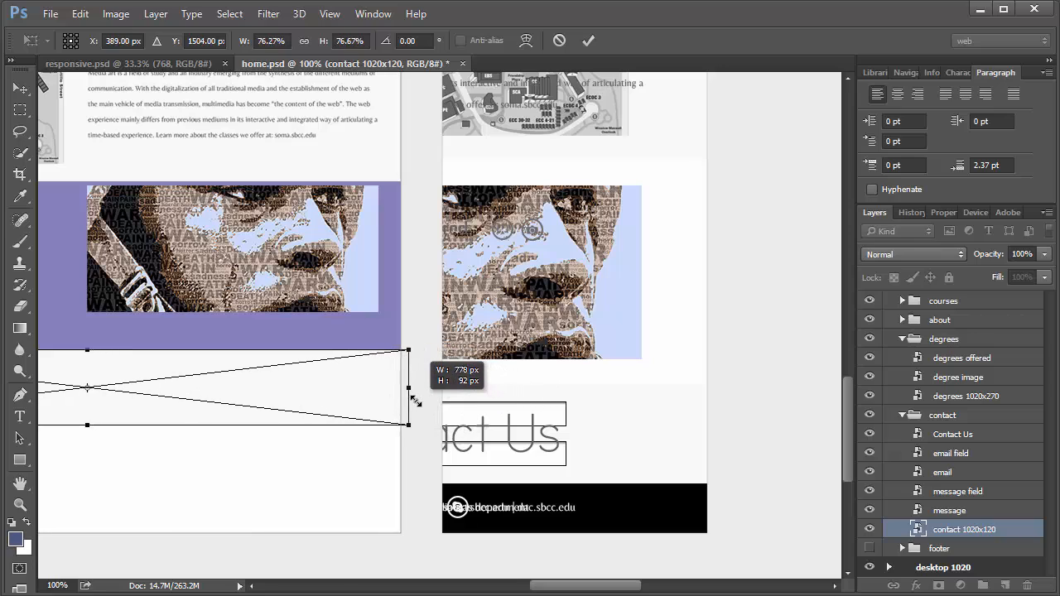
left_click_drag(407, 388, 400, 389)
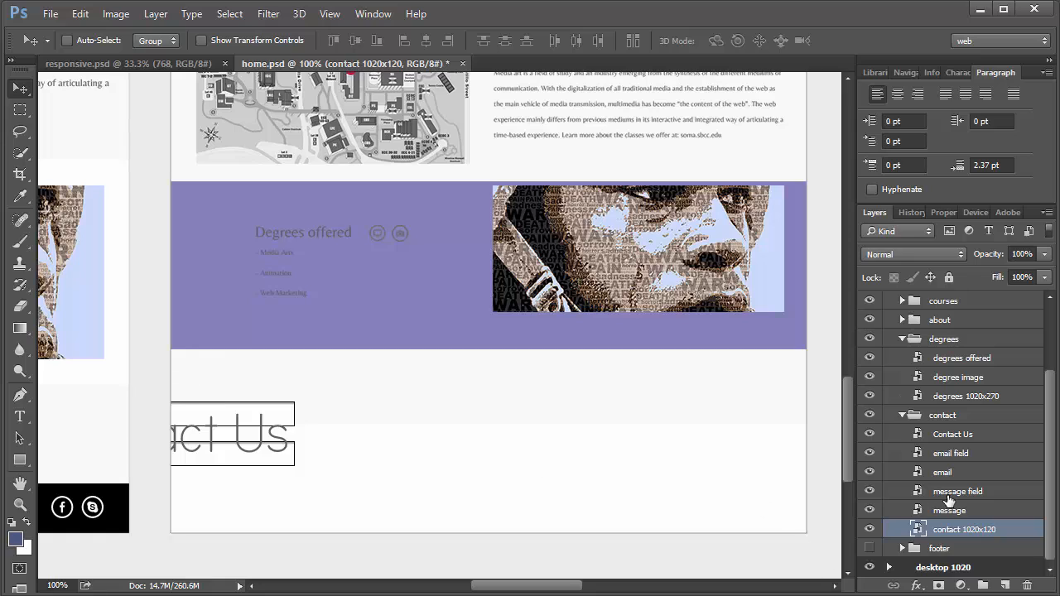
left_click(952, 433)
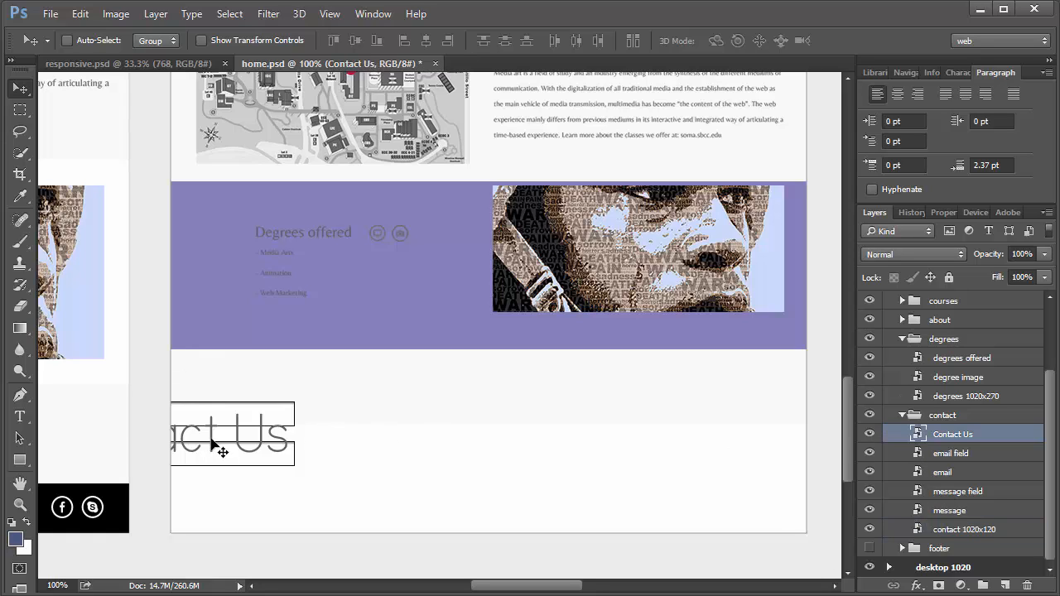
left_click_drag(222, 447, 360, 402)
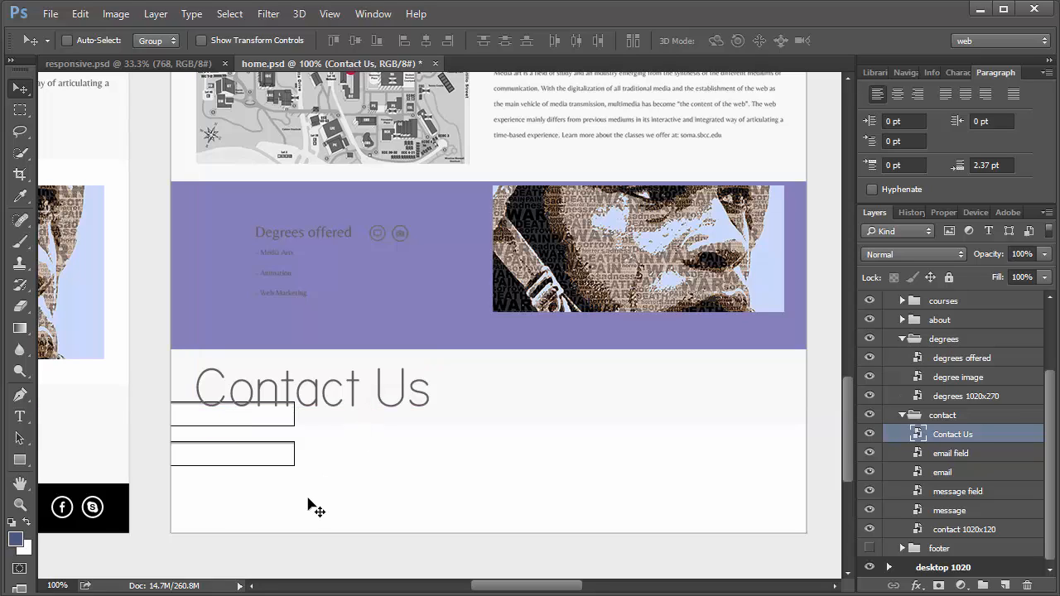
mouse_move(959, 557)
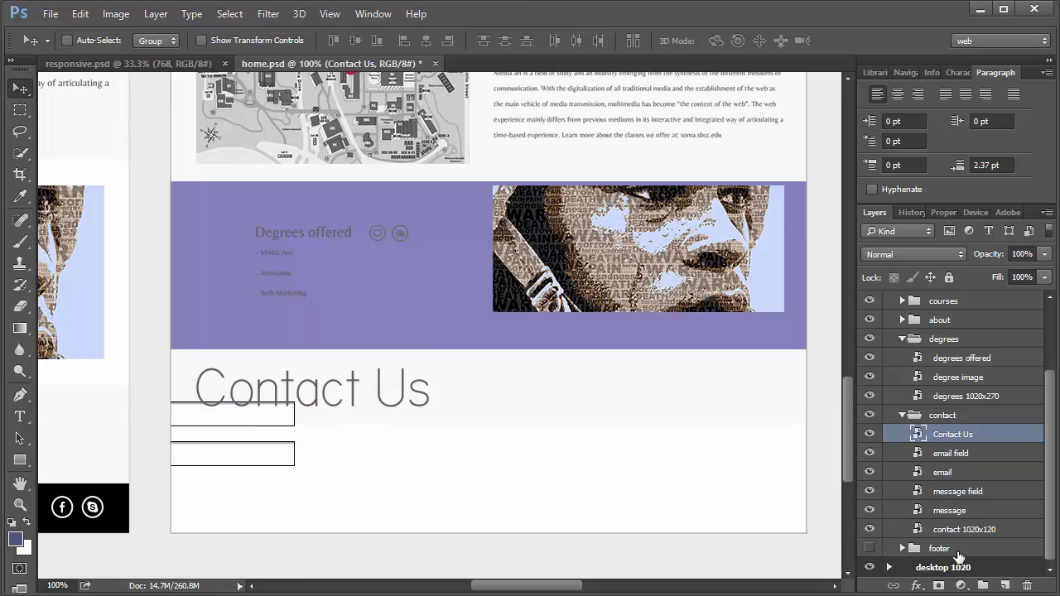
mouse_move(952, 509)
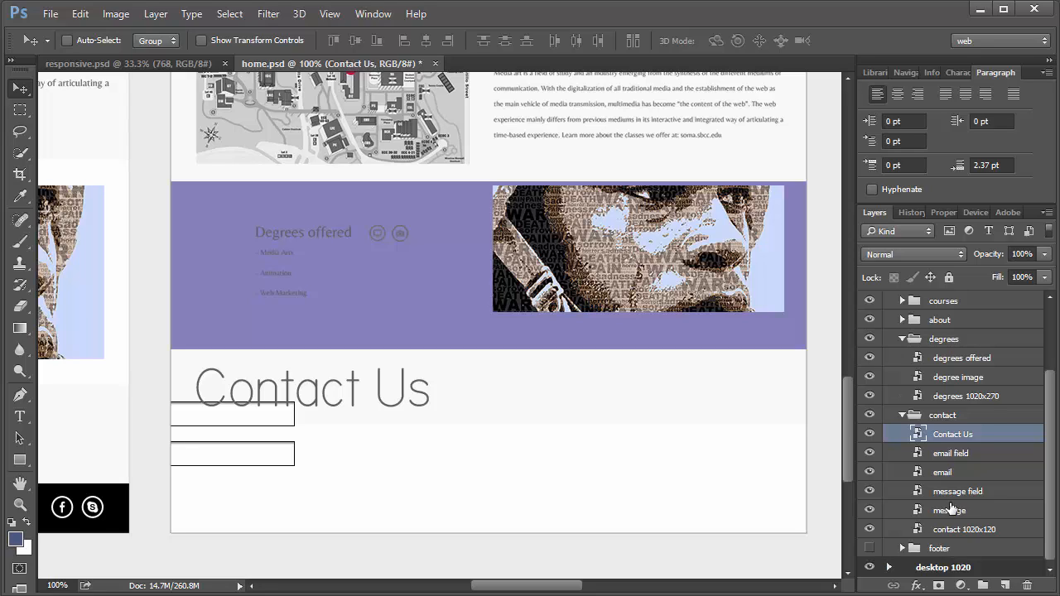
mouse_move(942, 466)
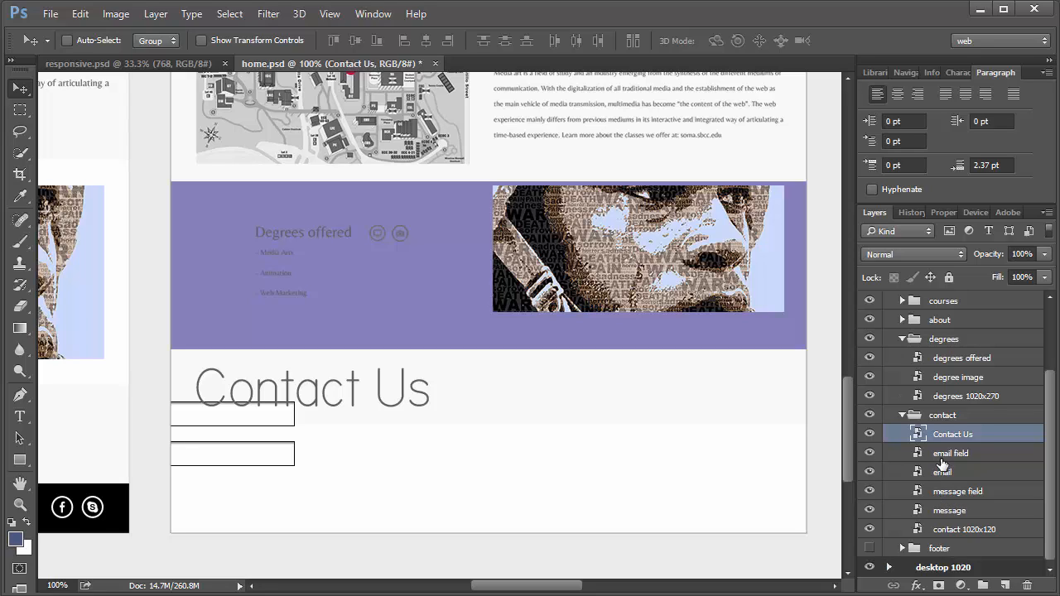
mouse_move(948, 498)
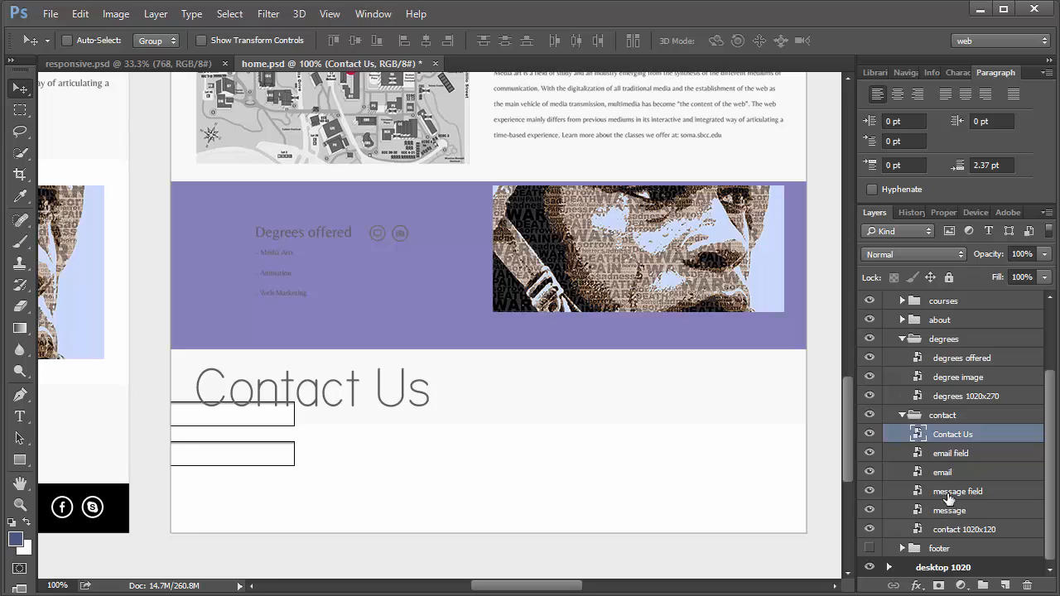
mouse_move(958, 461)
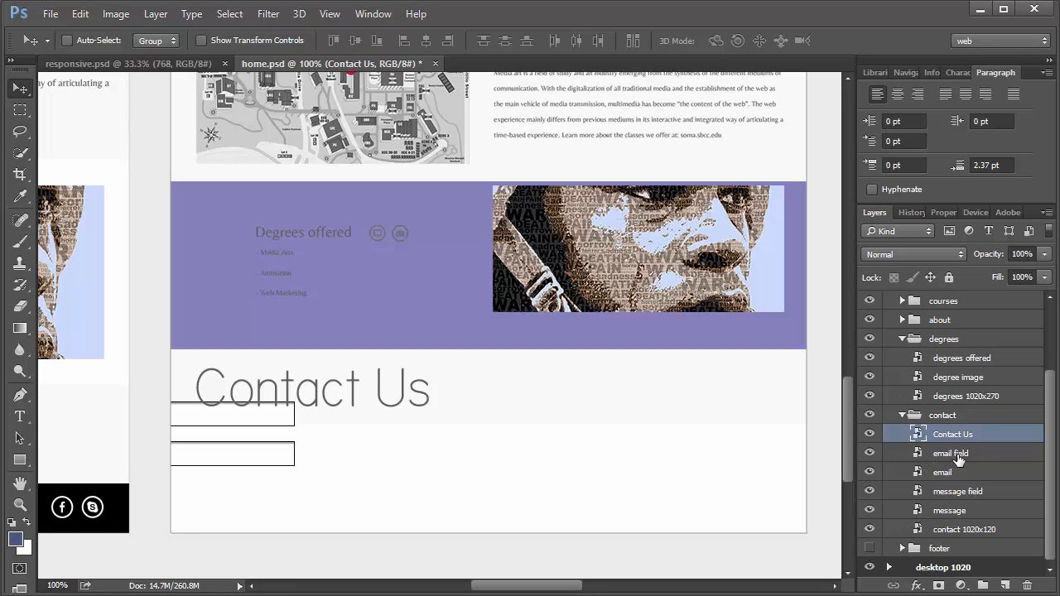
- Select the email field layer to reposition it beside the Contact Us heading
left_click(950, 453)
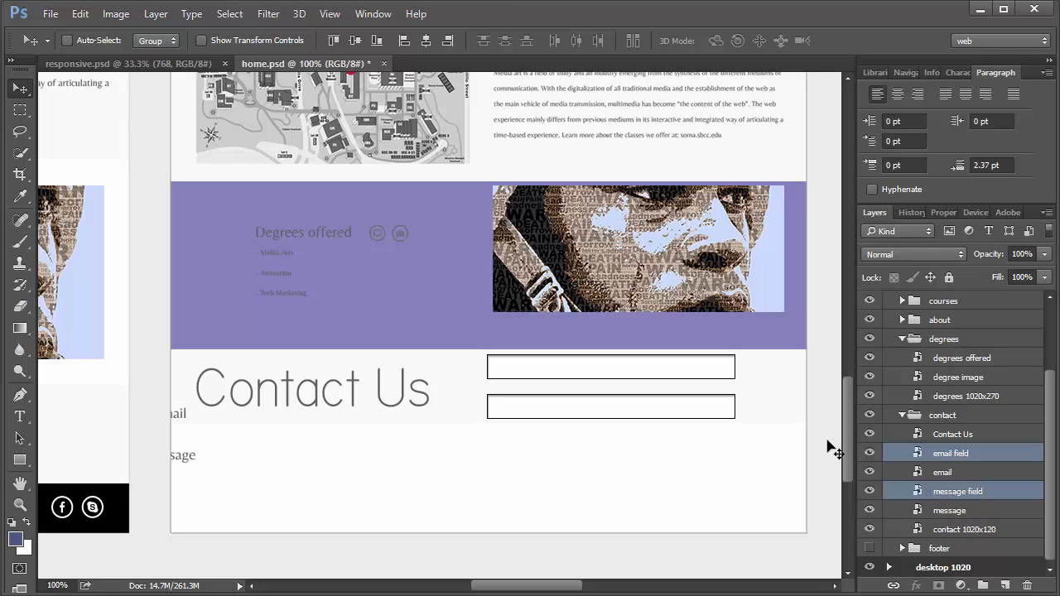
mouse_move(266, 379)
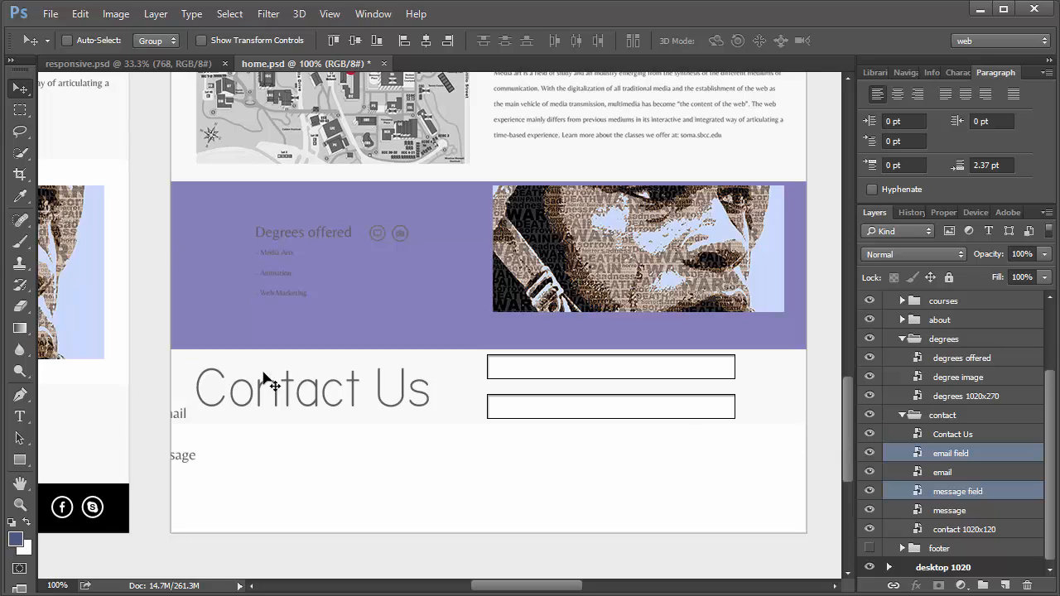
mouse_move(536, 447)
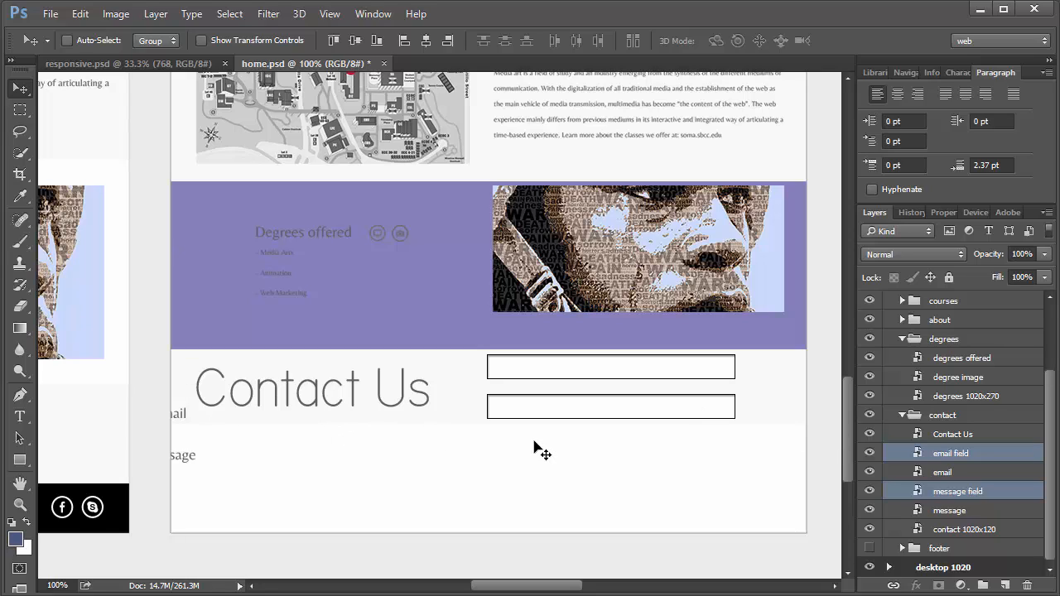
- Move the email and message labels beside their input boxes
left_click(941, 472)
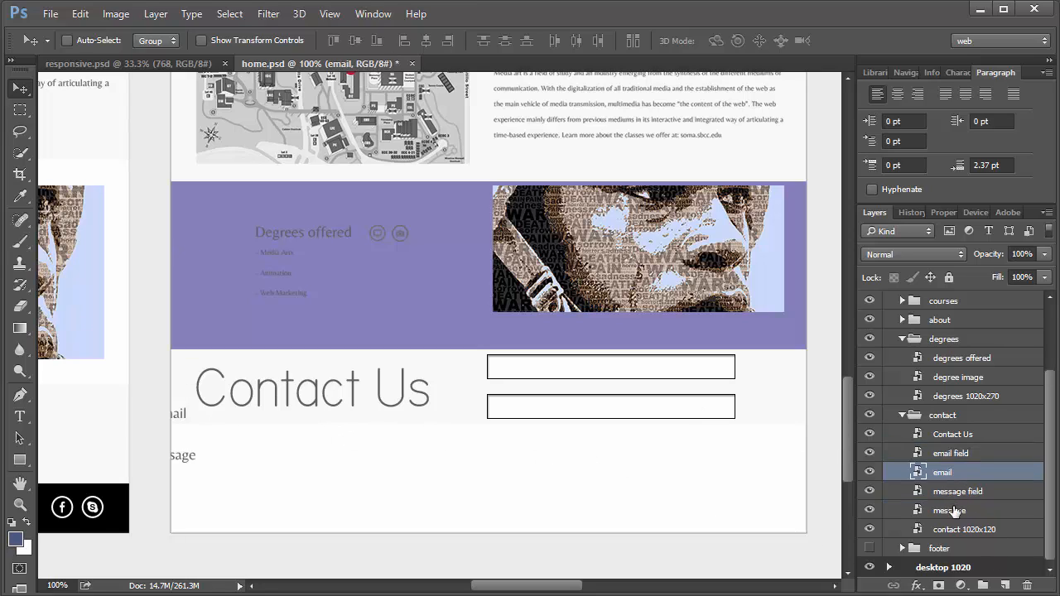
left_click(950, 510)
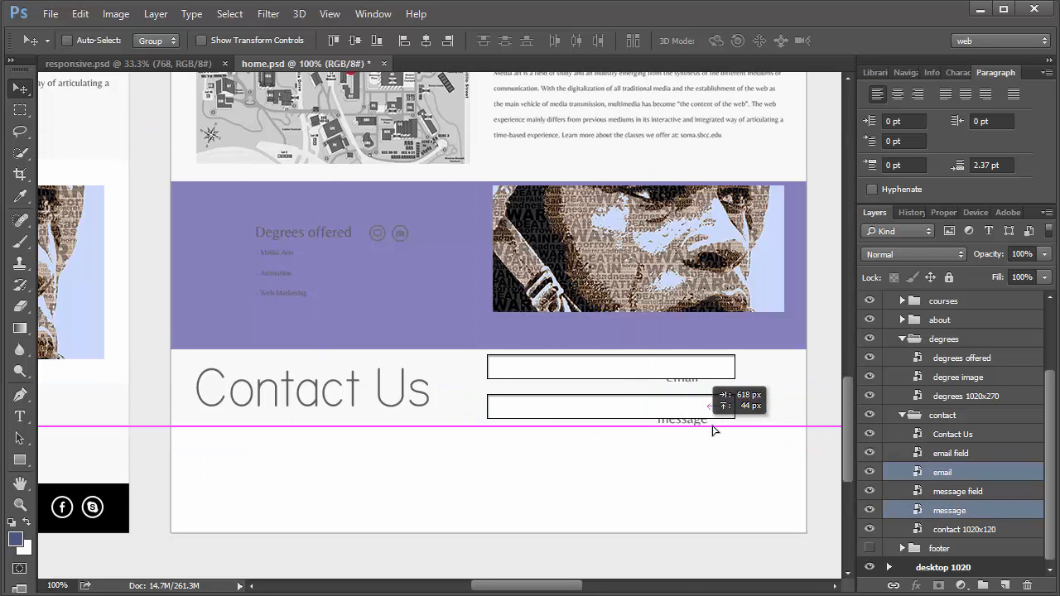
left_click_drag(716, 419, 783, 428)
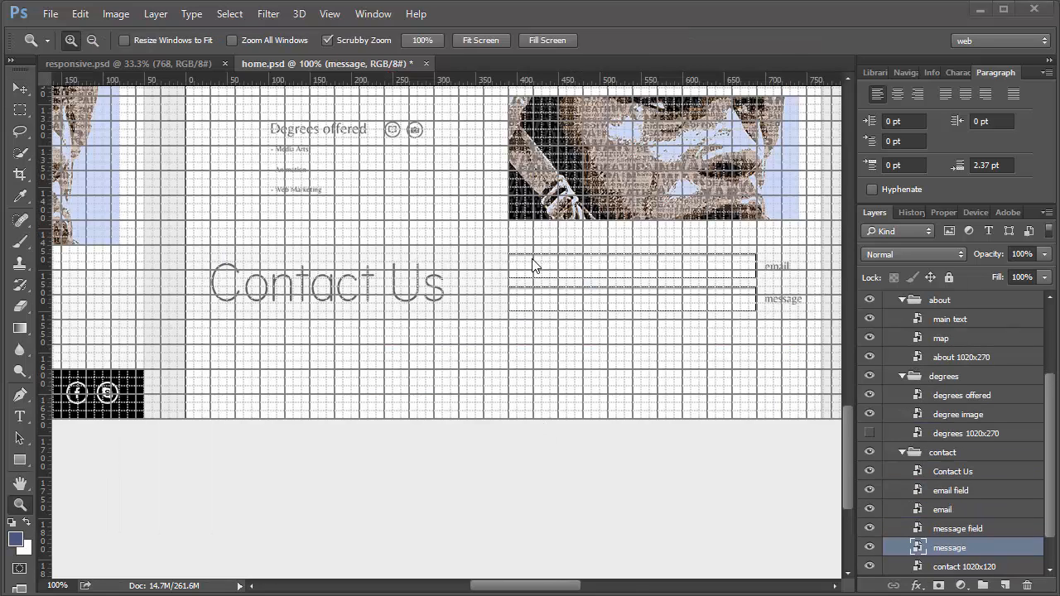
mouse_move(650, 308)
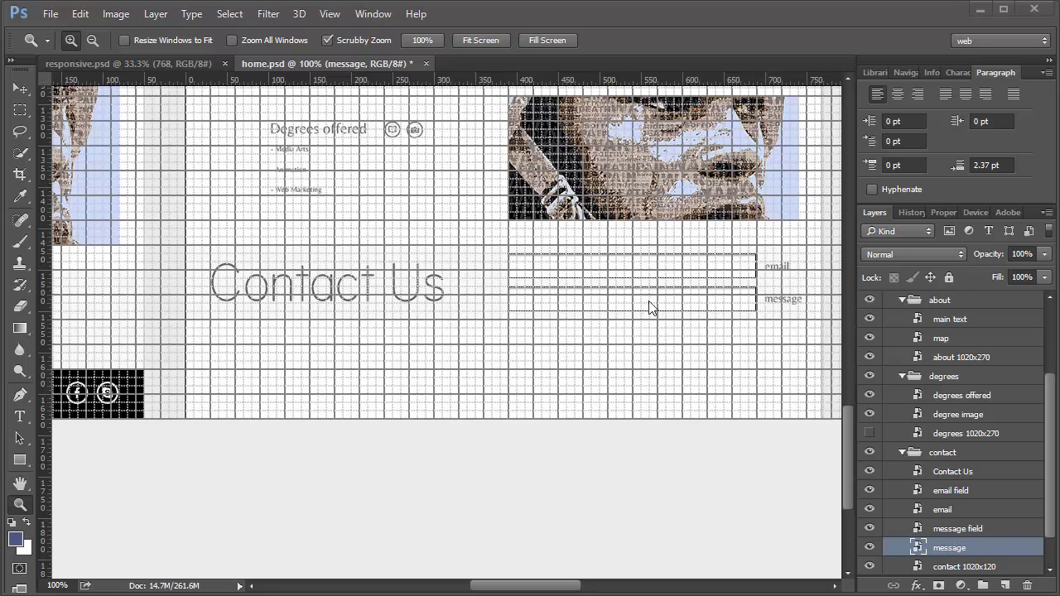
mouse_move(744, 328)
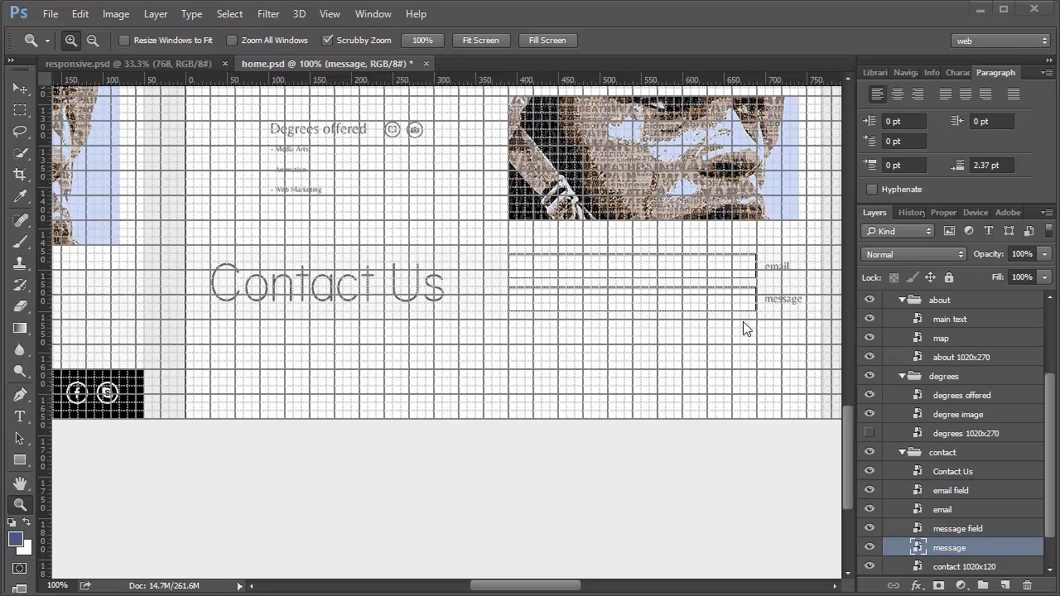
mouse_move(405, 369)
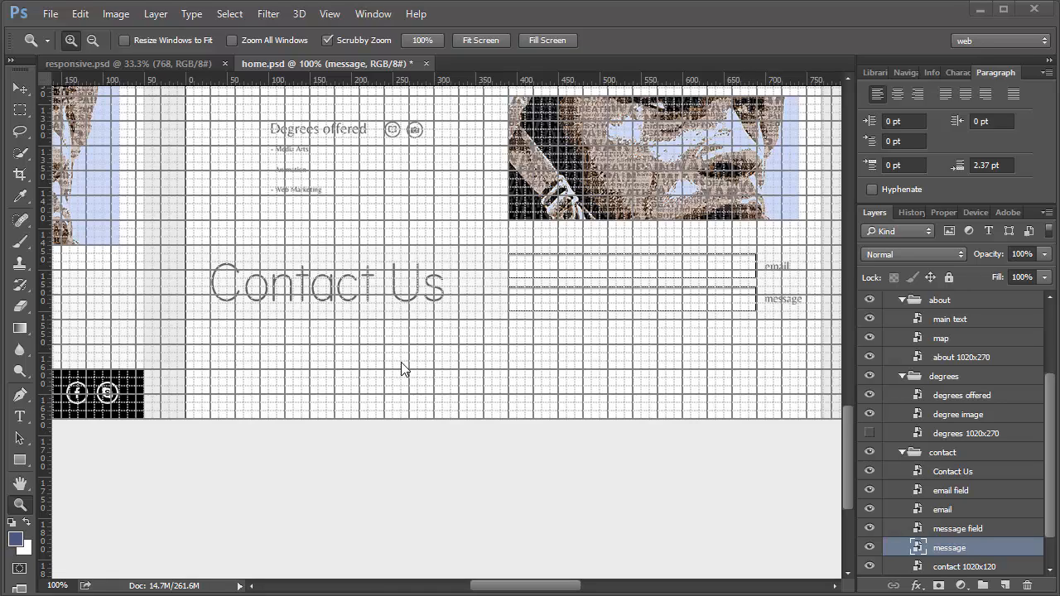
mouse_move(692, 475)
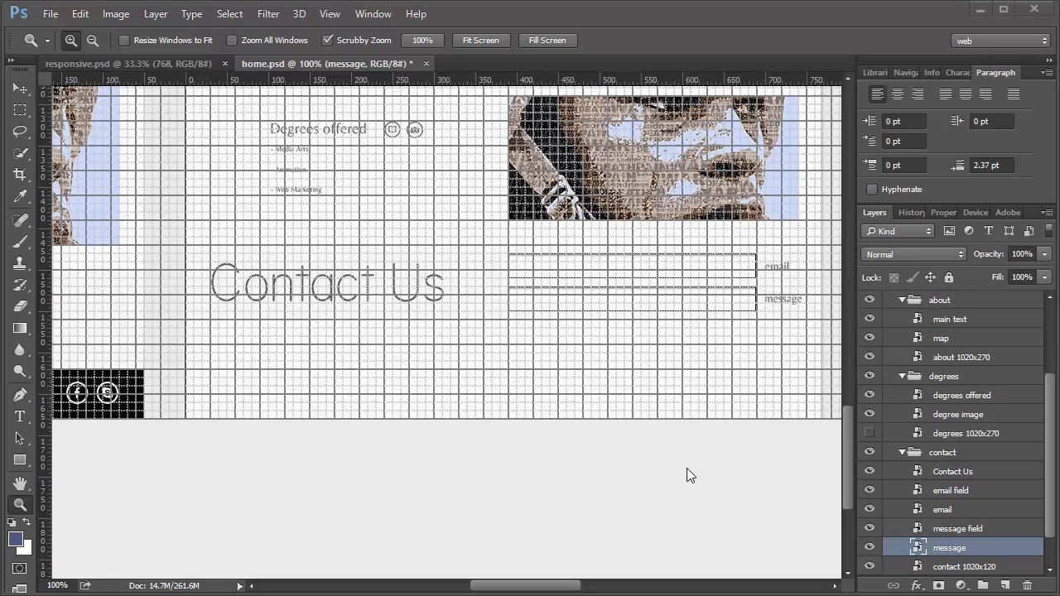
scroll("up", 3)
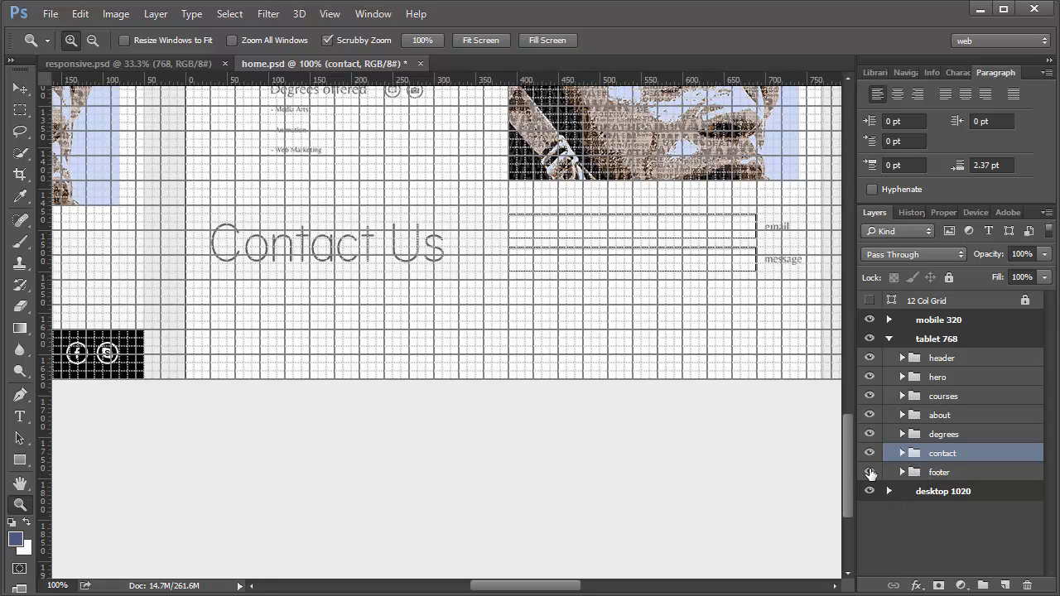
- Expand the footer group and check the 1020×60 bar's size and position
left_click(870, 471)
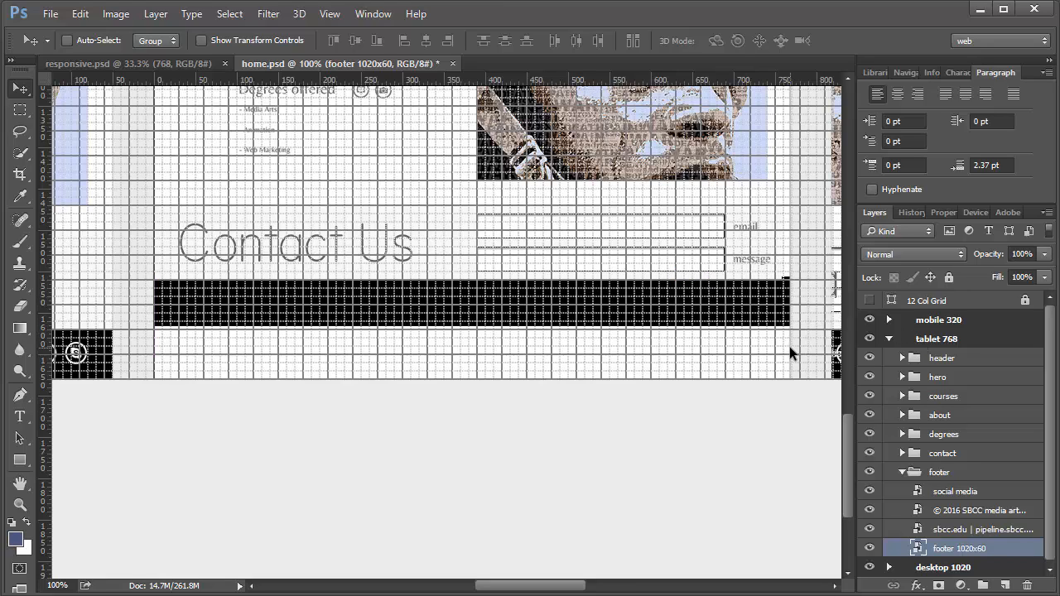
mouse_move(795, 360)
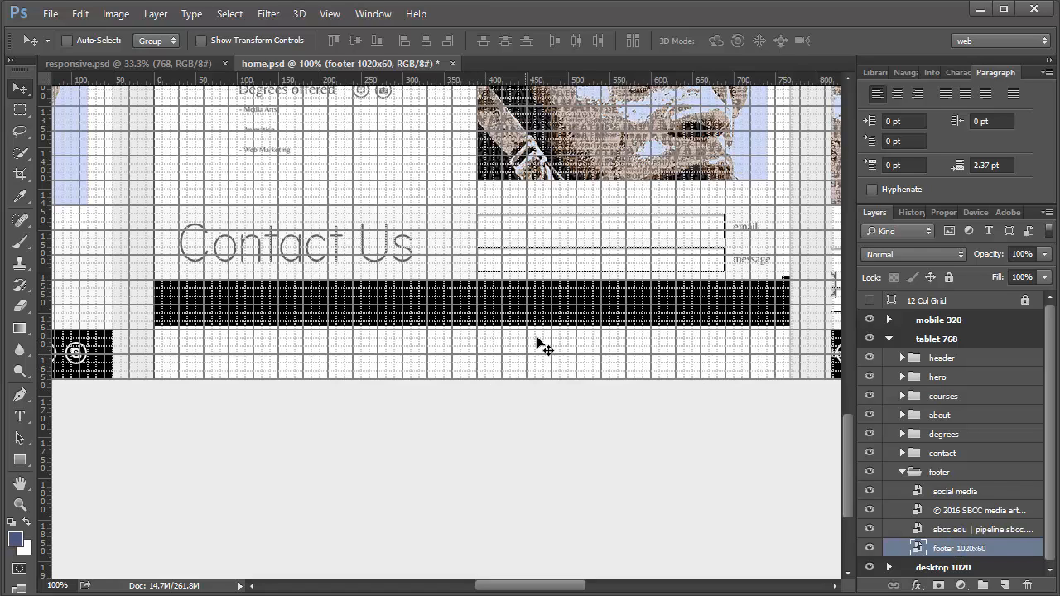
mouse_move(845, 436)
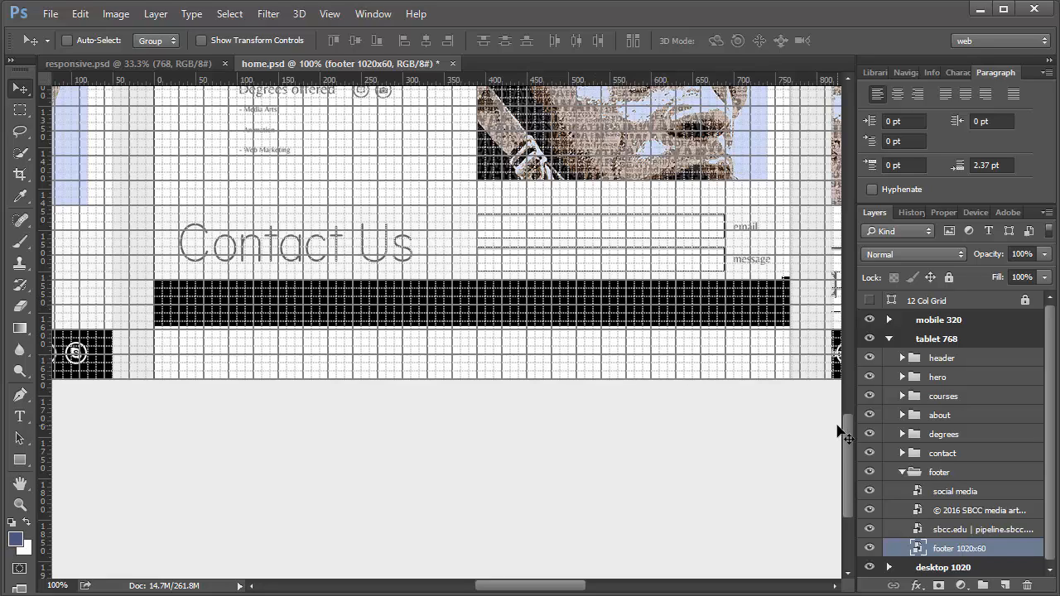
mouse_move(975, 275)
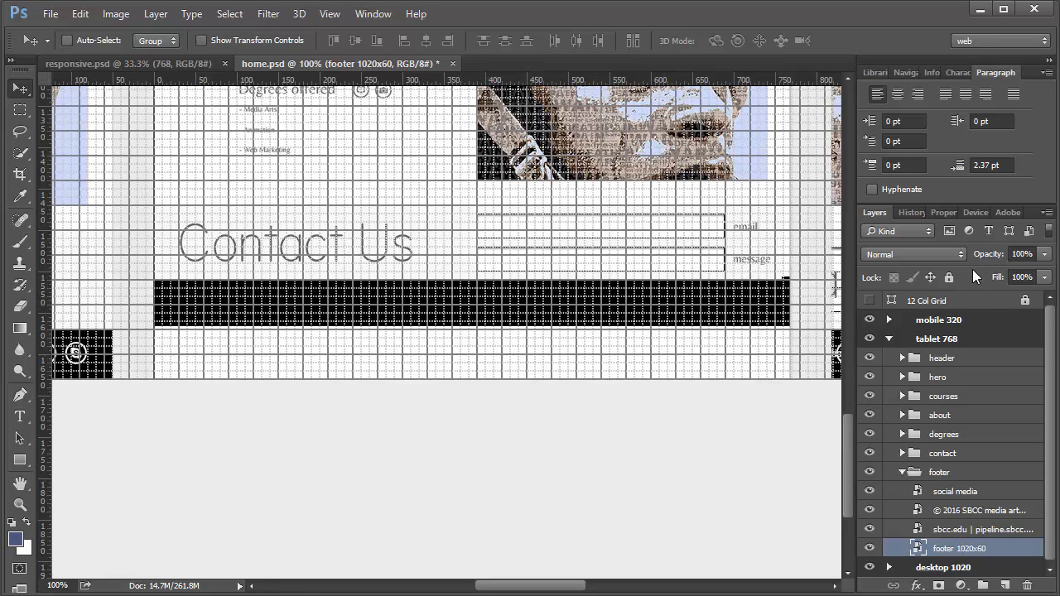
left_click(938, 212)
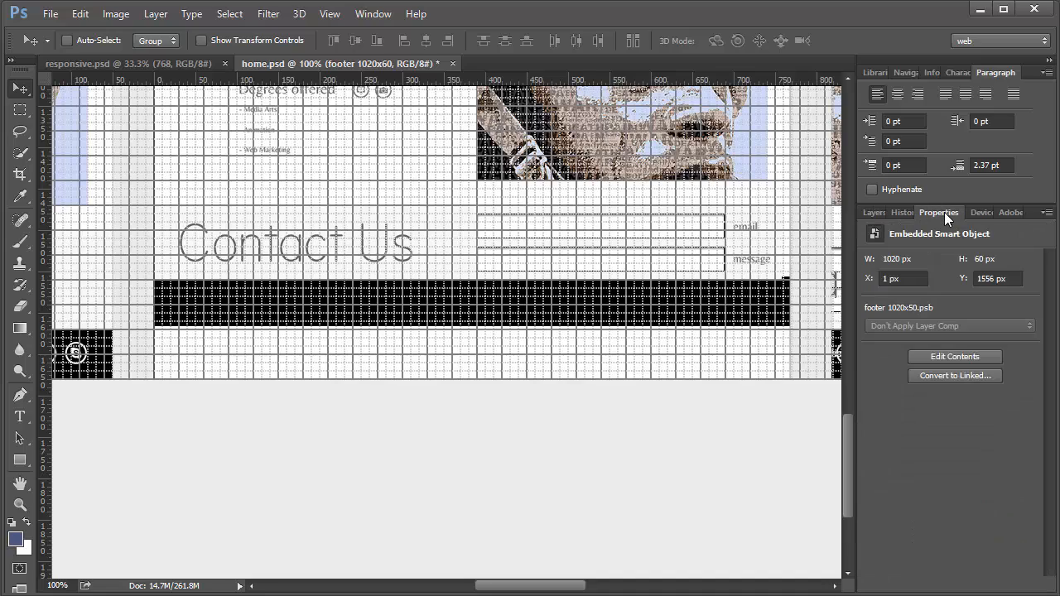
mouse_move(968, 277)
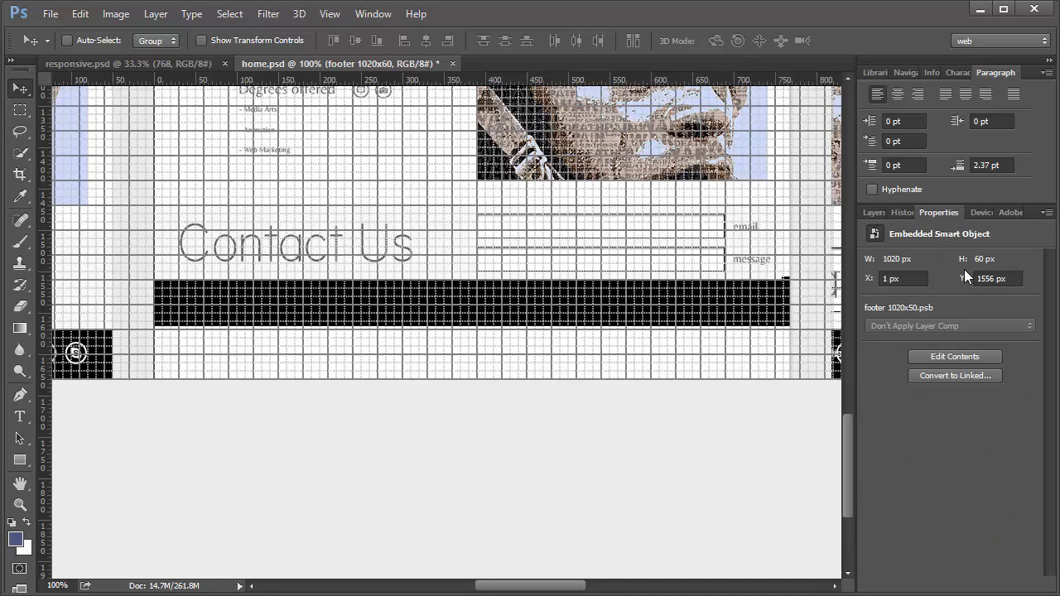
mouse_move(946, 286)
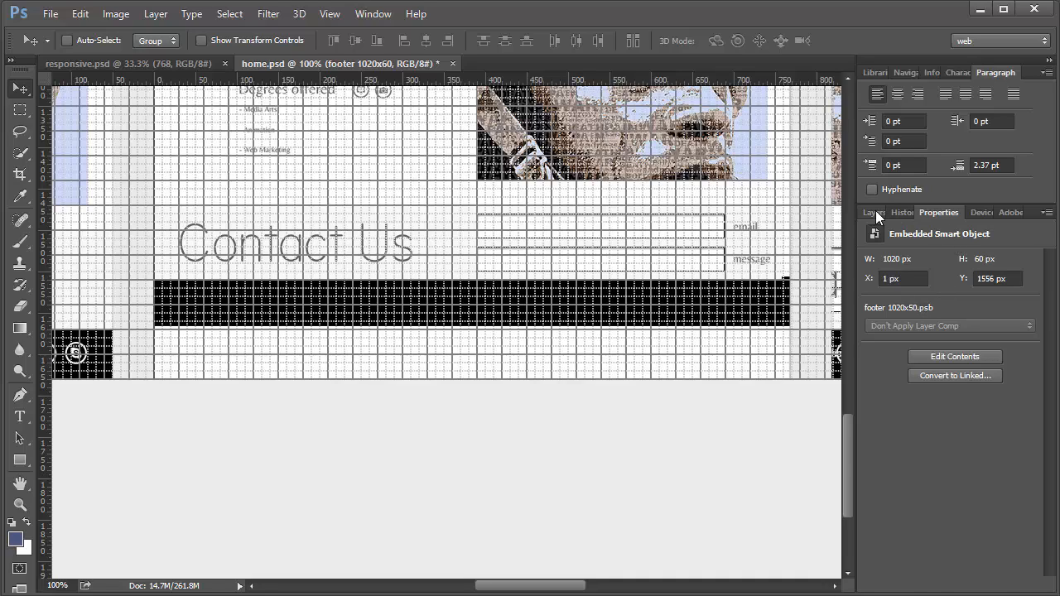
left_click(875, 212)
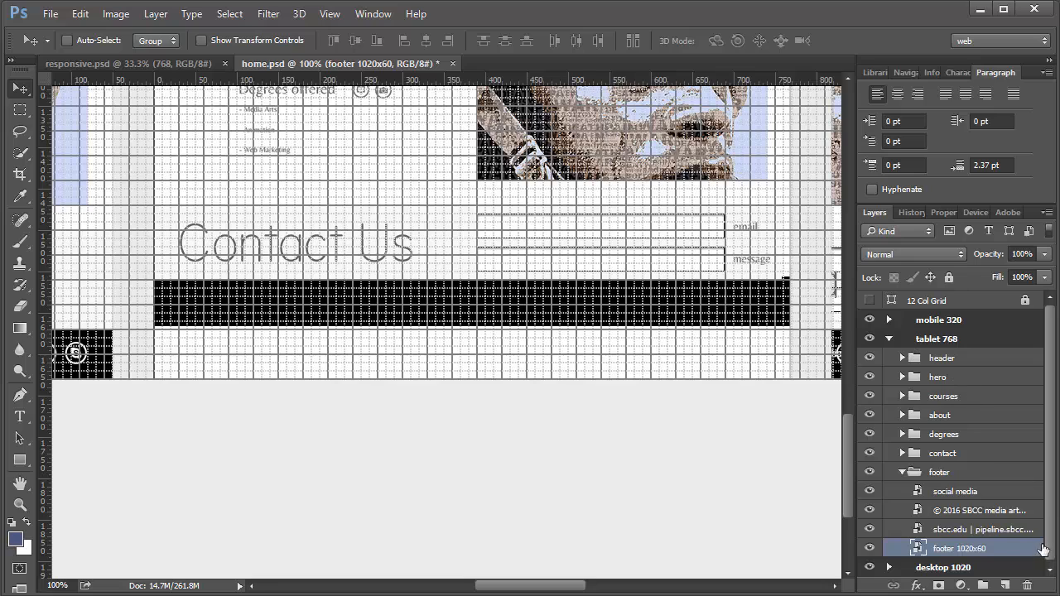
- Select the © 2016 and sbcc.edu links layers, ending on the social media icons layer
left_click(981, 510)
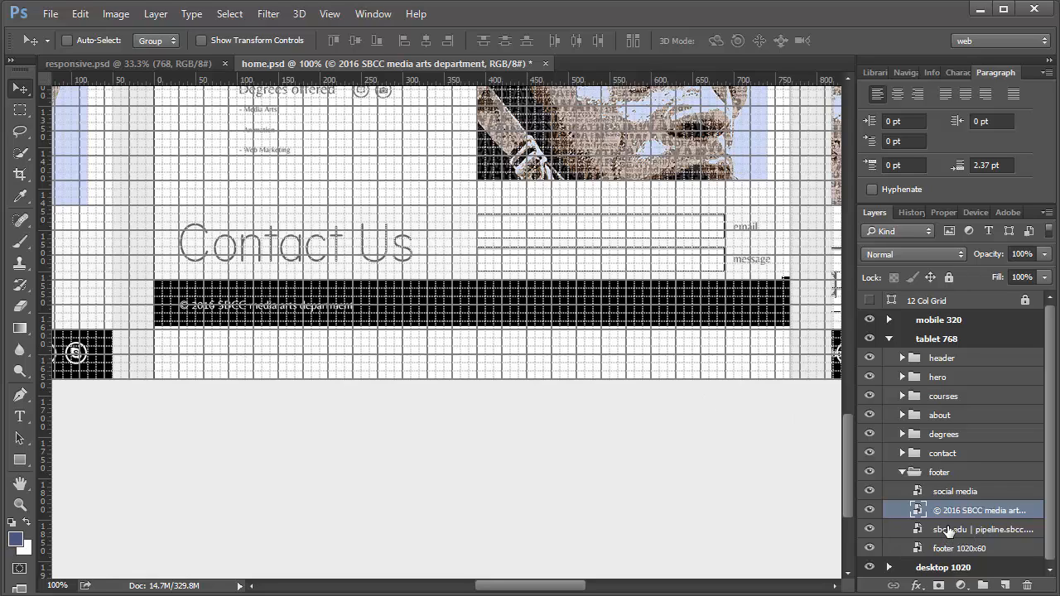
left_click(981, 530)
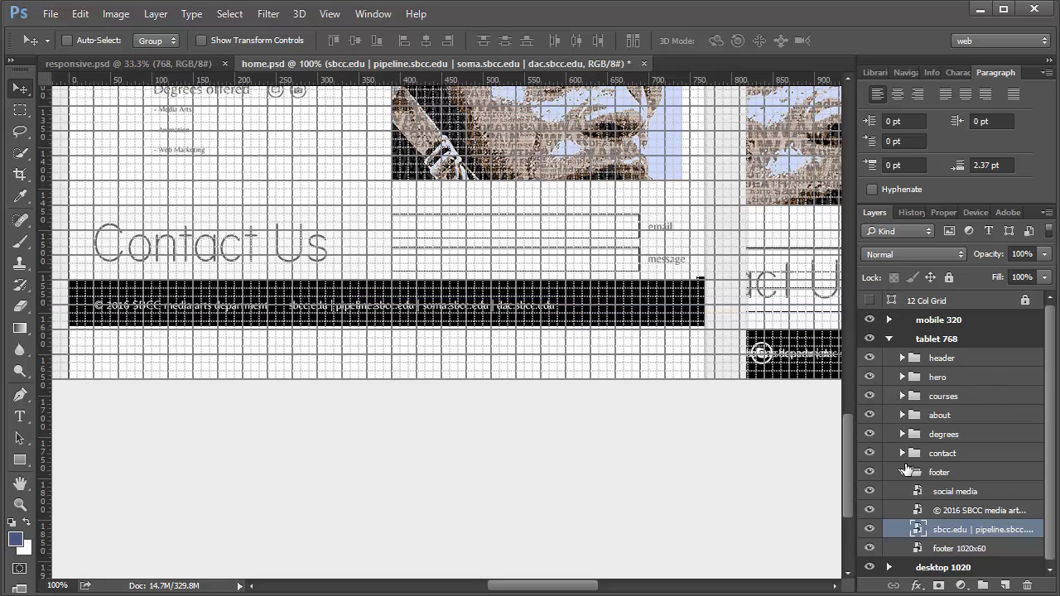
left_click(955, 491)
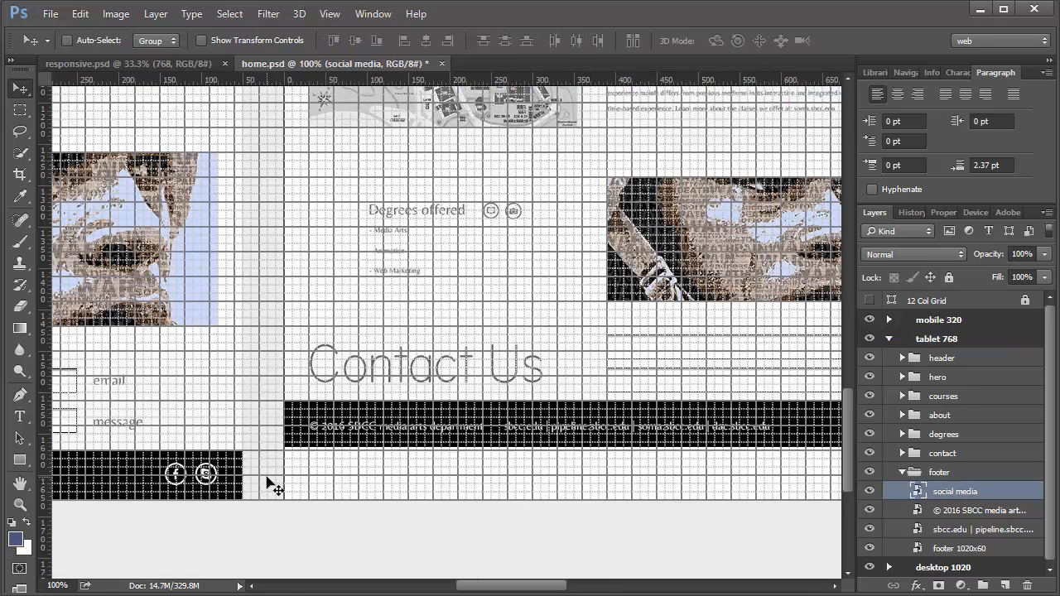
- Drag the social media icons to the right end of the footer bar
left_click_drag(189, 473, 678, 424)
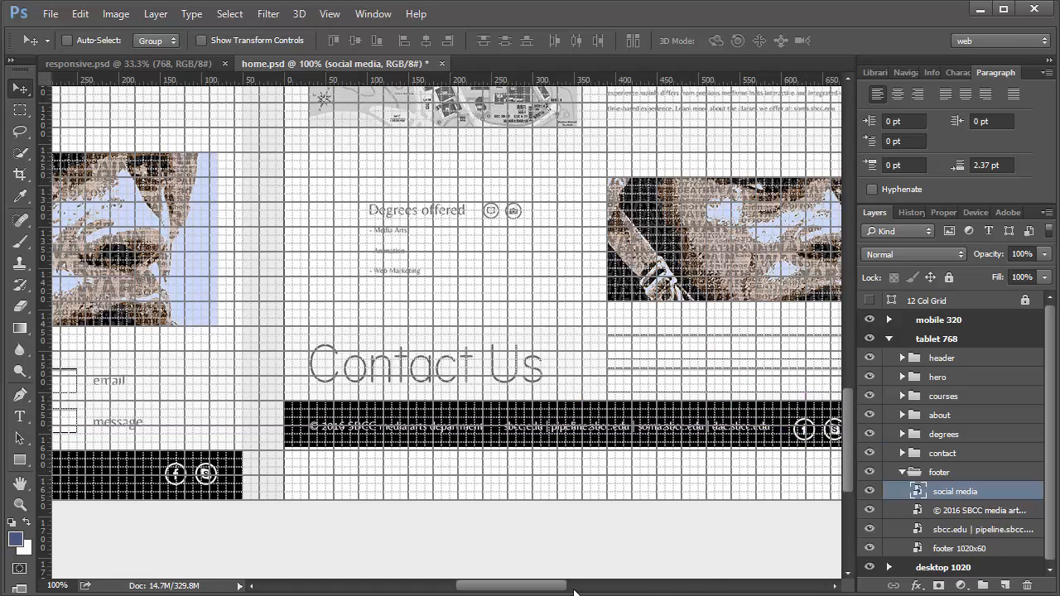
scroll("right", 3)
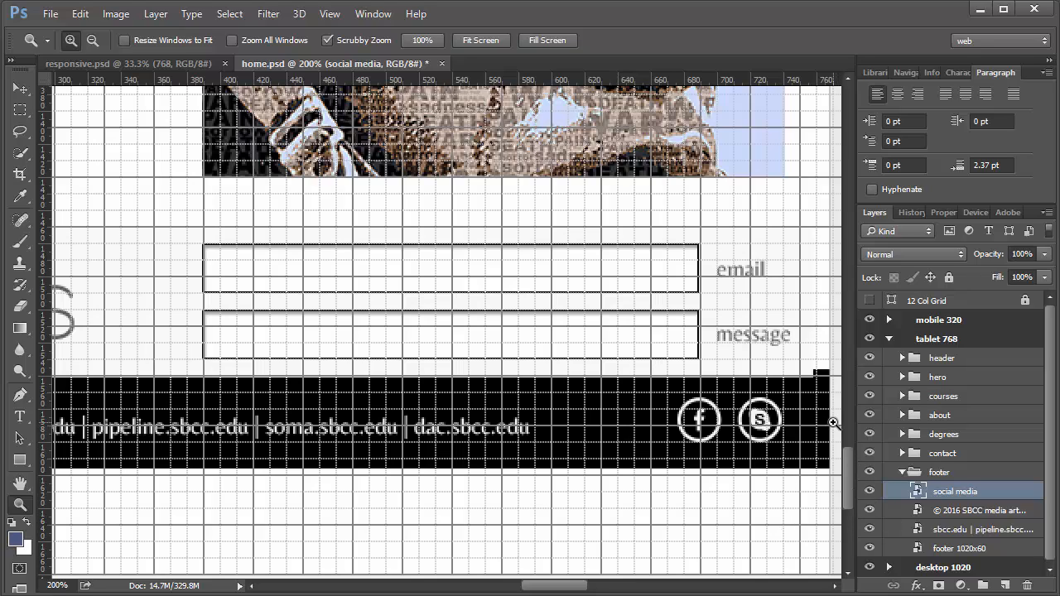
mouse_move(795, 420)
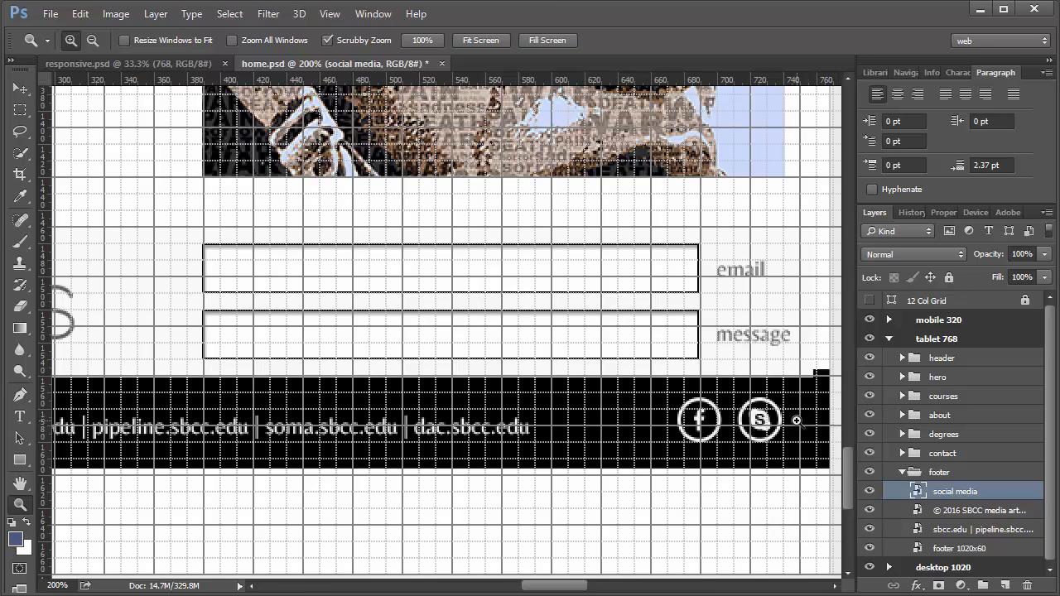
mouse_move(759, 464)
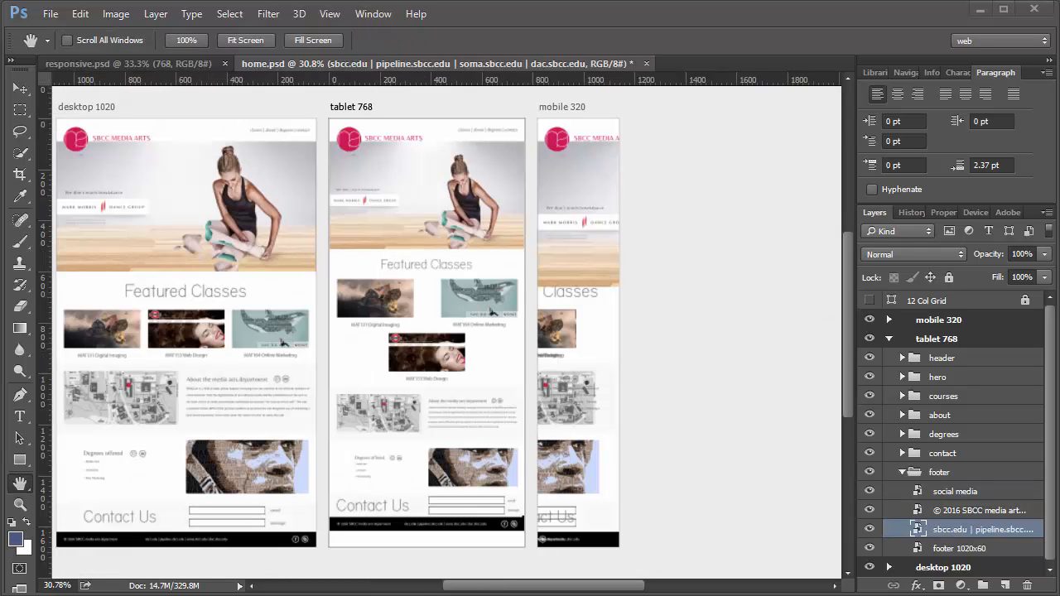
mouse_move(429, 319)
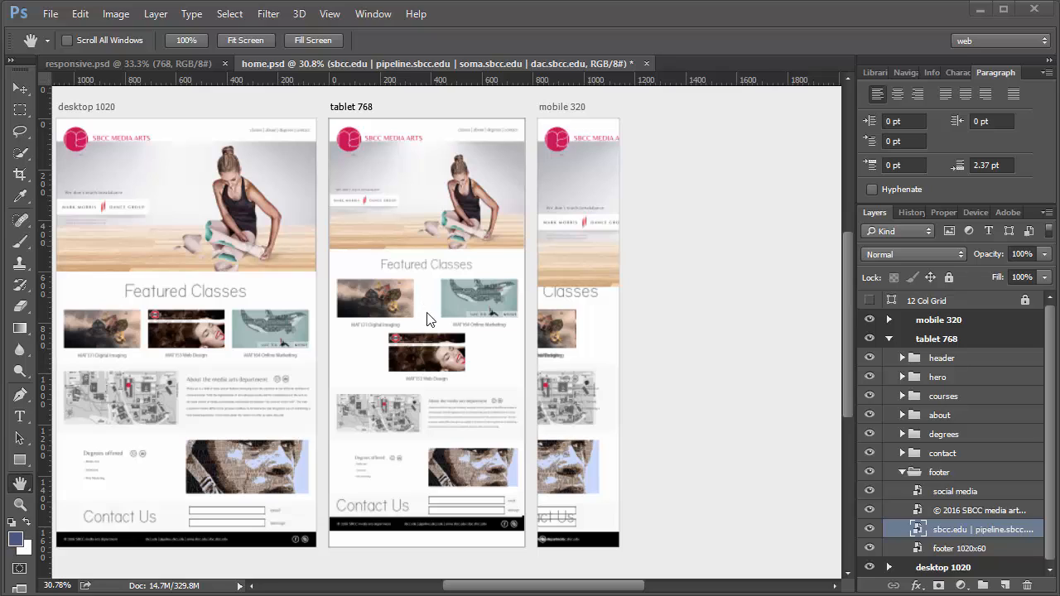
mouse_move(465, 537)
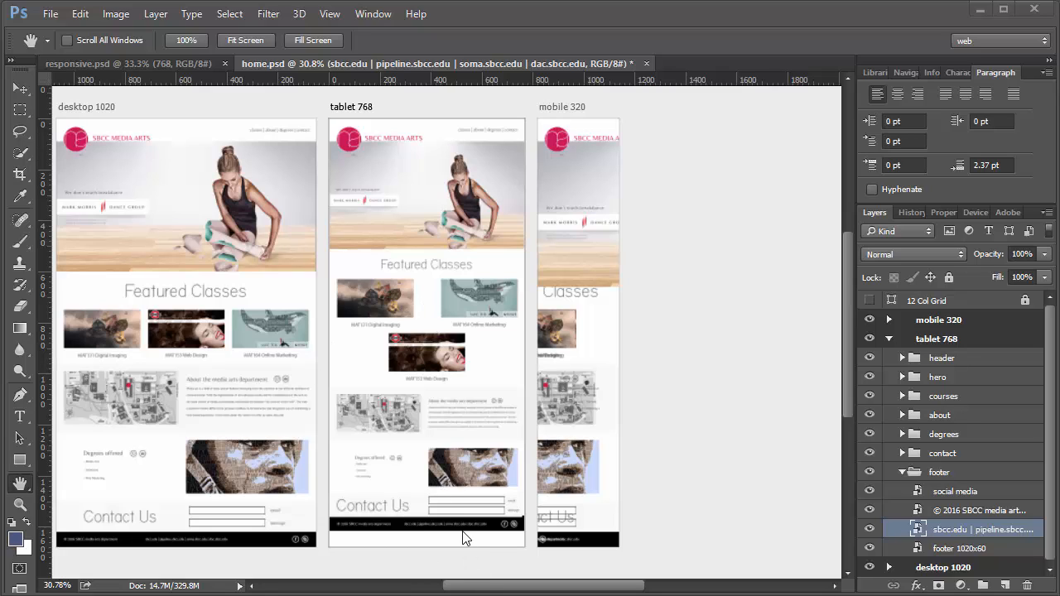
mouse_move(441, 552)
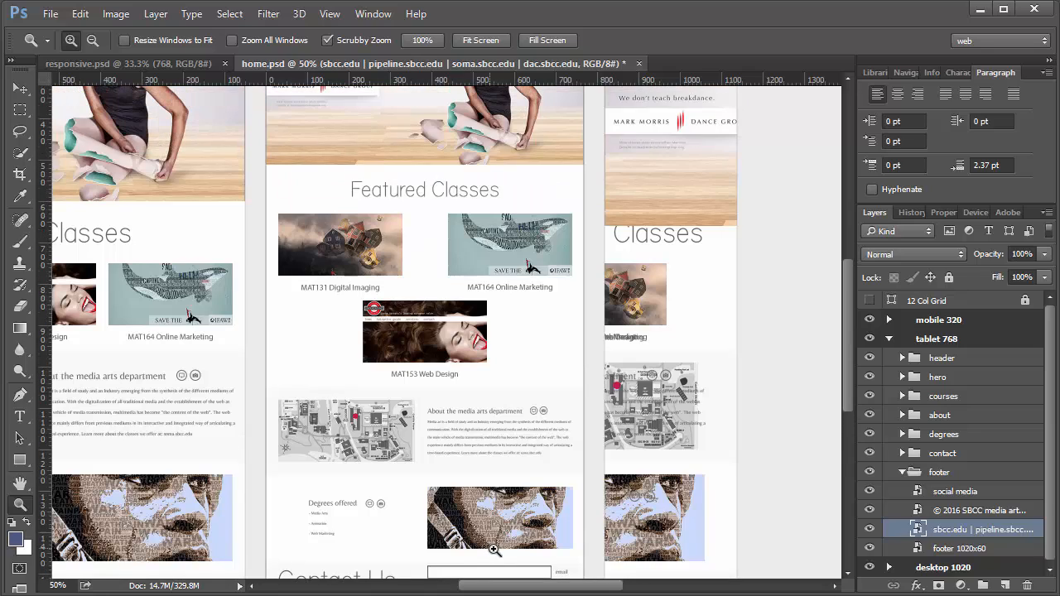
- Pull the tablet 768 artboard's bottom edge up to the footer's bottom
left_click(936, 338)
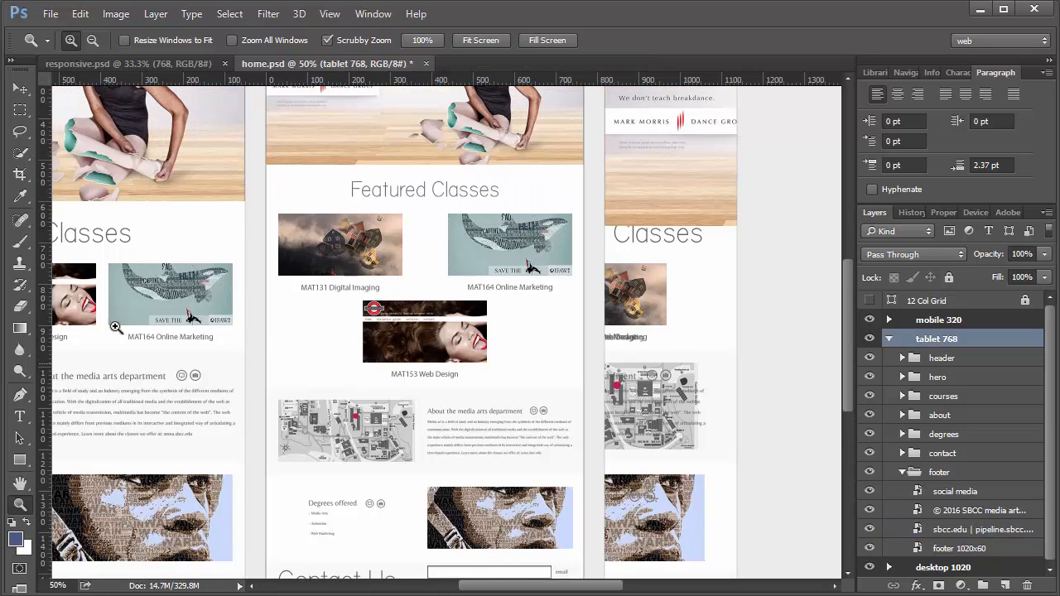
left_click(18, 89)
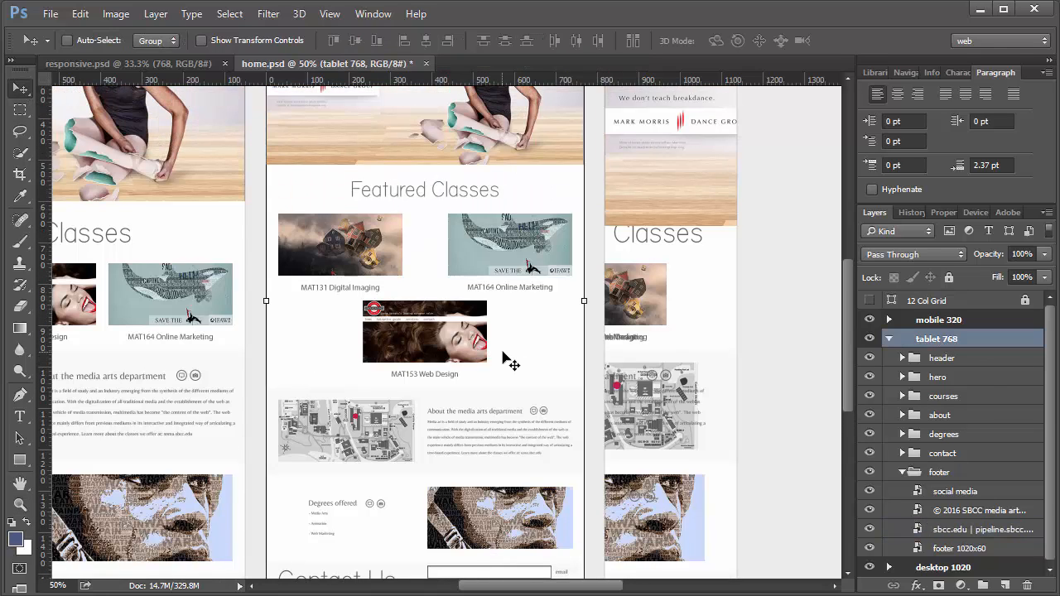
scroll("down", 3)
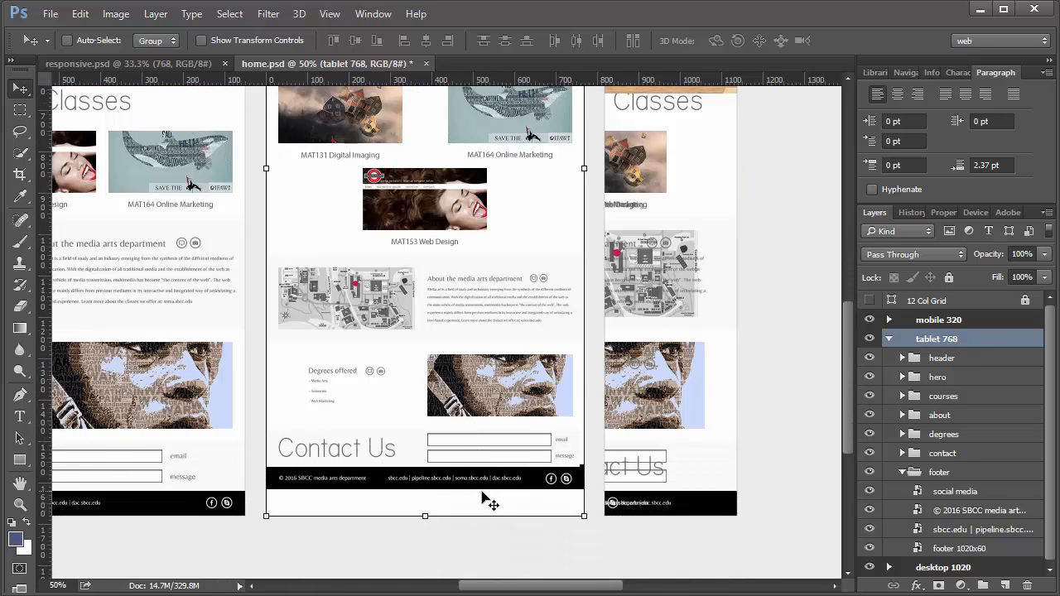
left_click_drag(425, 516, 429, 499)
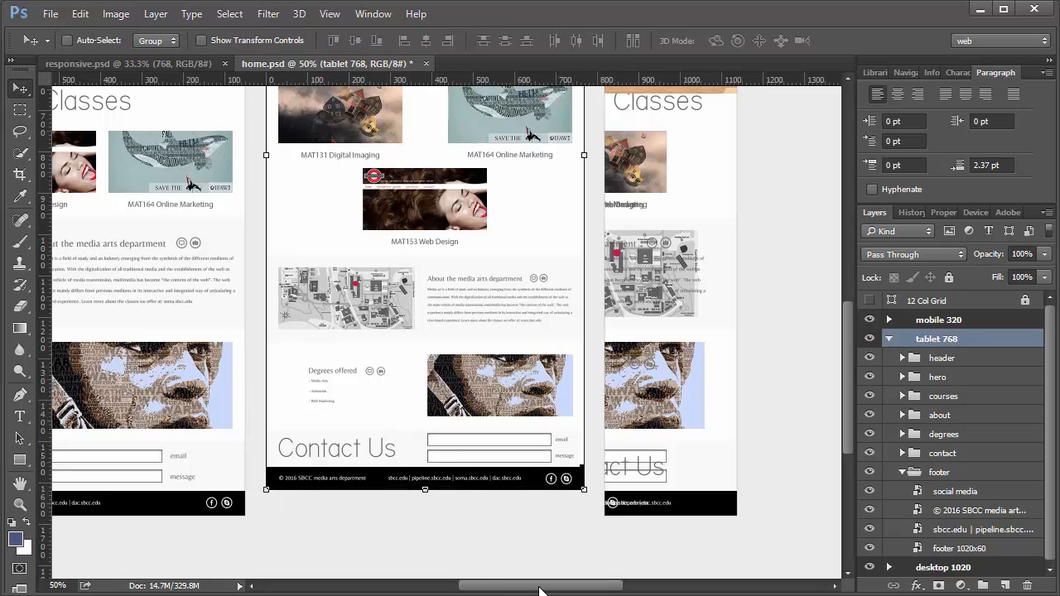
scroll("up", 3)
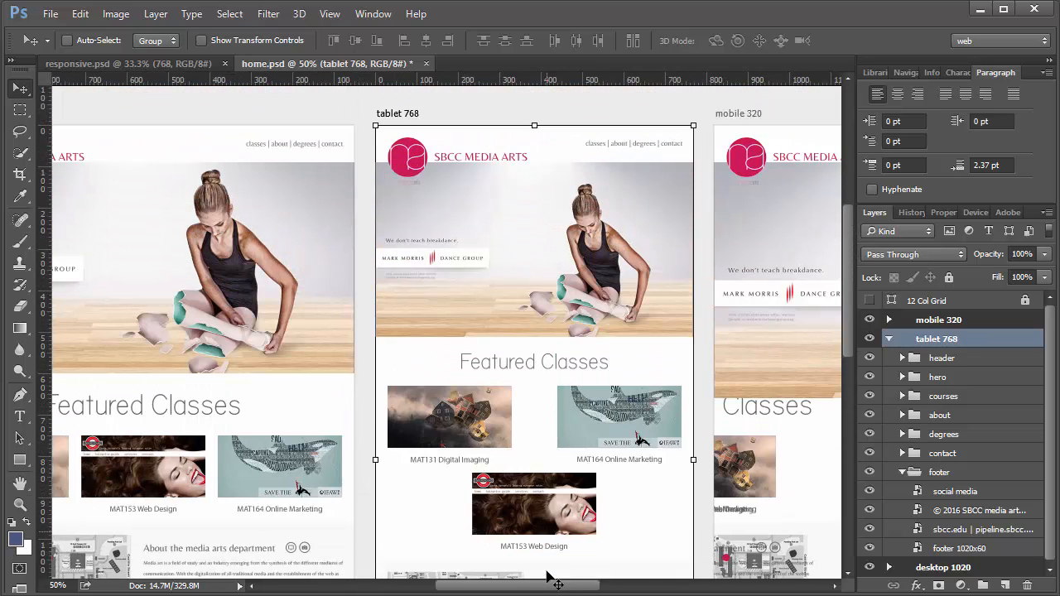
scroll("down", 3)
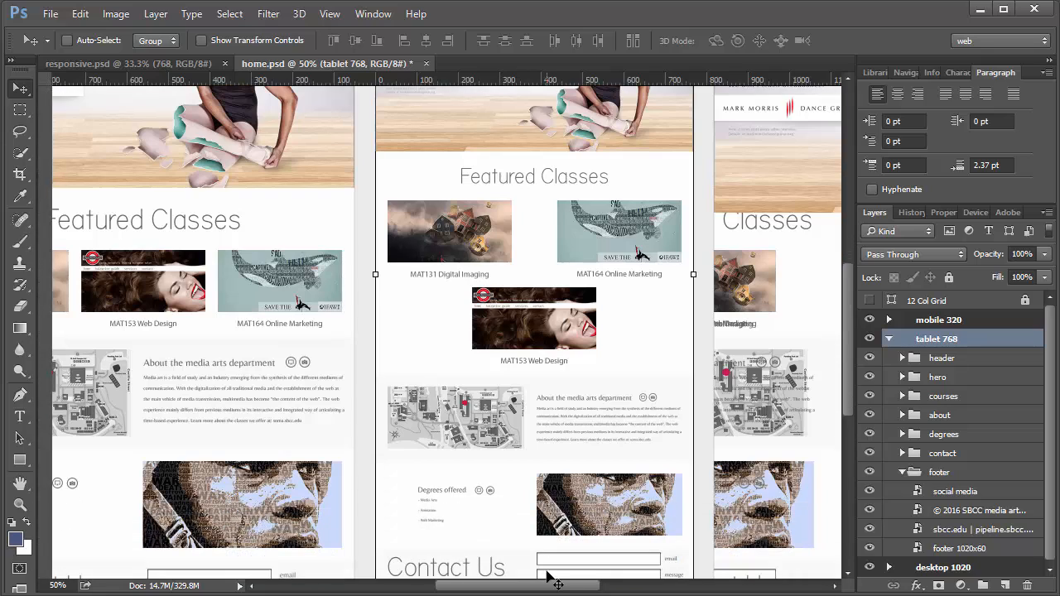